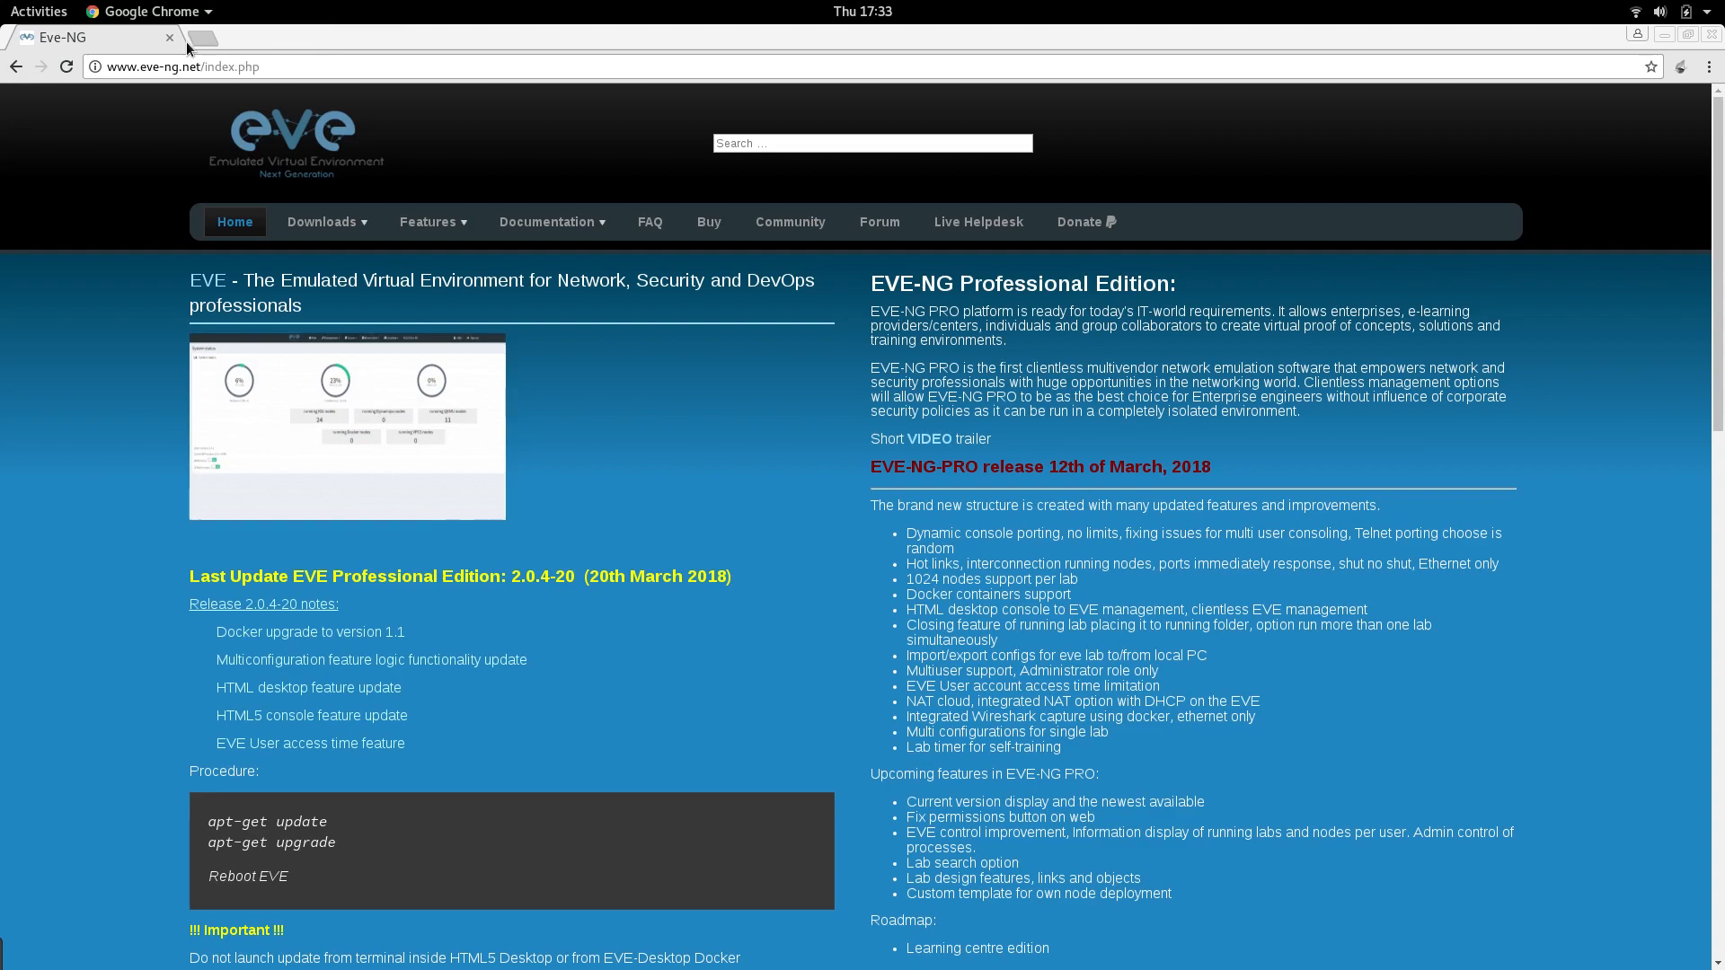
Navigate eve-ng.net to the Downloads > EVE-NG page listing Professional OVA and ISO mirrors
left_click(165, 67)
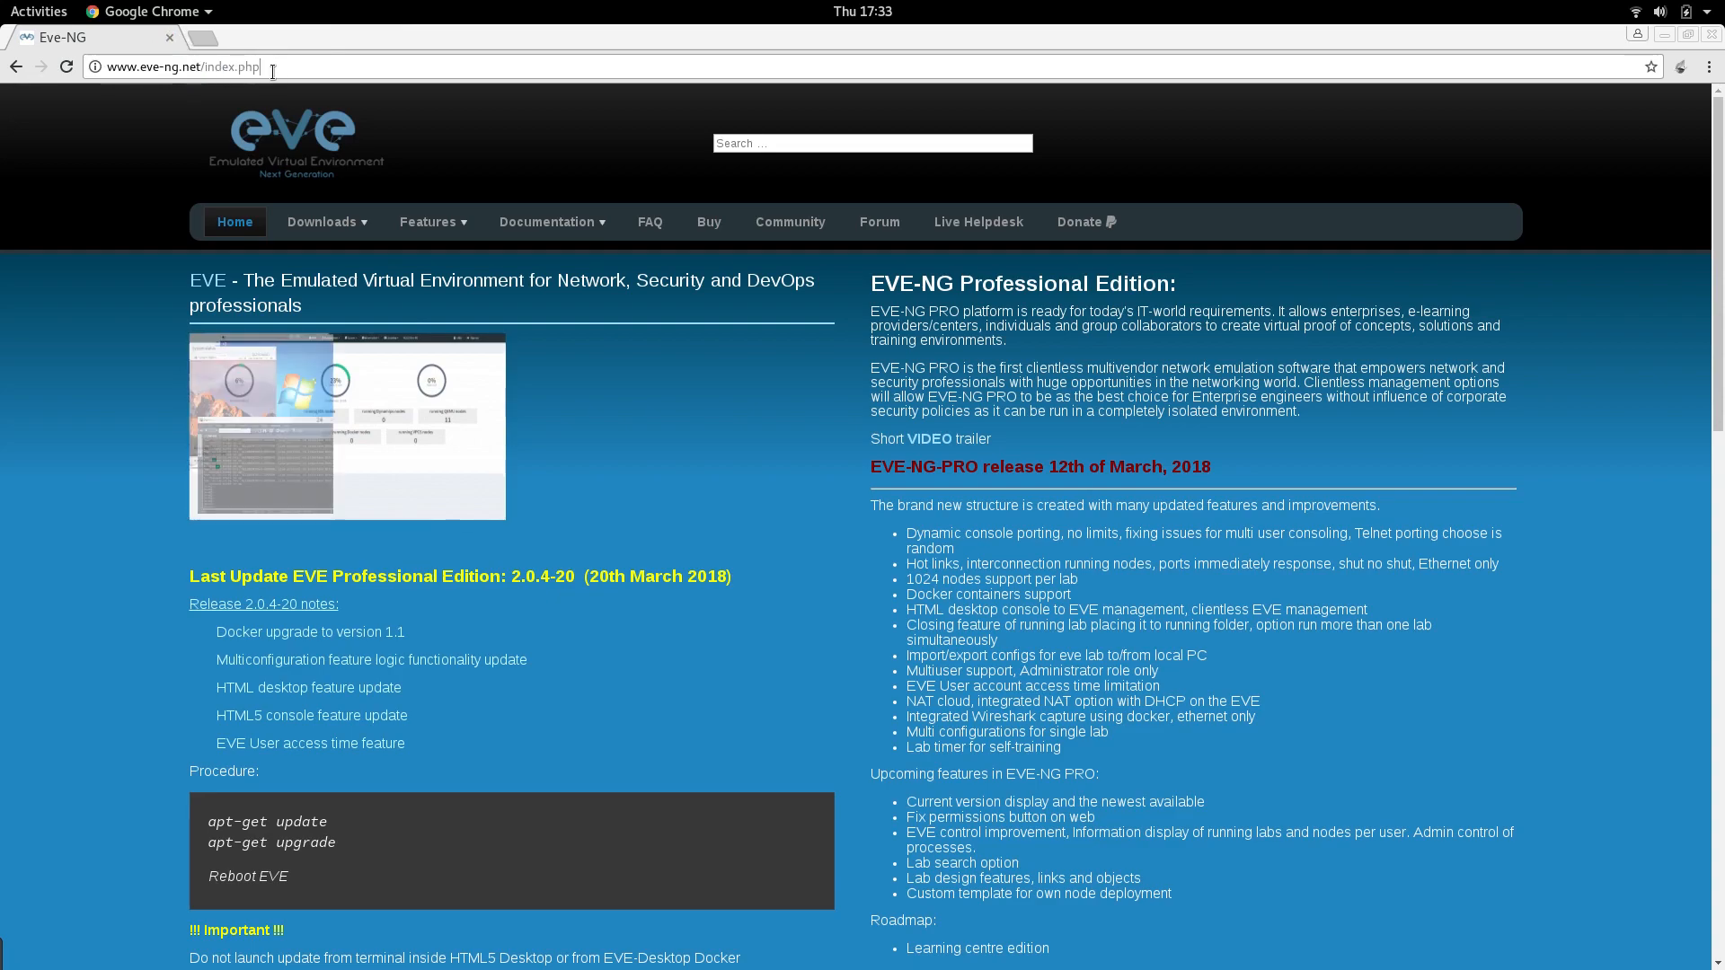
left_click(321, 221)
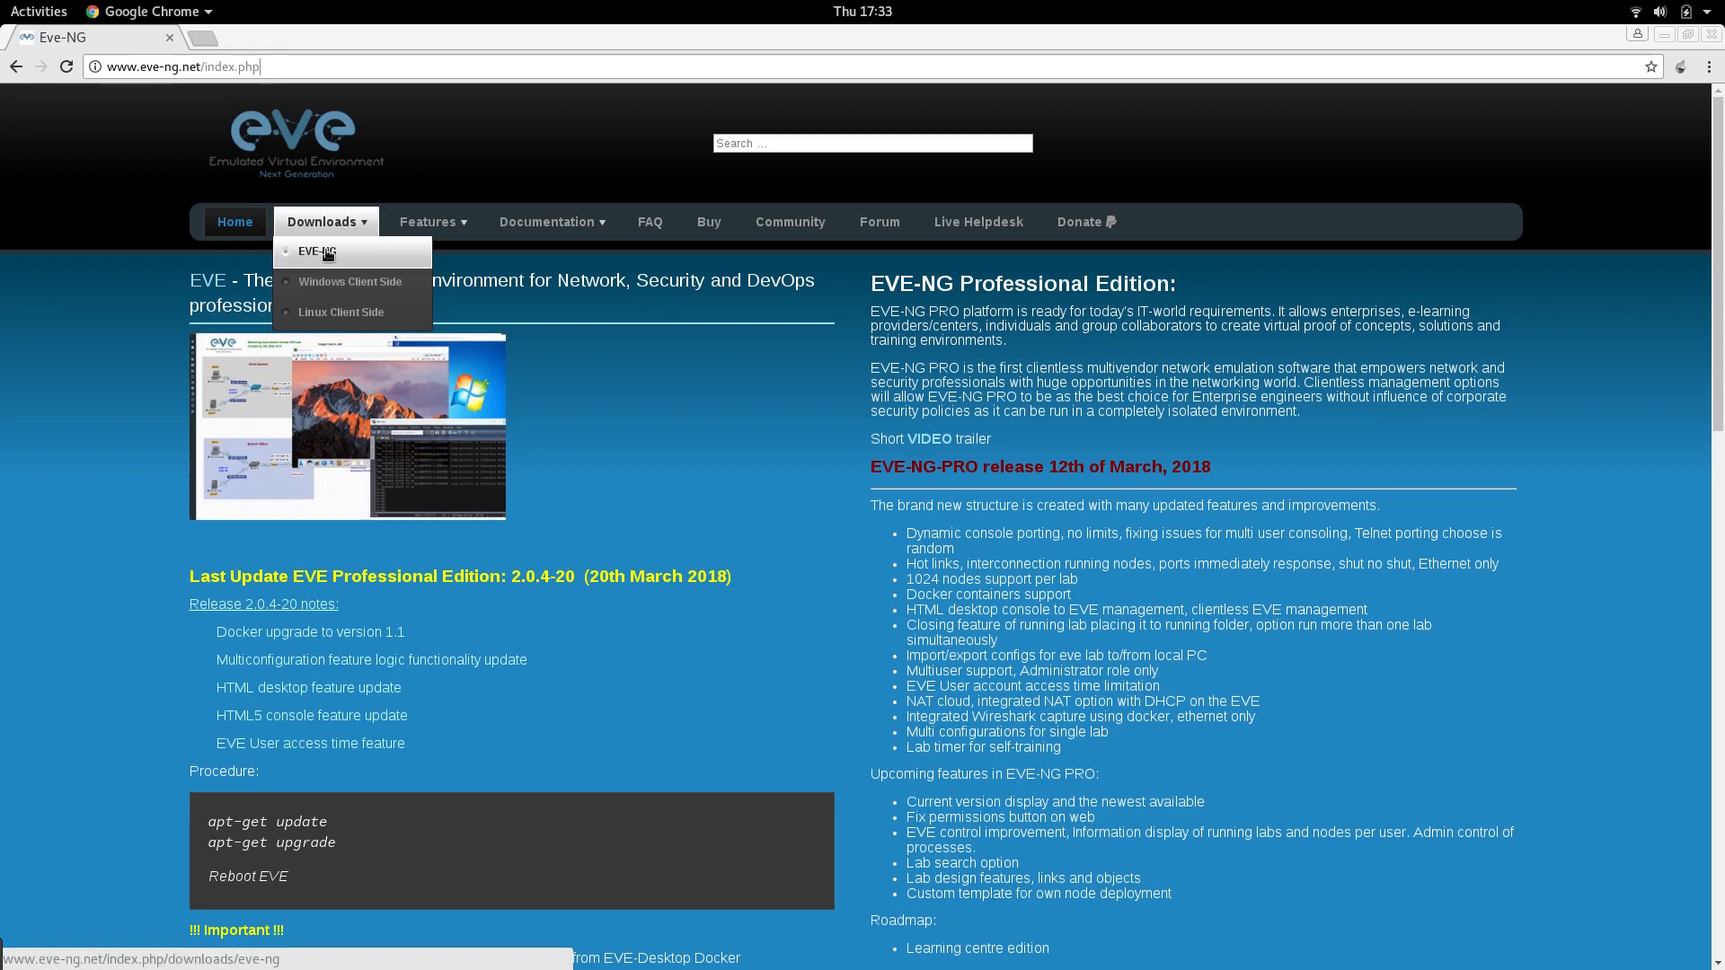
left_click(314, 252)
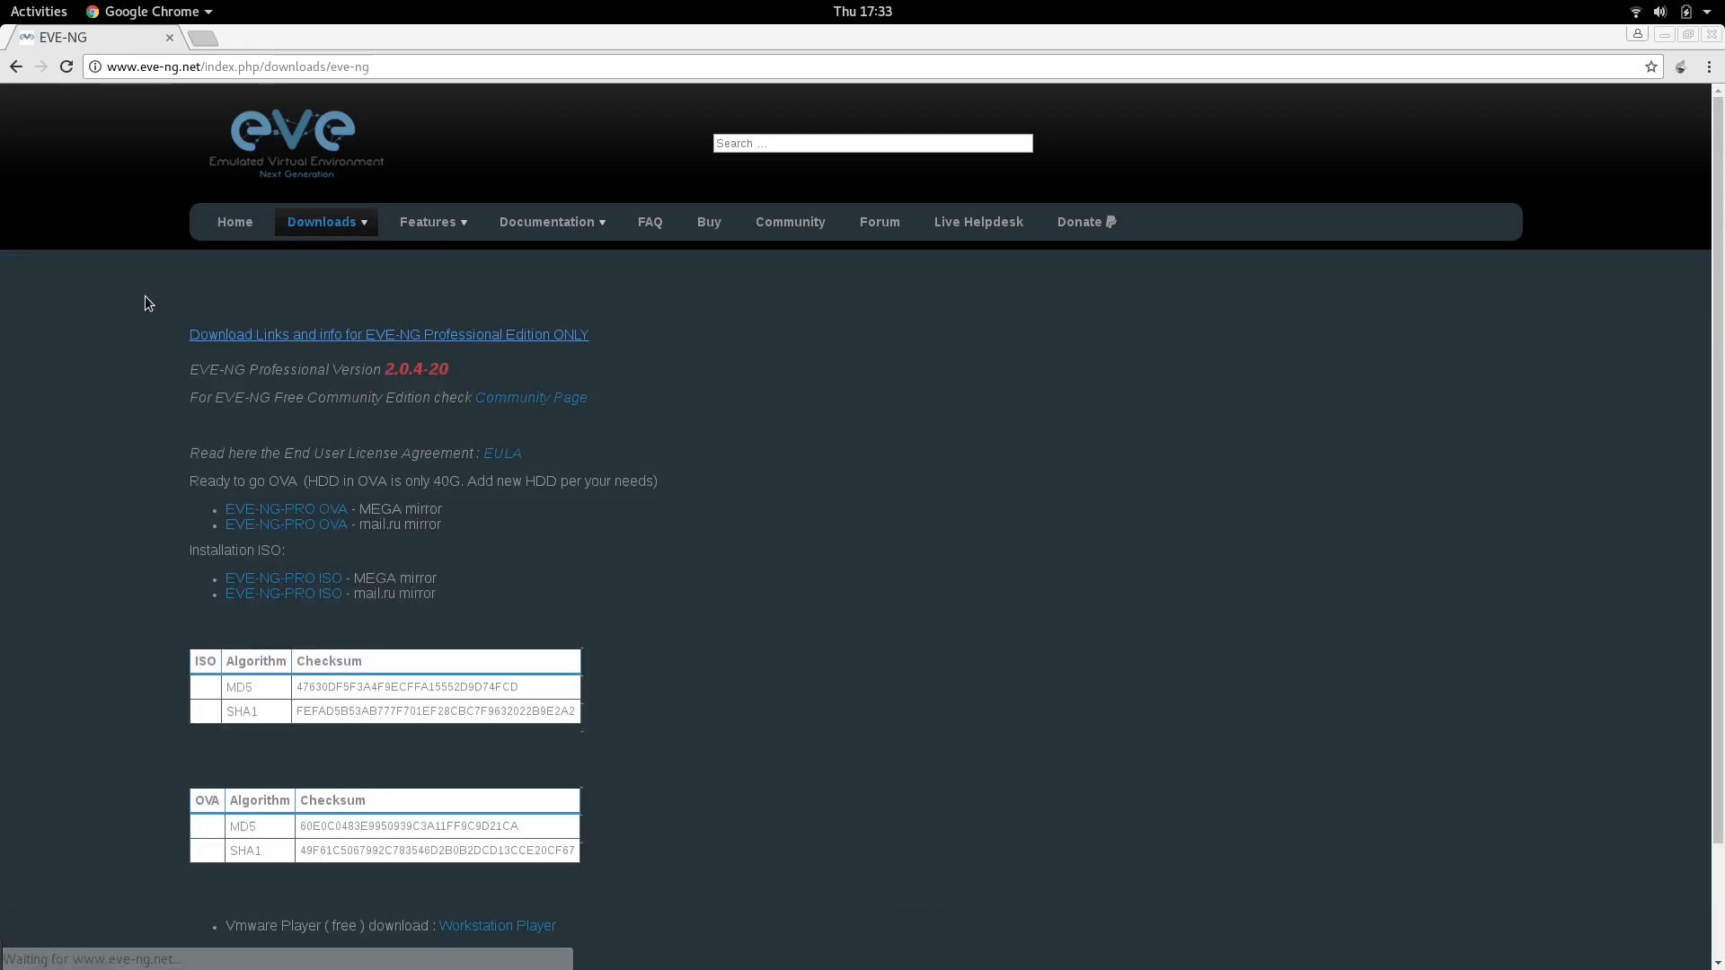
mouse_move(286, 523)
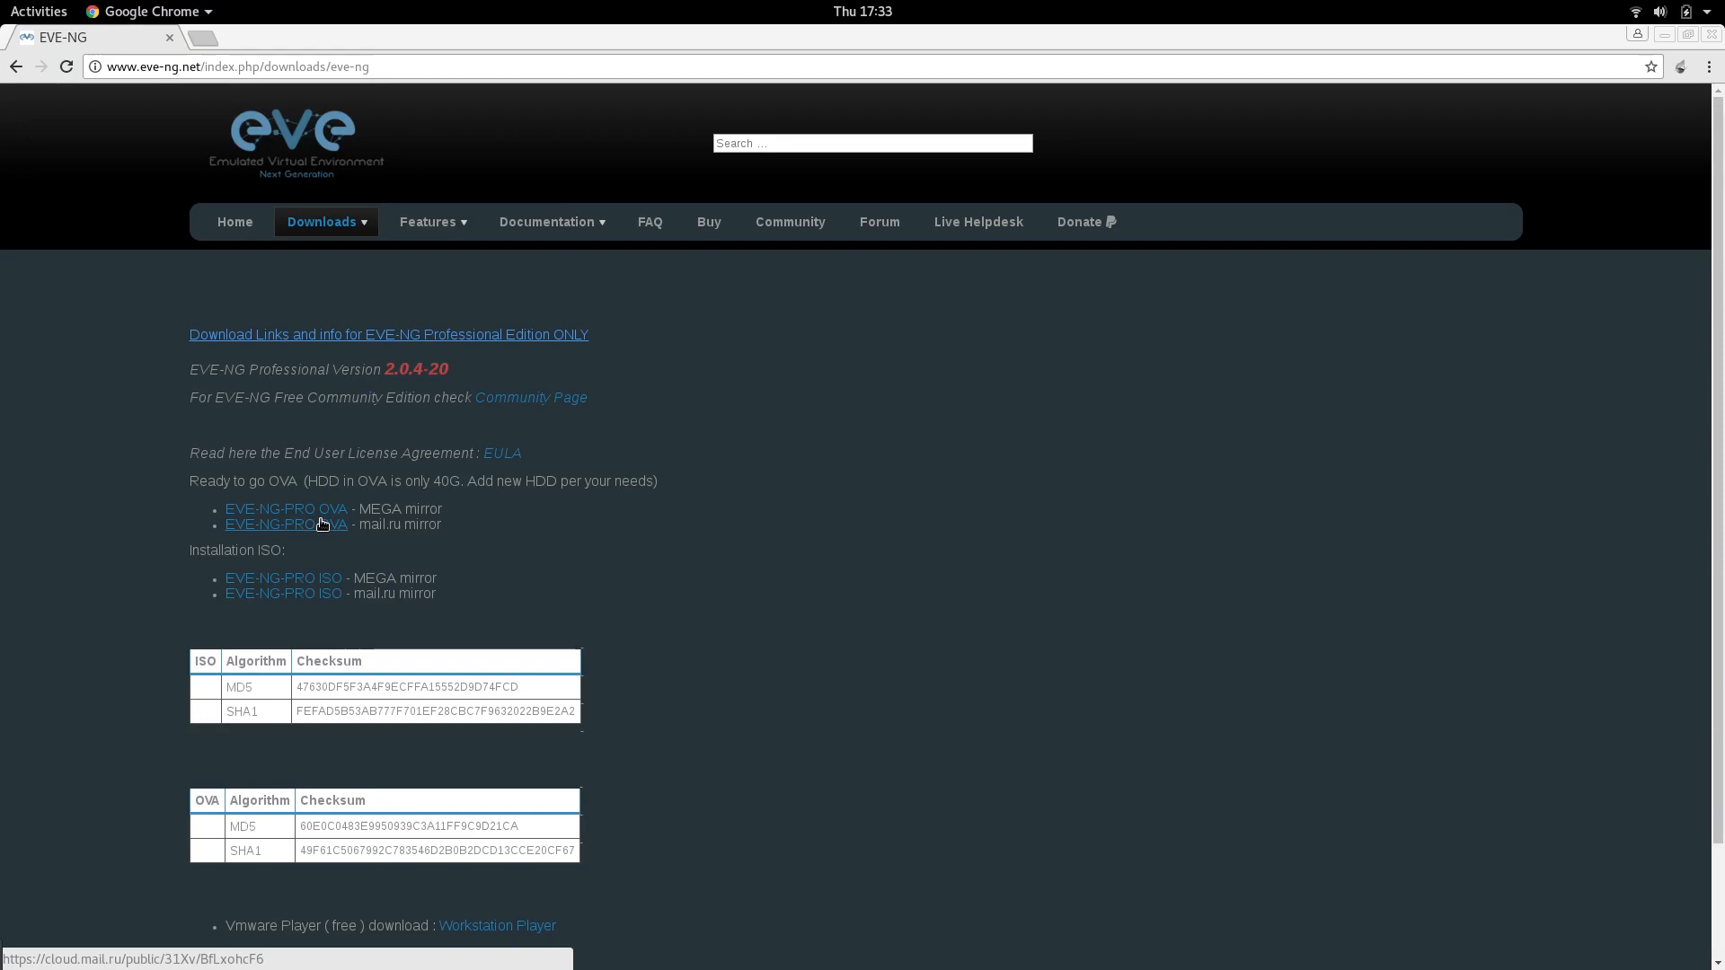
mouse_move(323, 528)
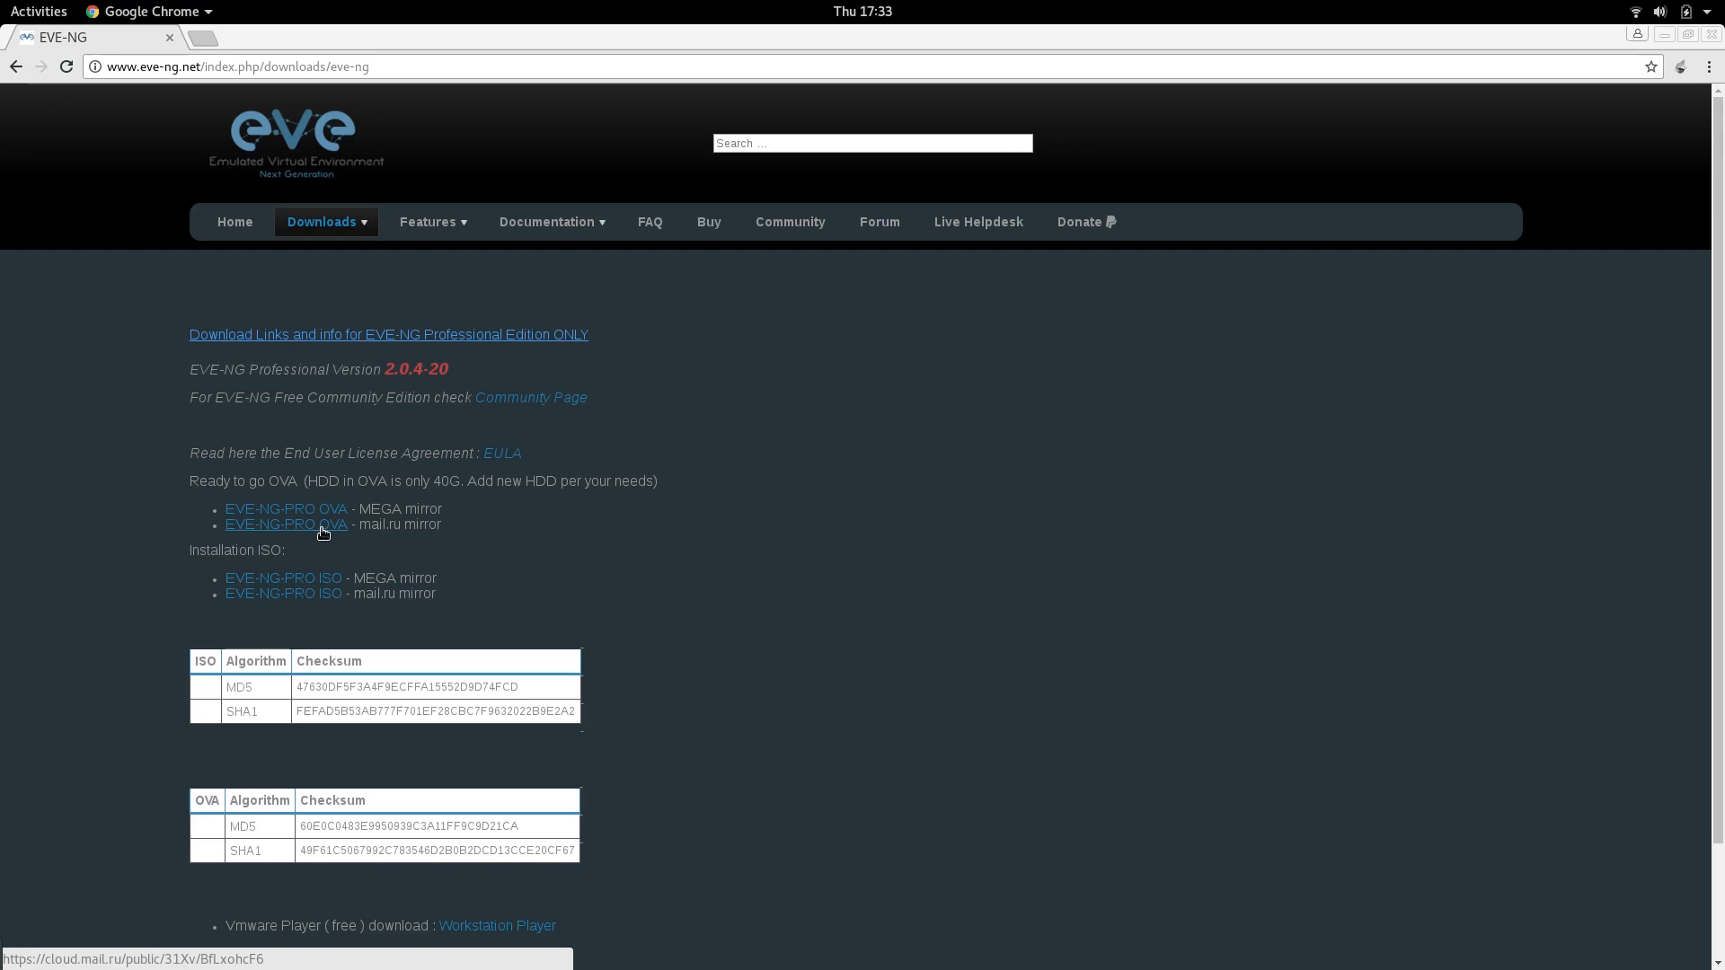
mouse_move(370, 596)
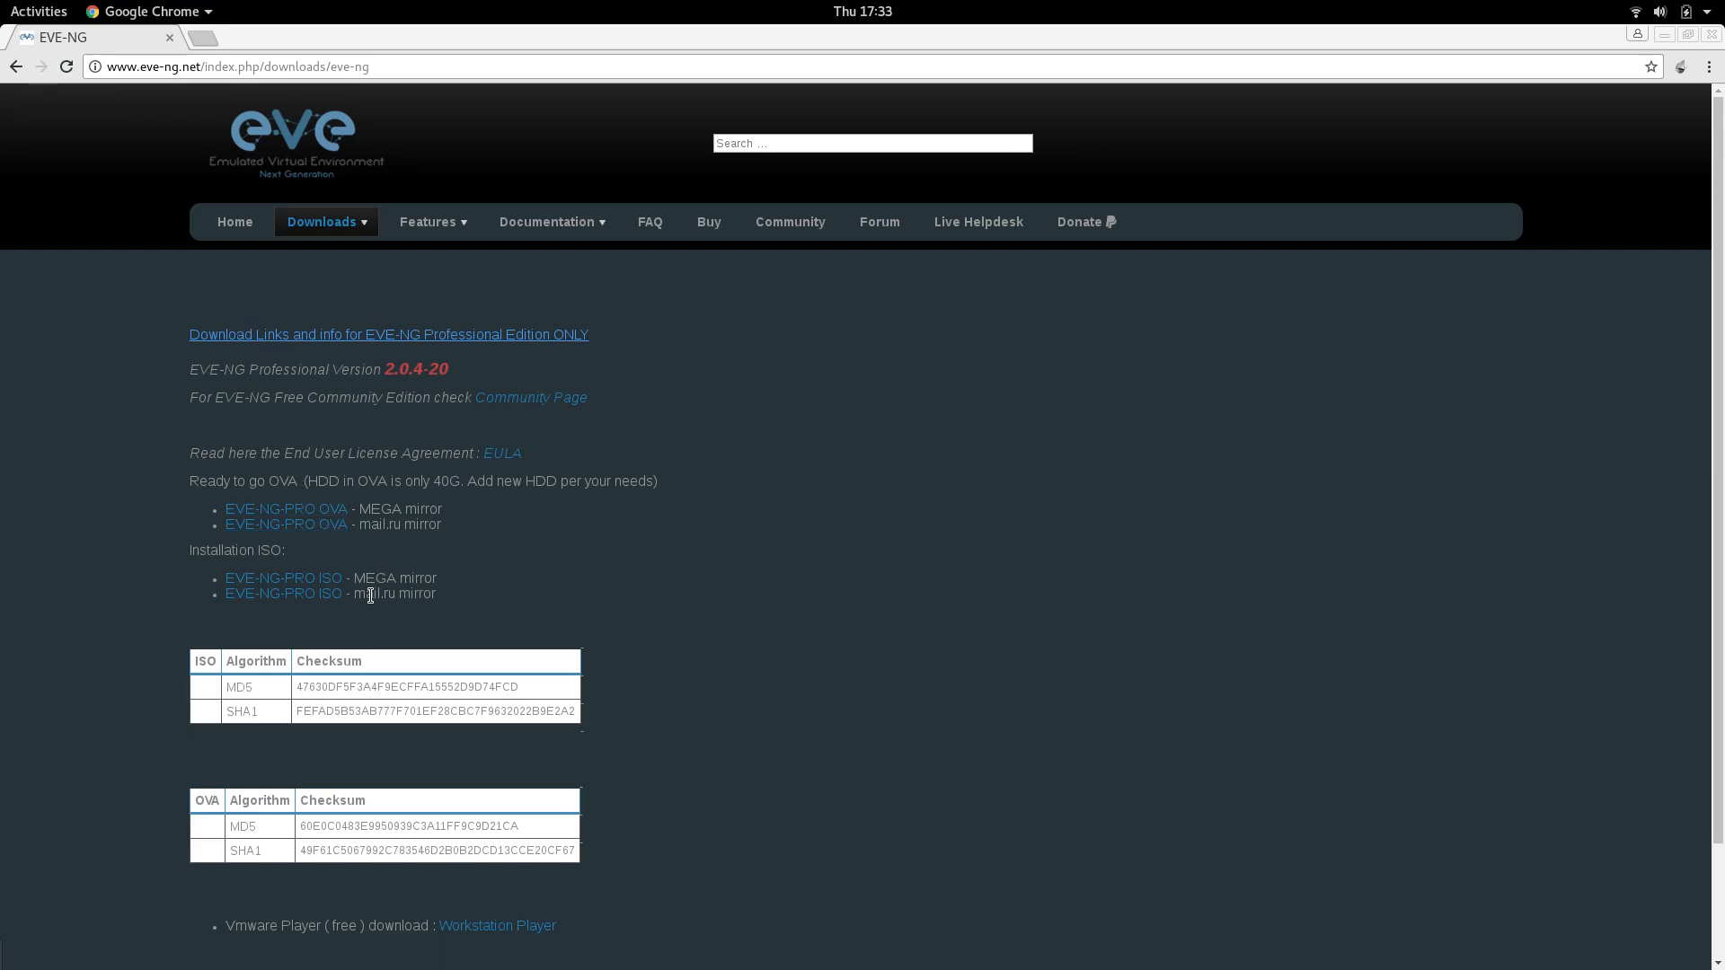
mouse_move(285, 524)
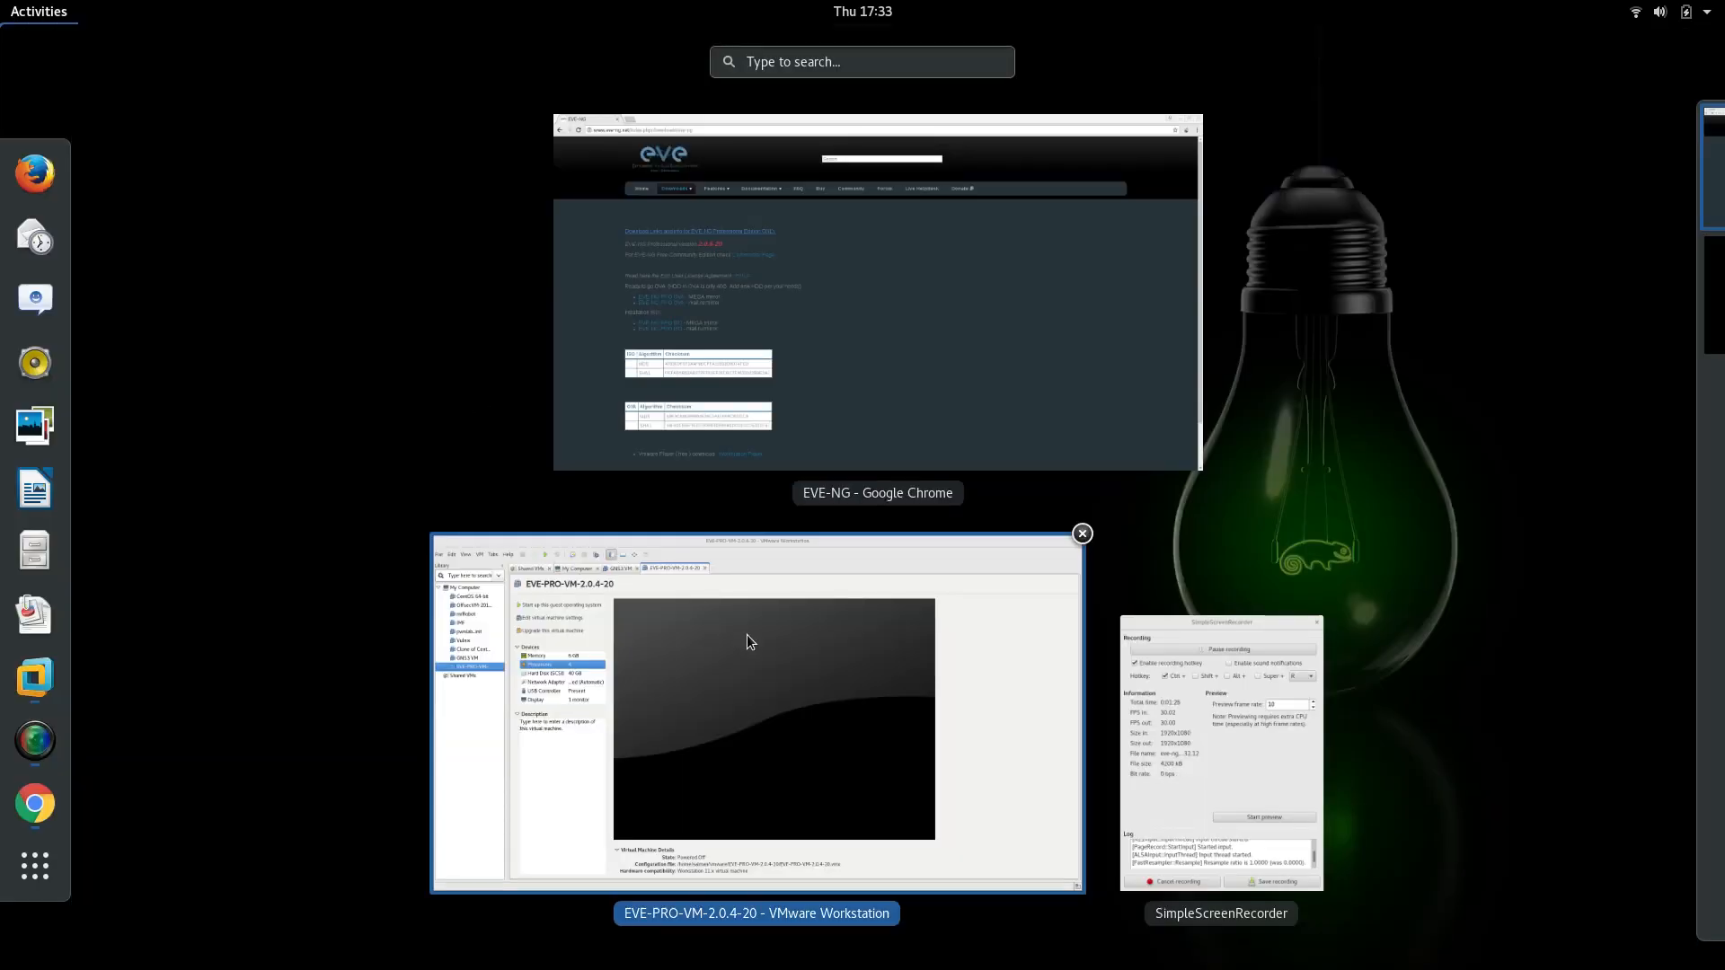
Switch back to the VMware Workstation window showing EVE-PRO-VM-2.0.4-20
left_click(16, 75)
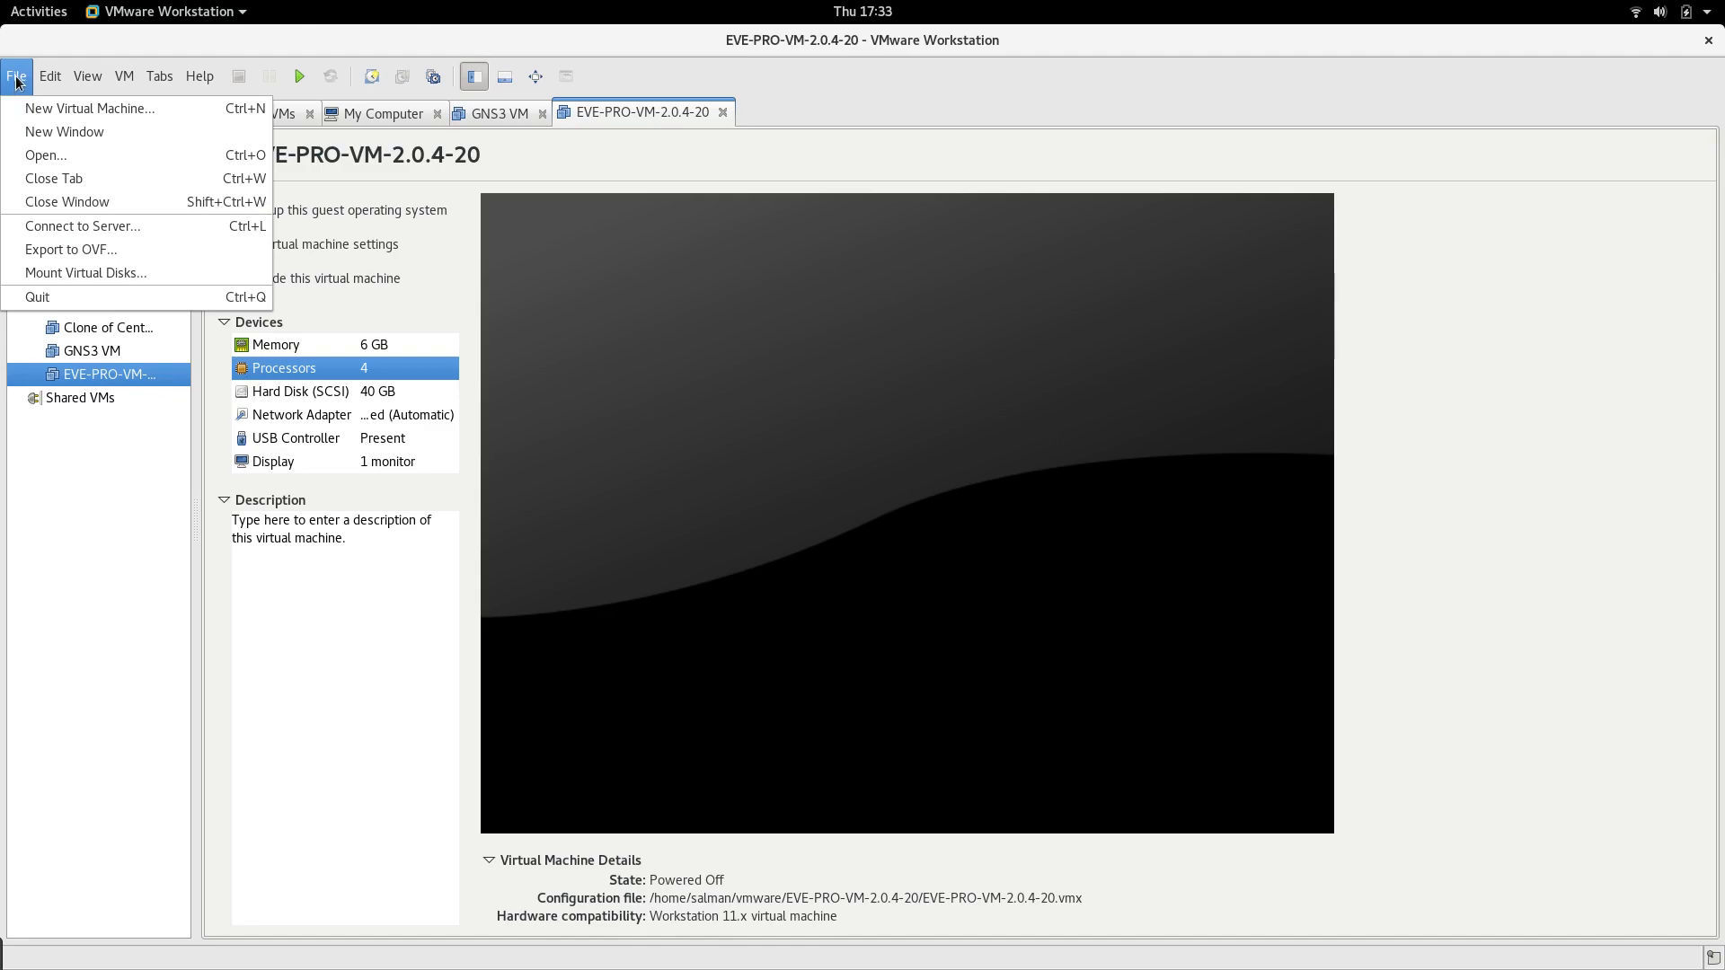
mouse_move(47, 154)
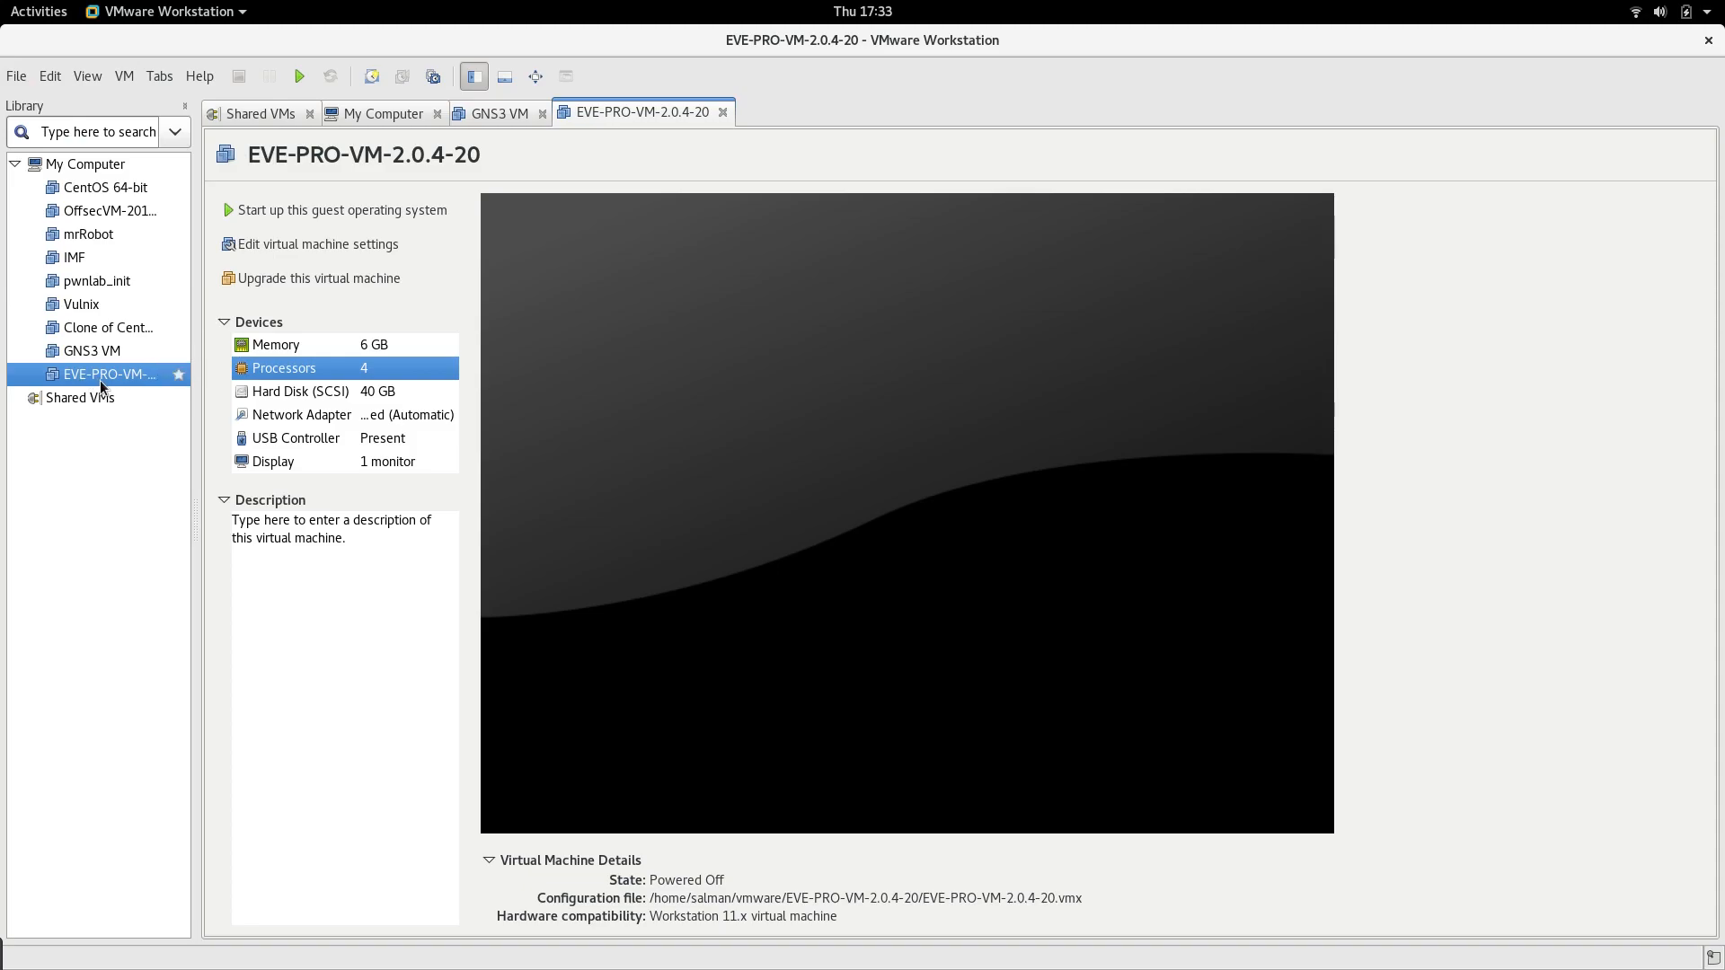
mouse_move(90, 385)
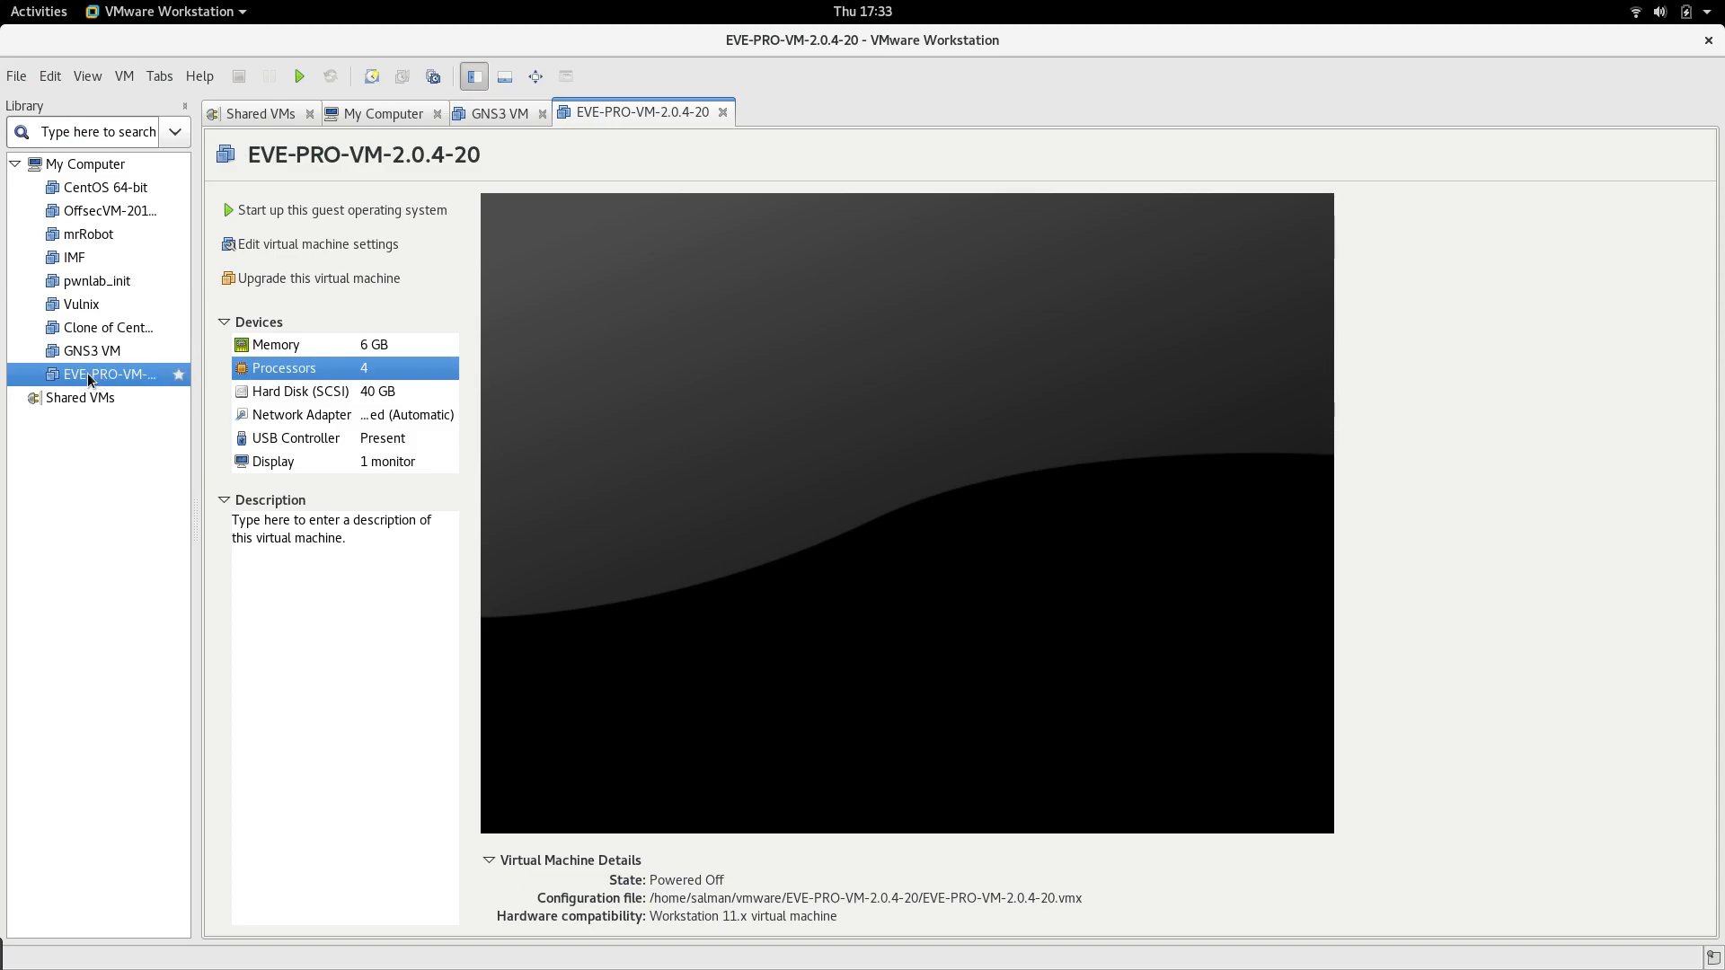
mouse_move(287, 363)
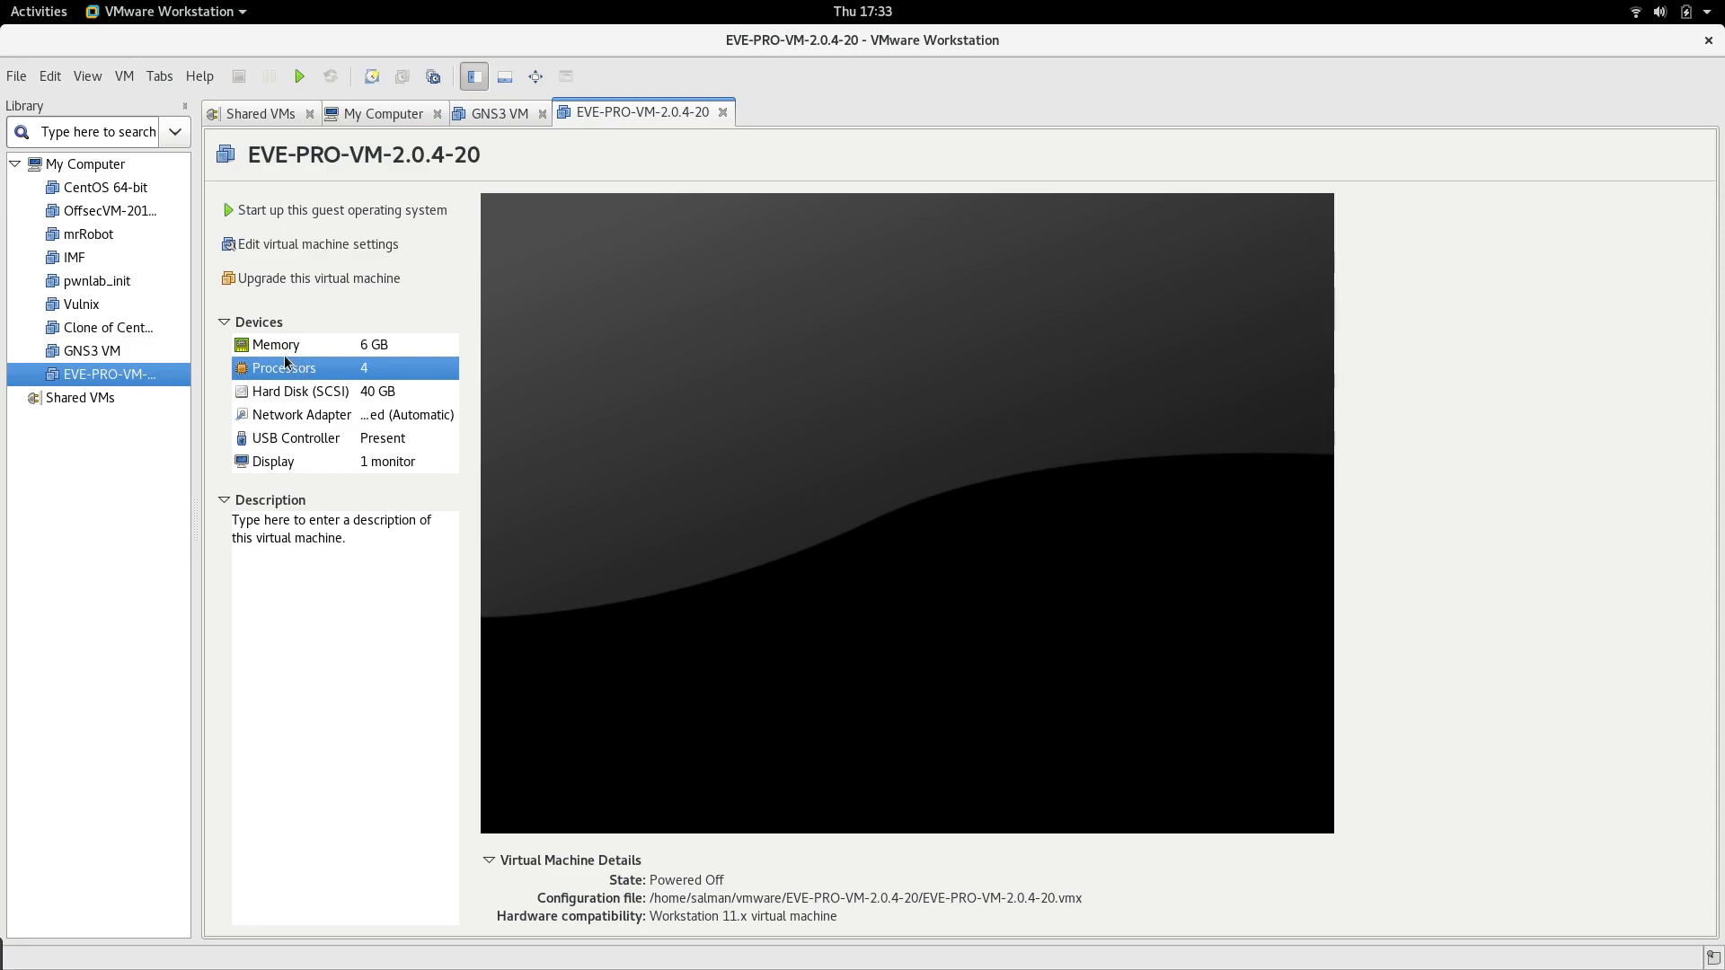
double_click(284, 366)
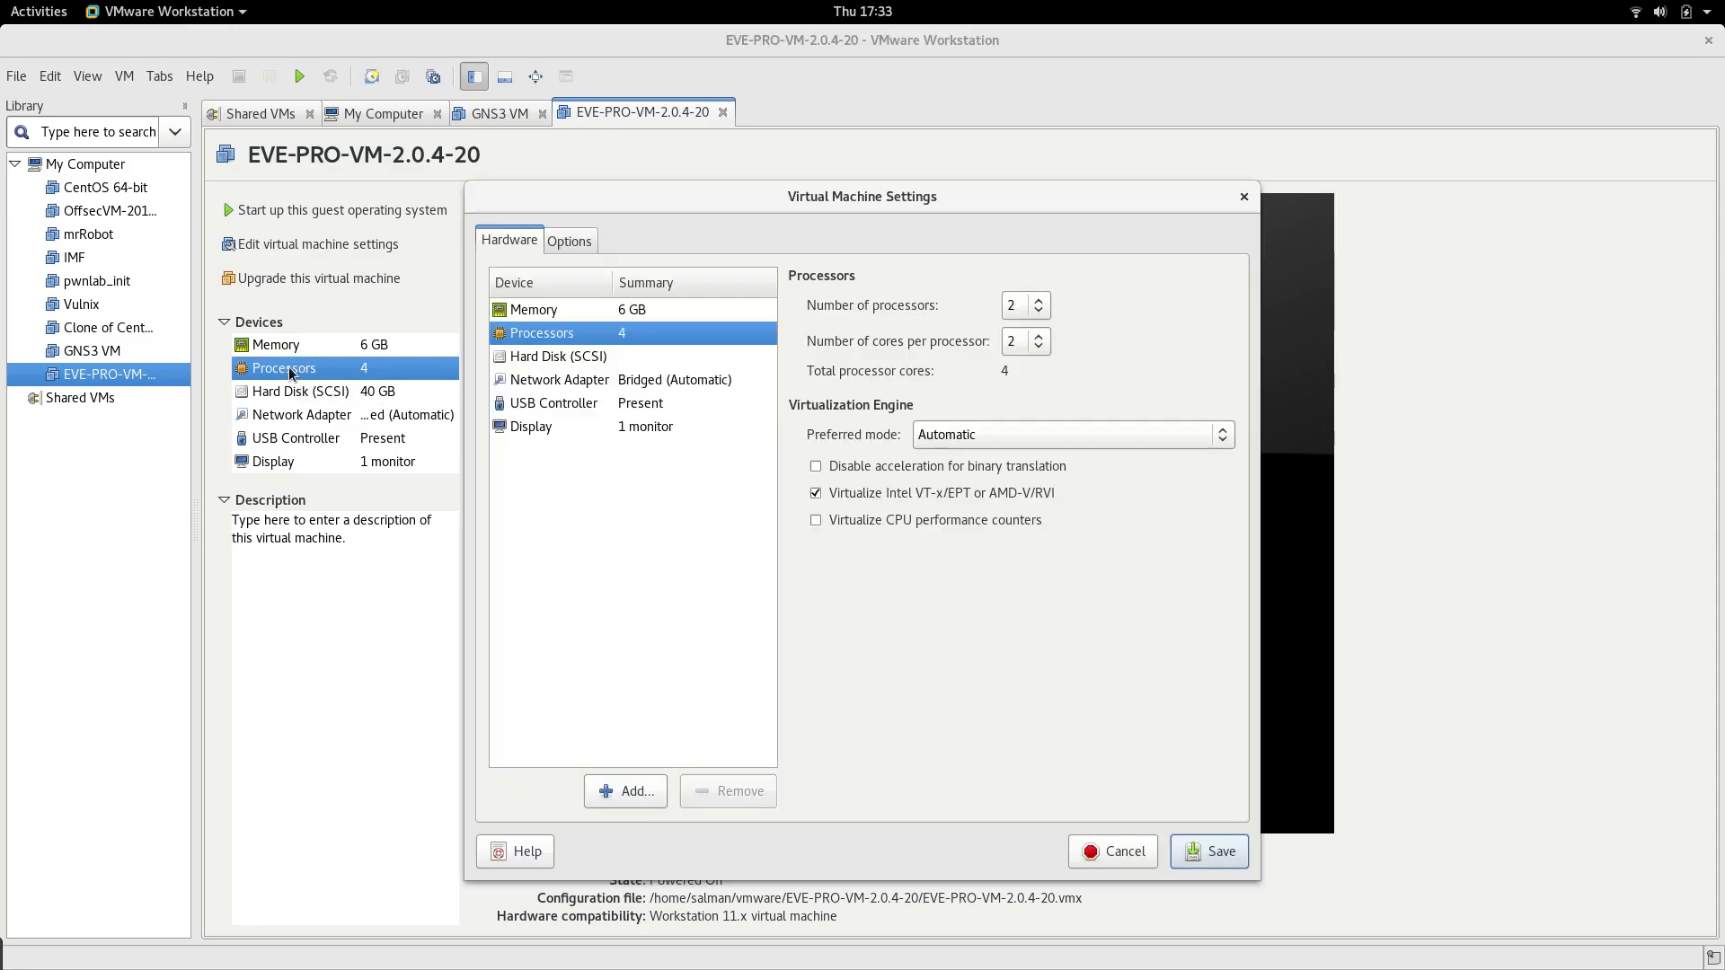
mouse_move(816, 493)
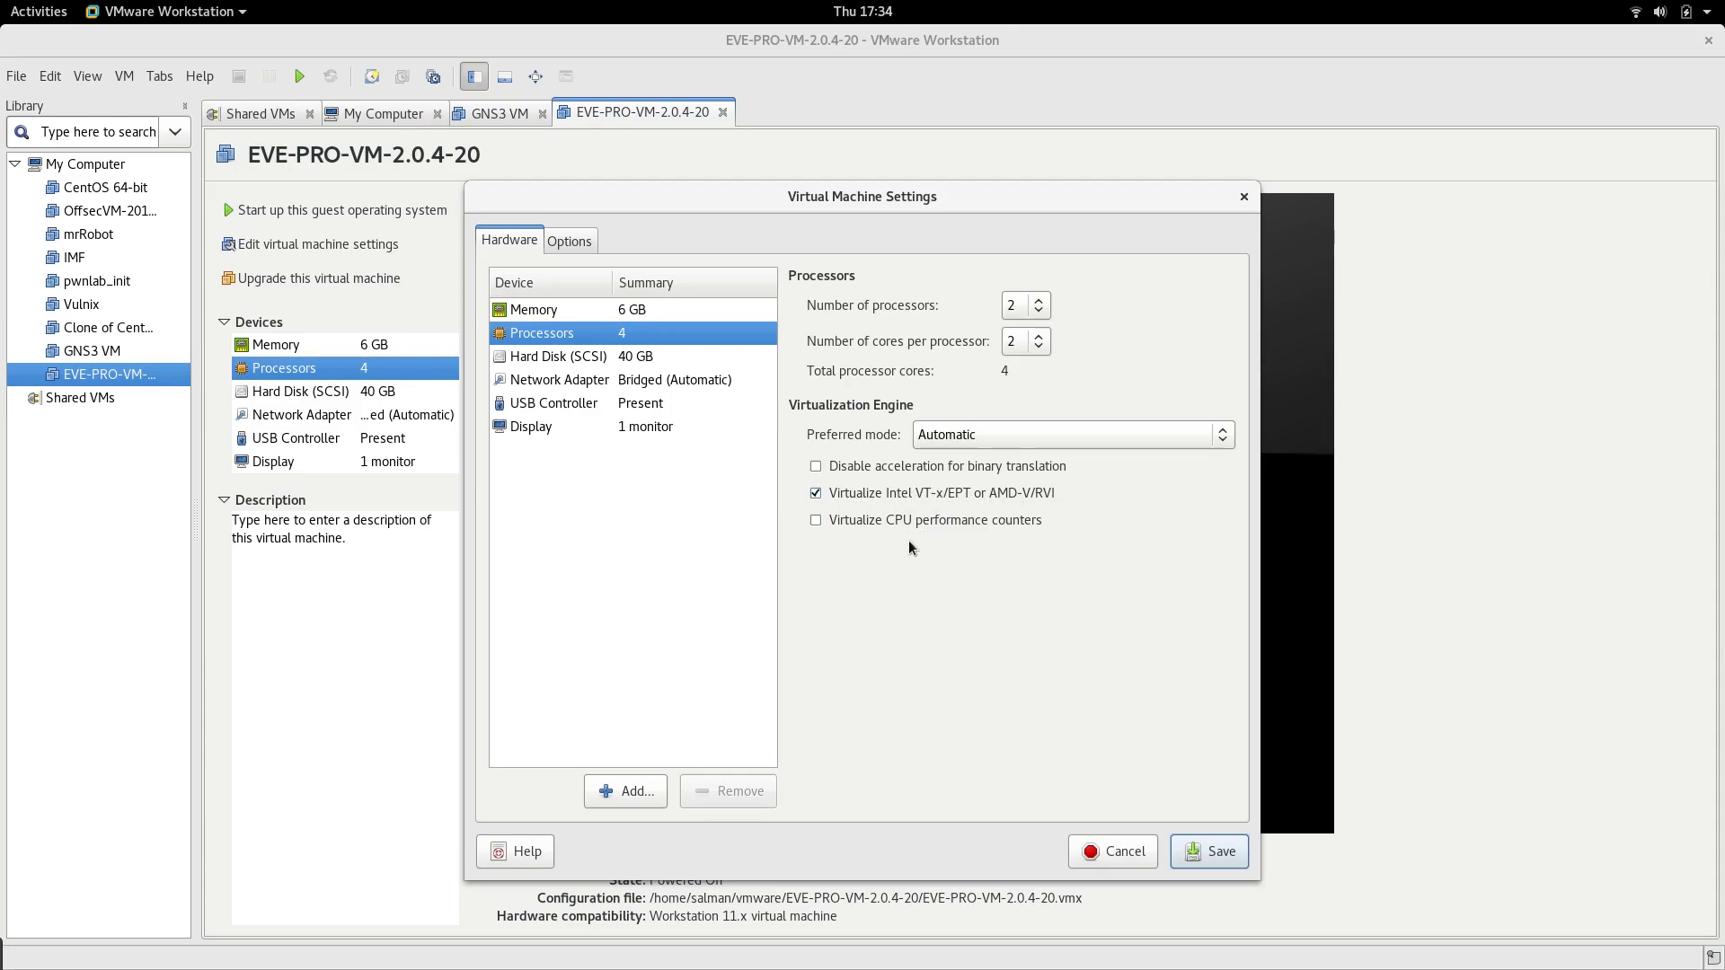
mouse_move(1171, 847)
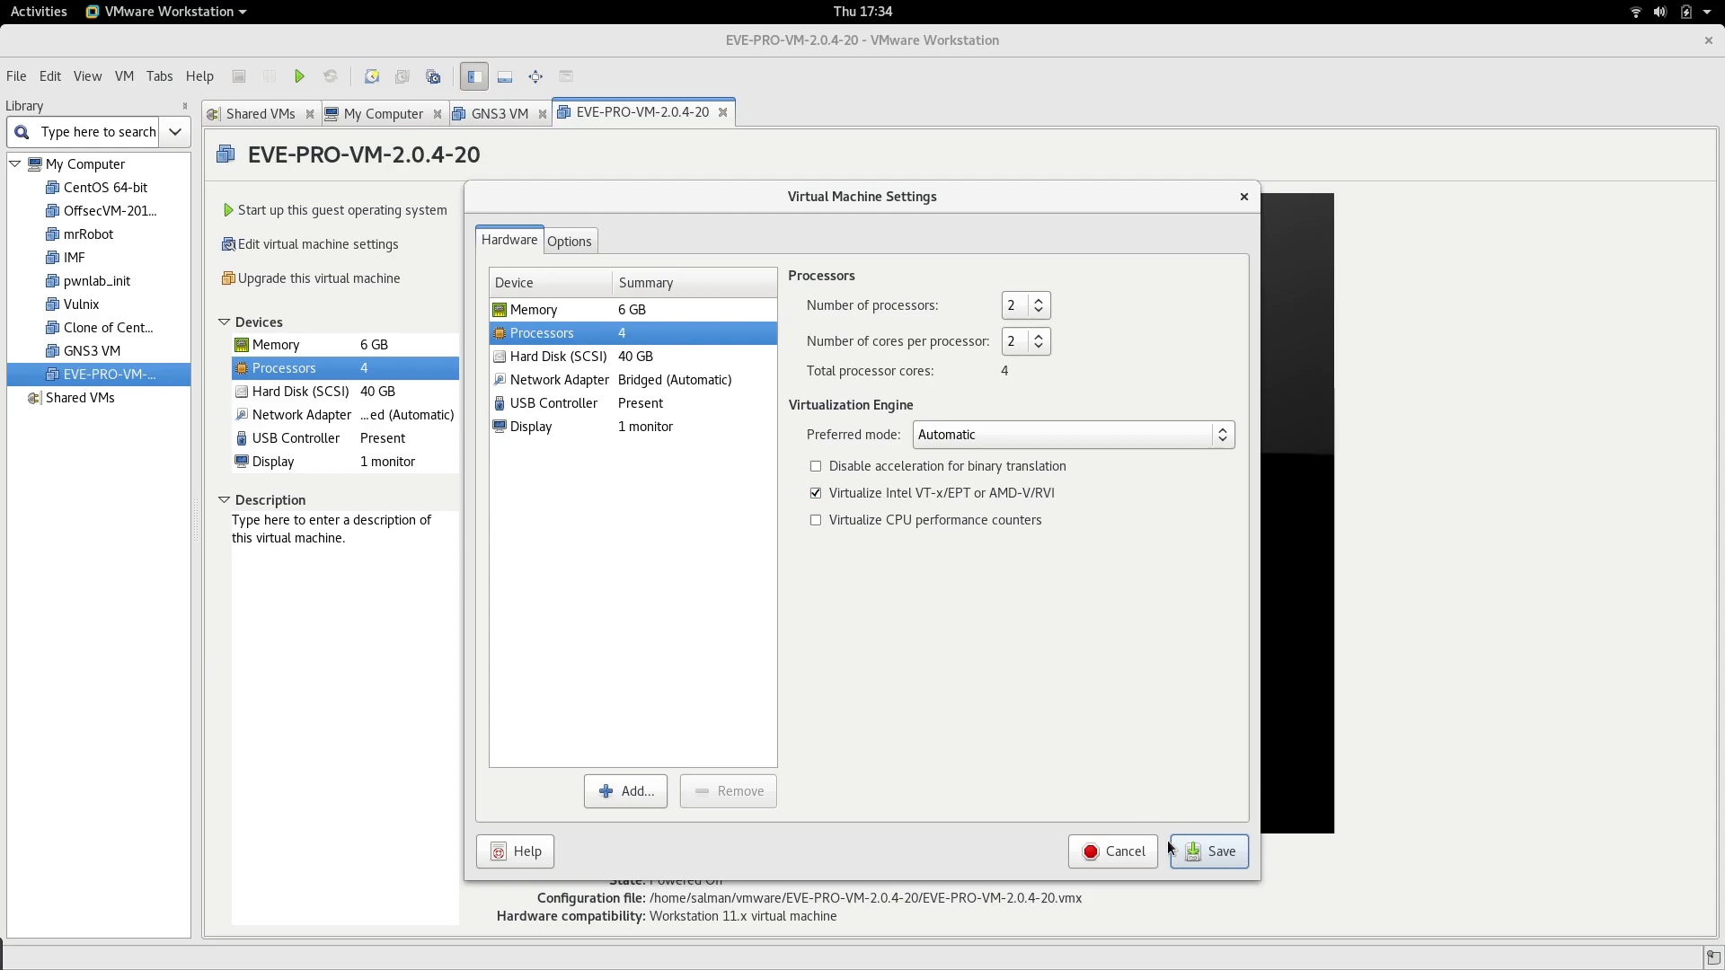
left_click(1207, 850)
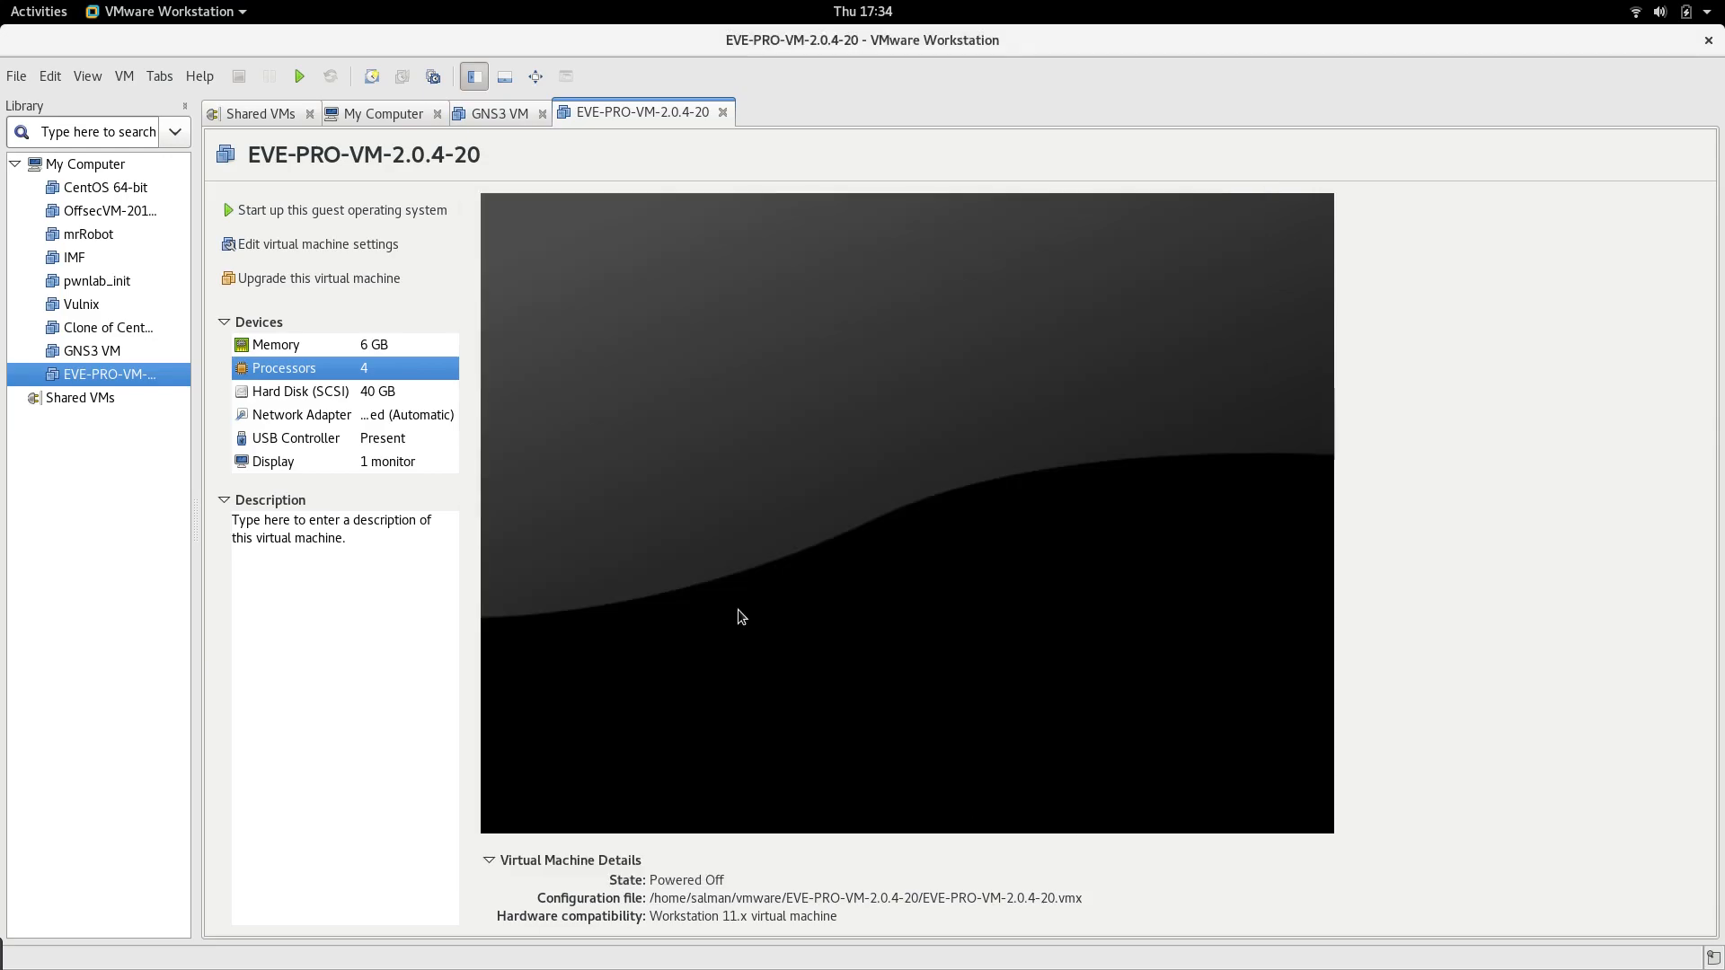
mouse_move(295, 350)
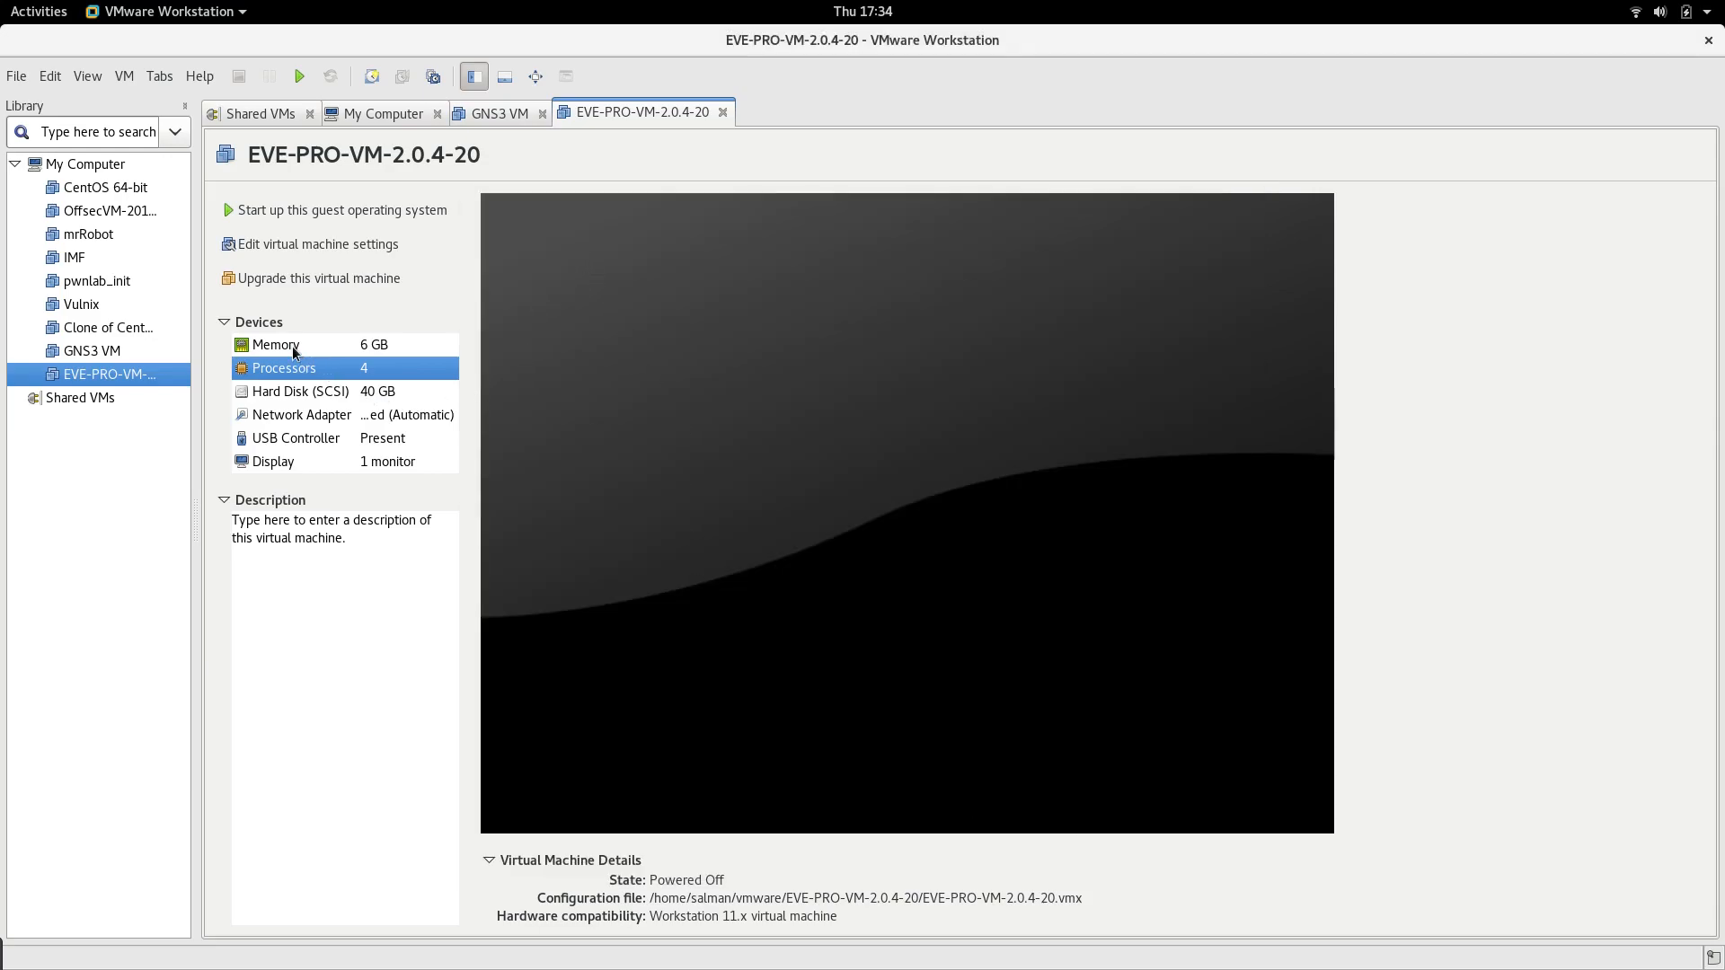
left_click(297, 390)
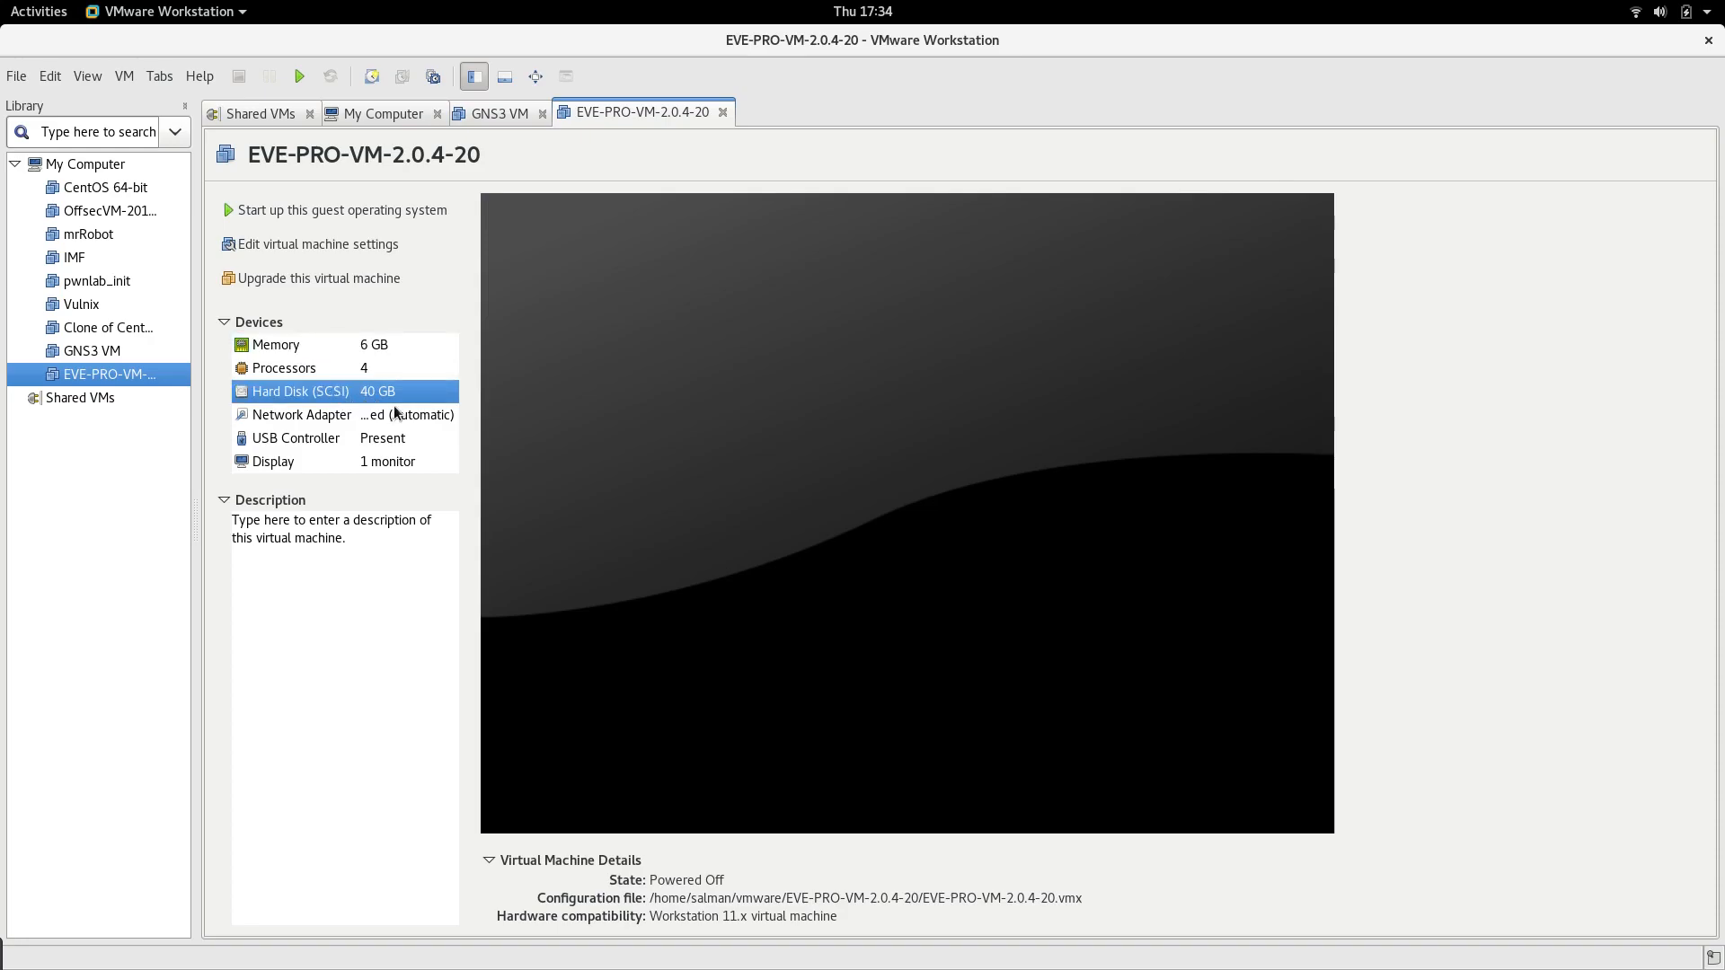
mouse_move(325, 415)
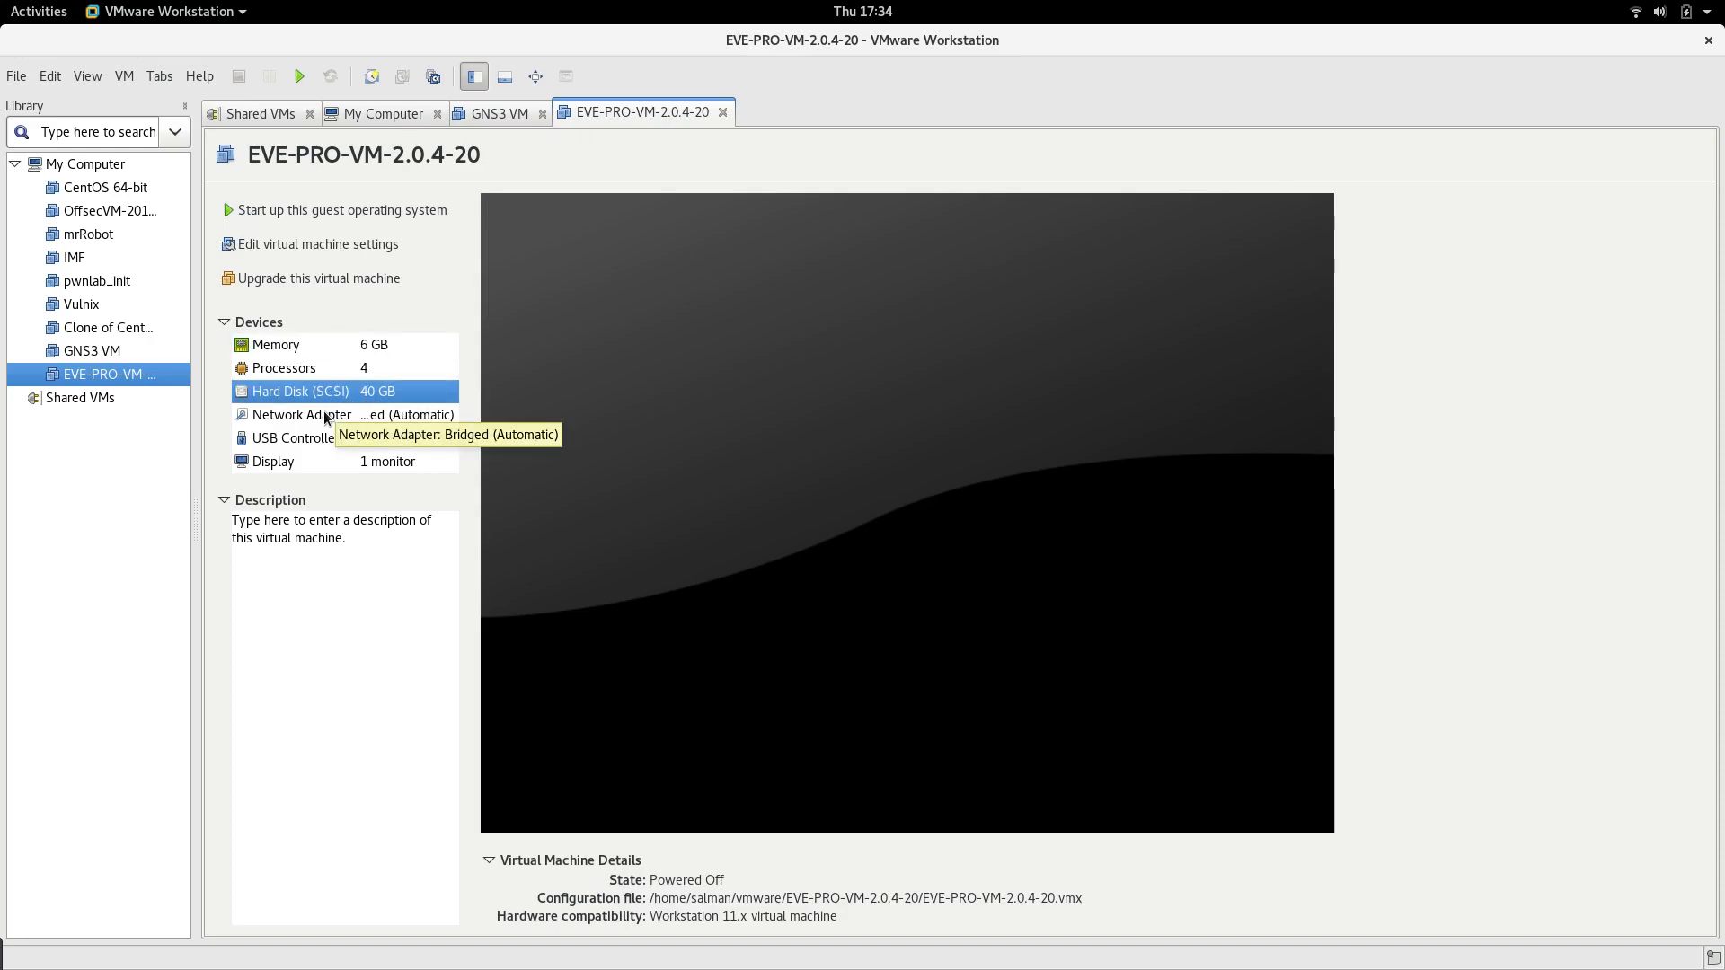
double_click(300, 415)
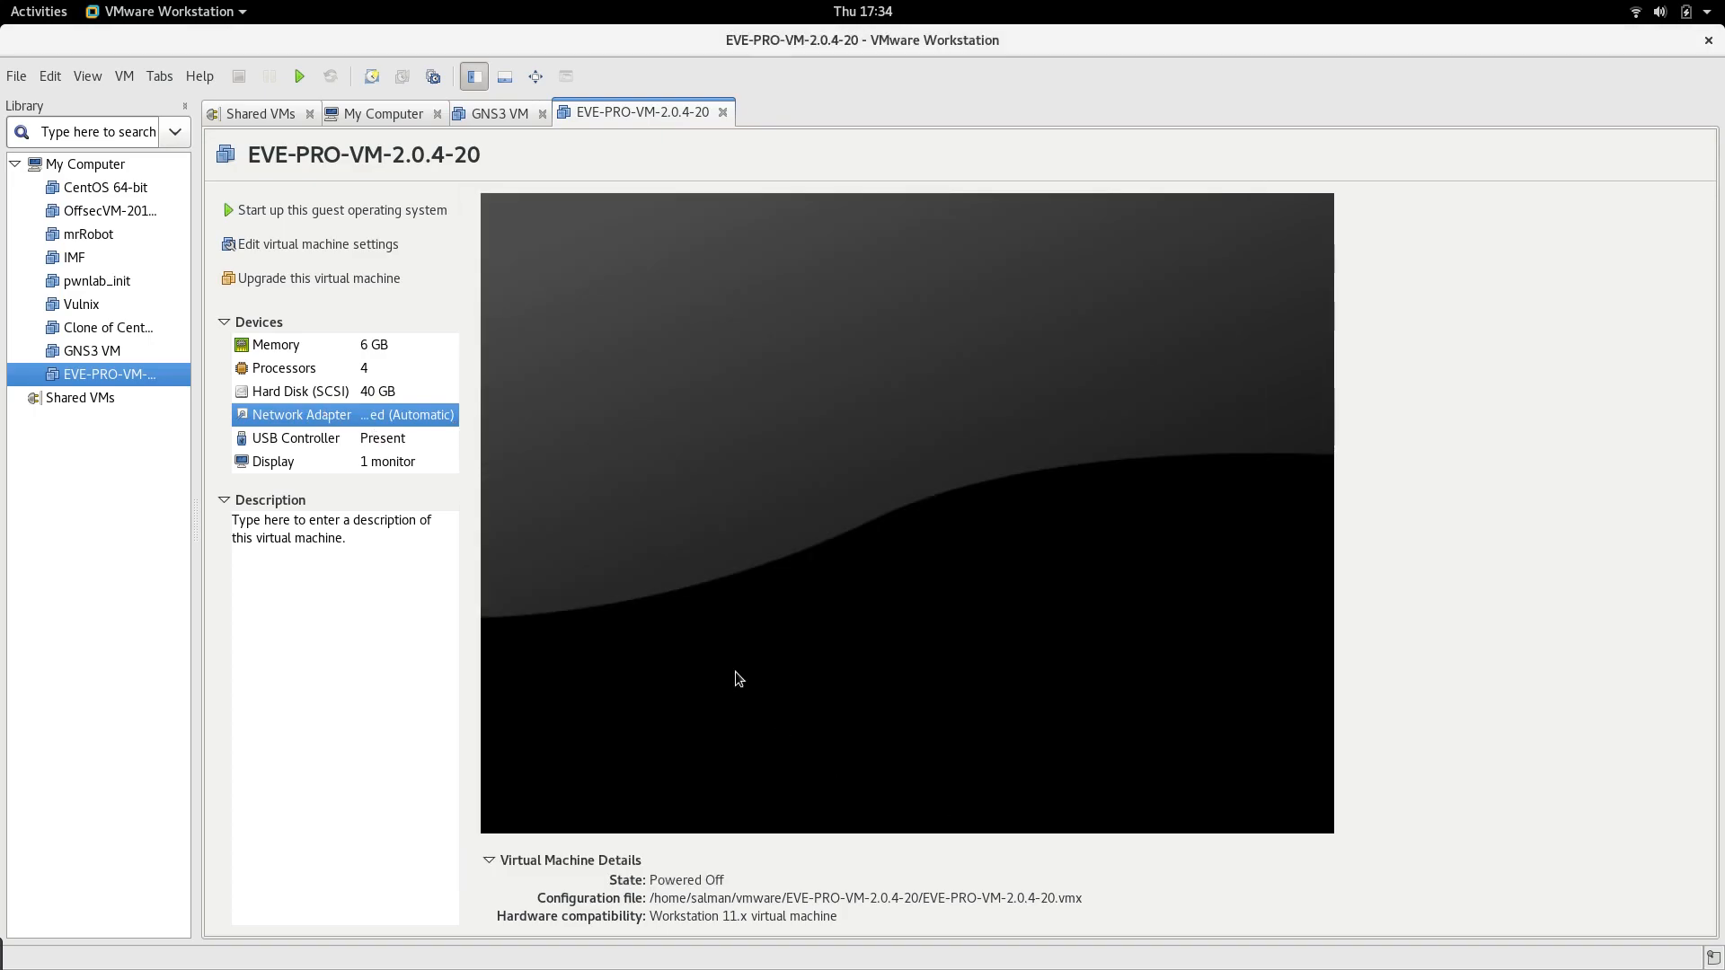
mouse_move(300, 75)
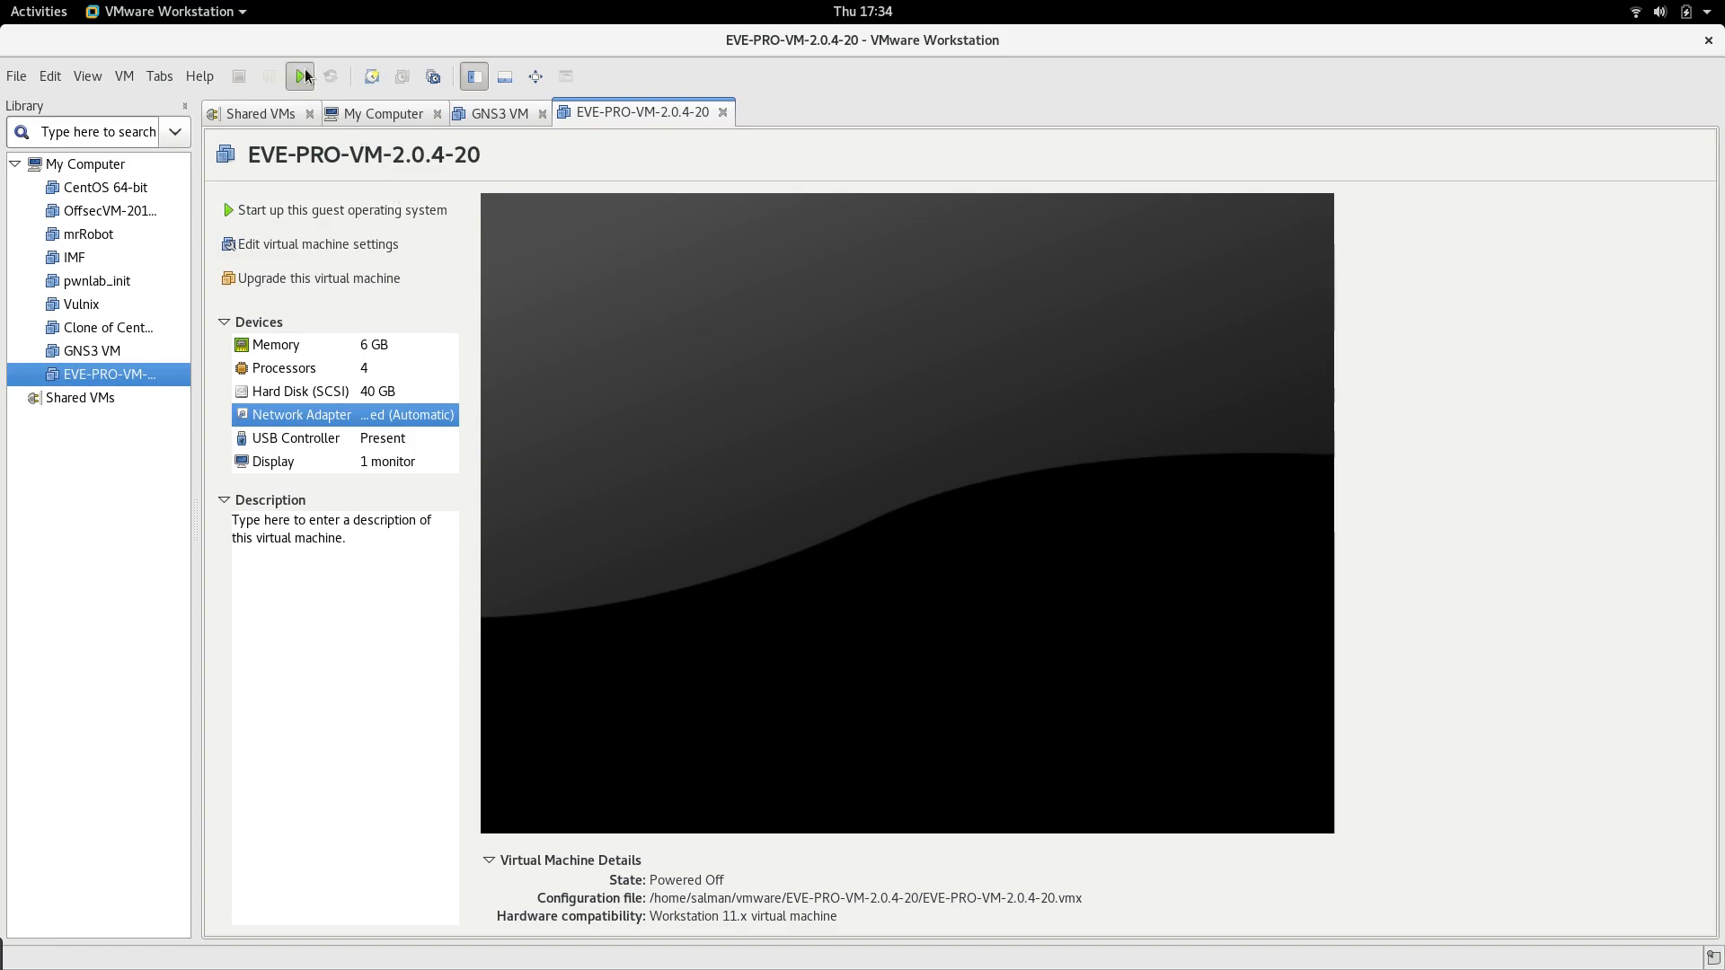
Power on EVE-PRO-VM-2.0.4-20 and dismiss the promiscuous mode warning while it boots
left_click(300, 76)
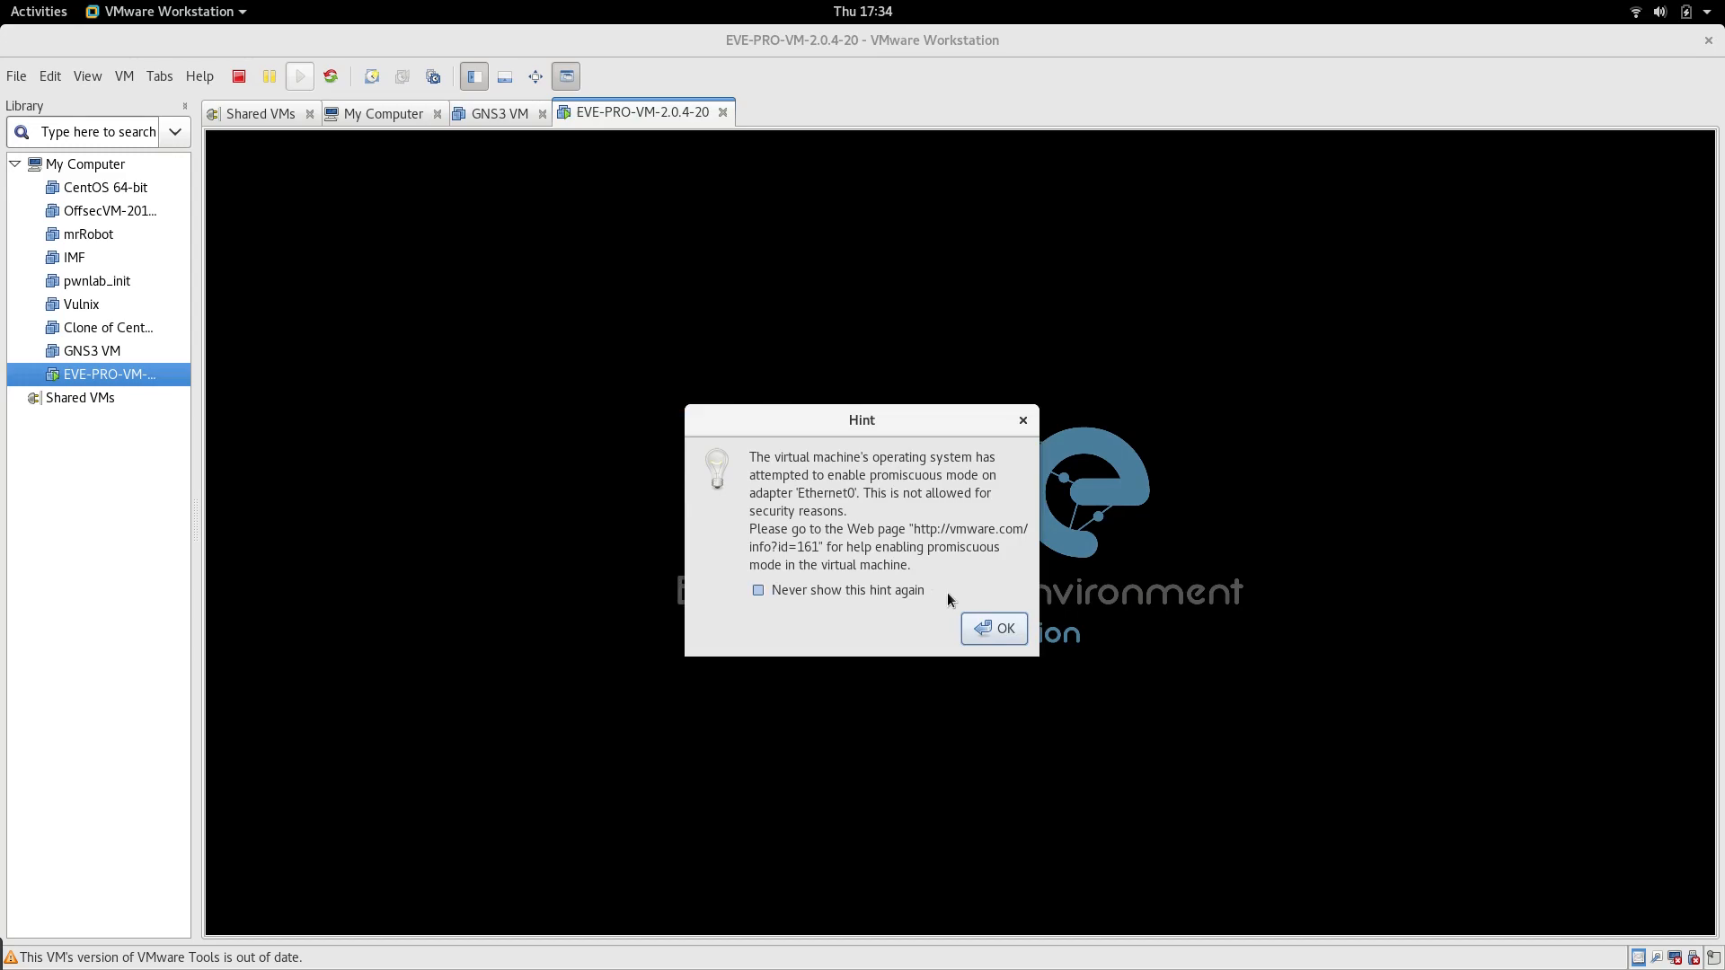
left_click(991, 628)
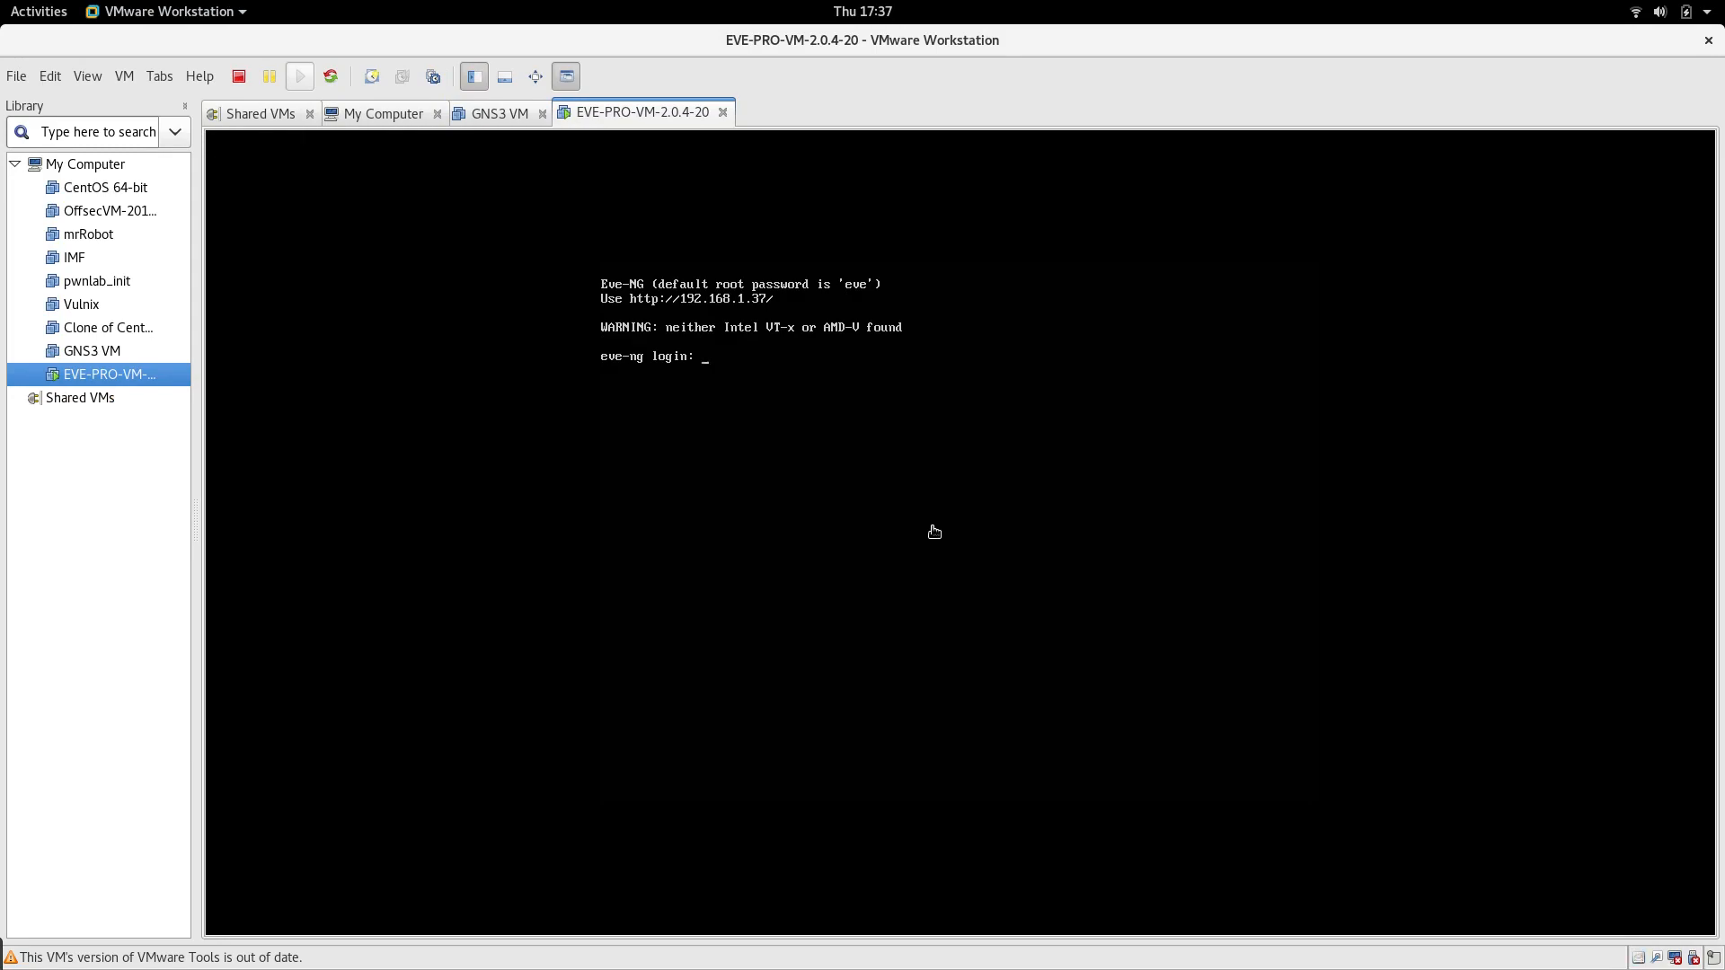
Log in at the eve-ng console as root to start the setup wizard
type("ro")
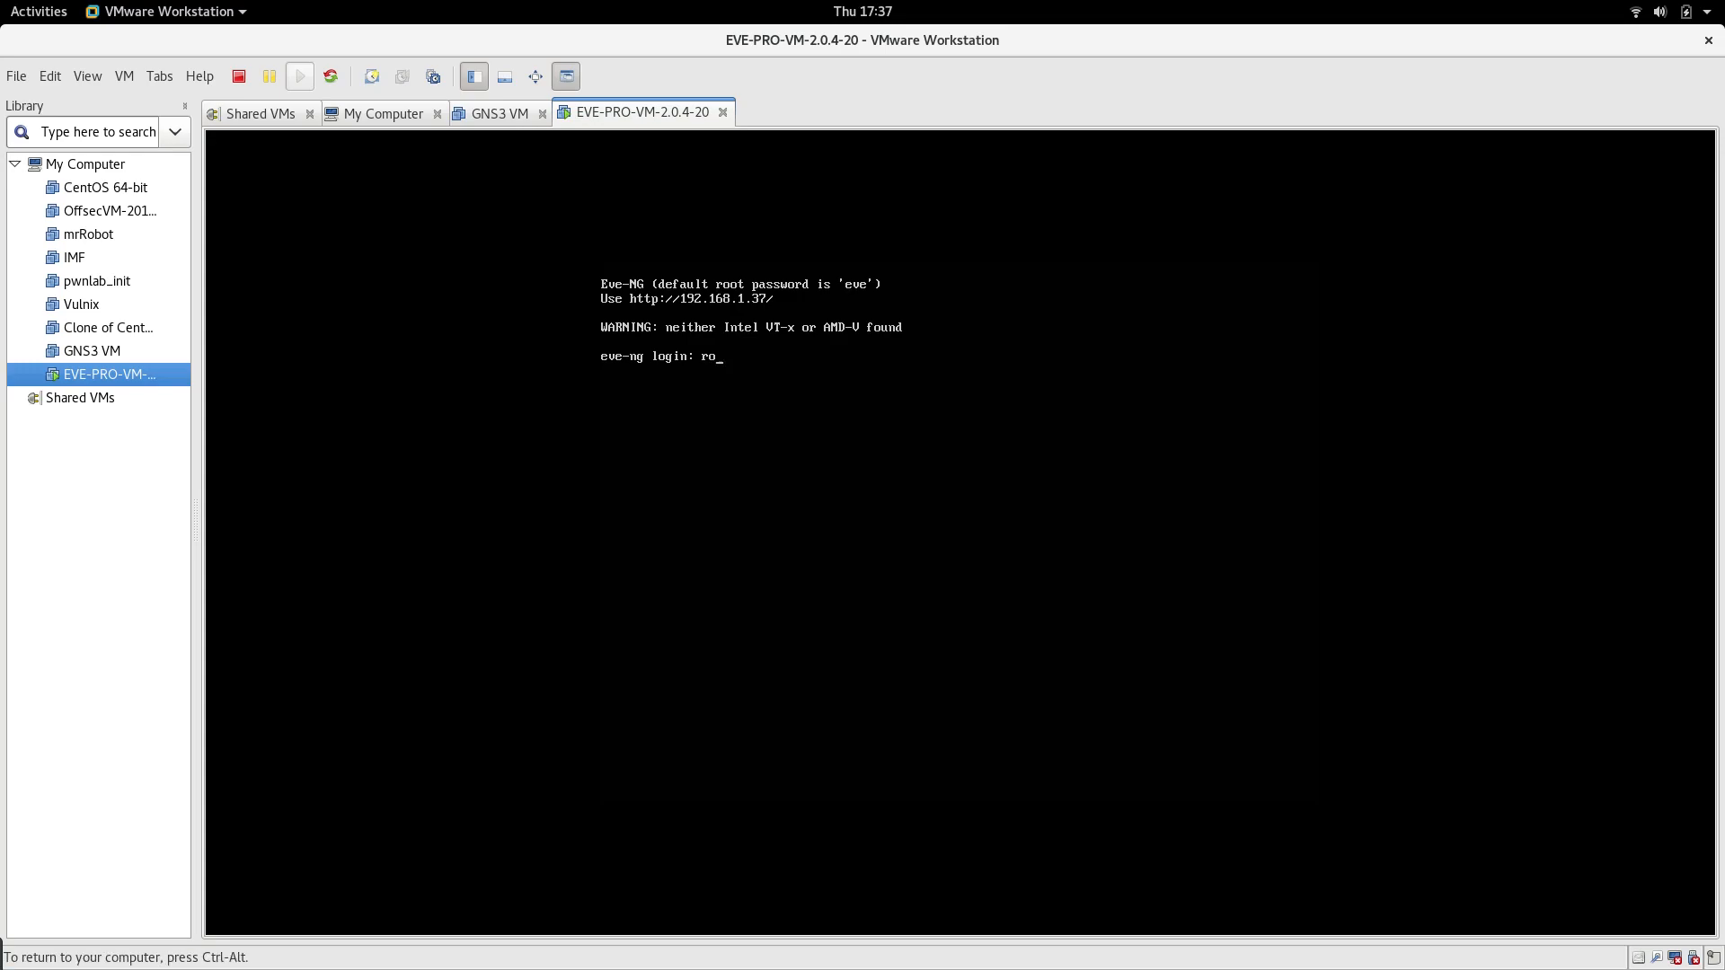
key("Return")
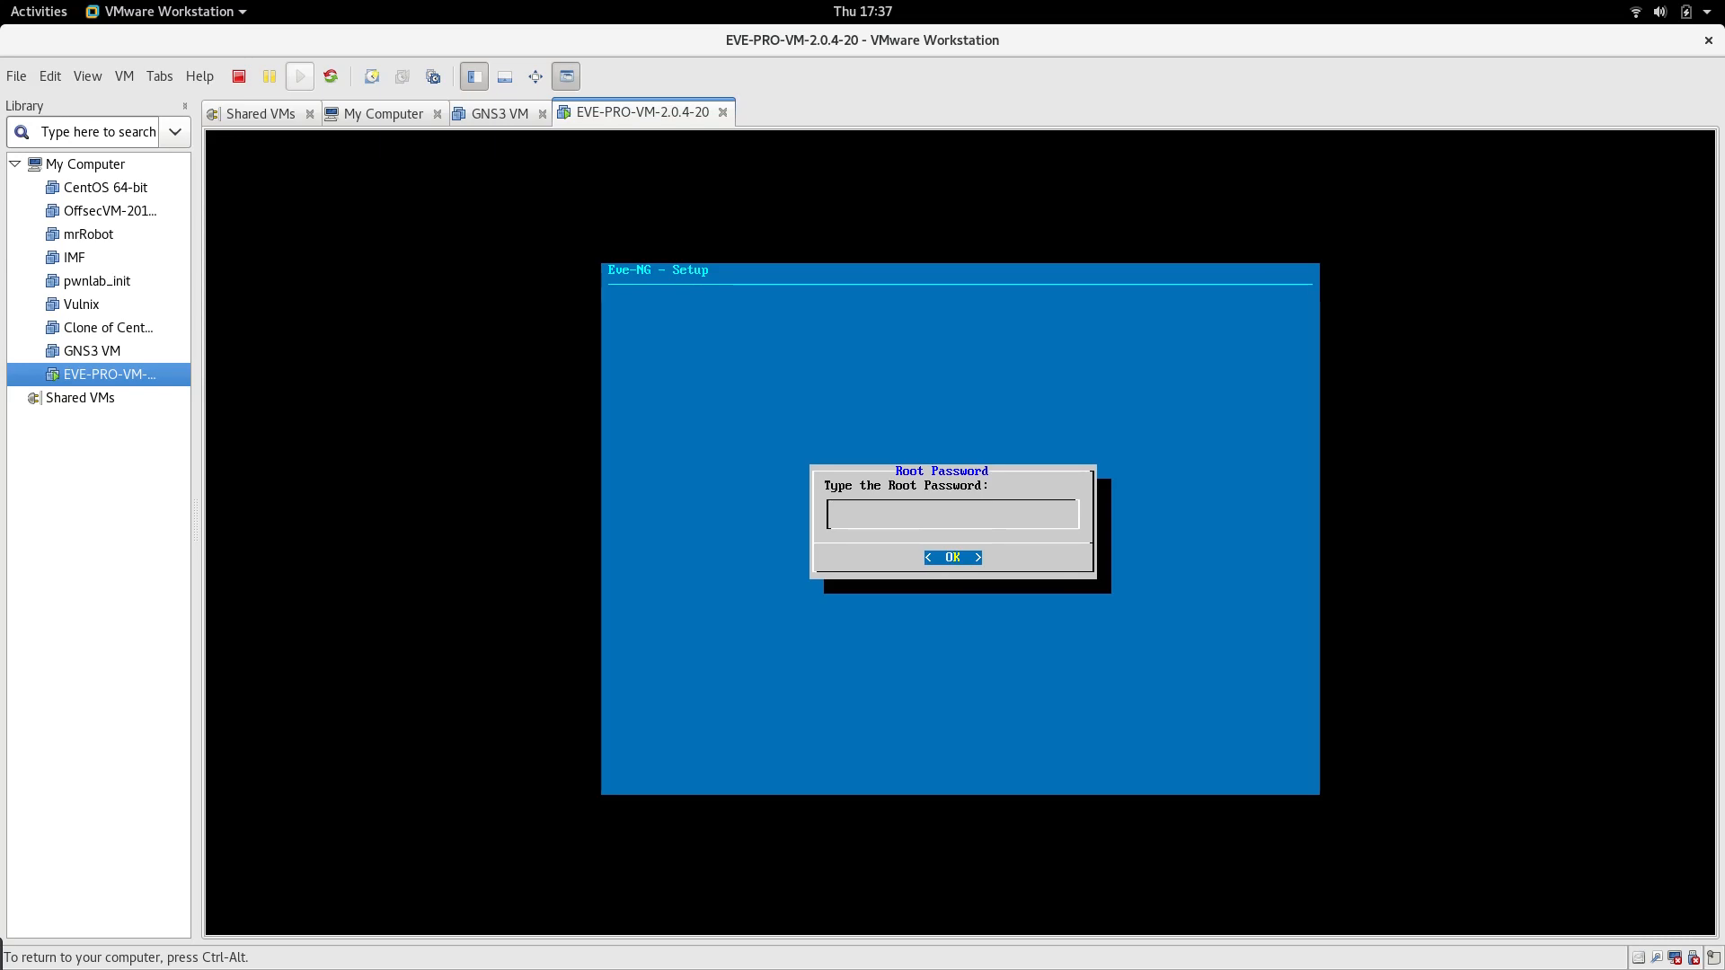
Confirm the root password twice and accept hostname eve-ng and domain example.com
left_click(952, 557)
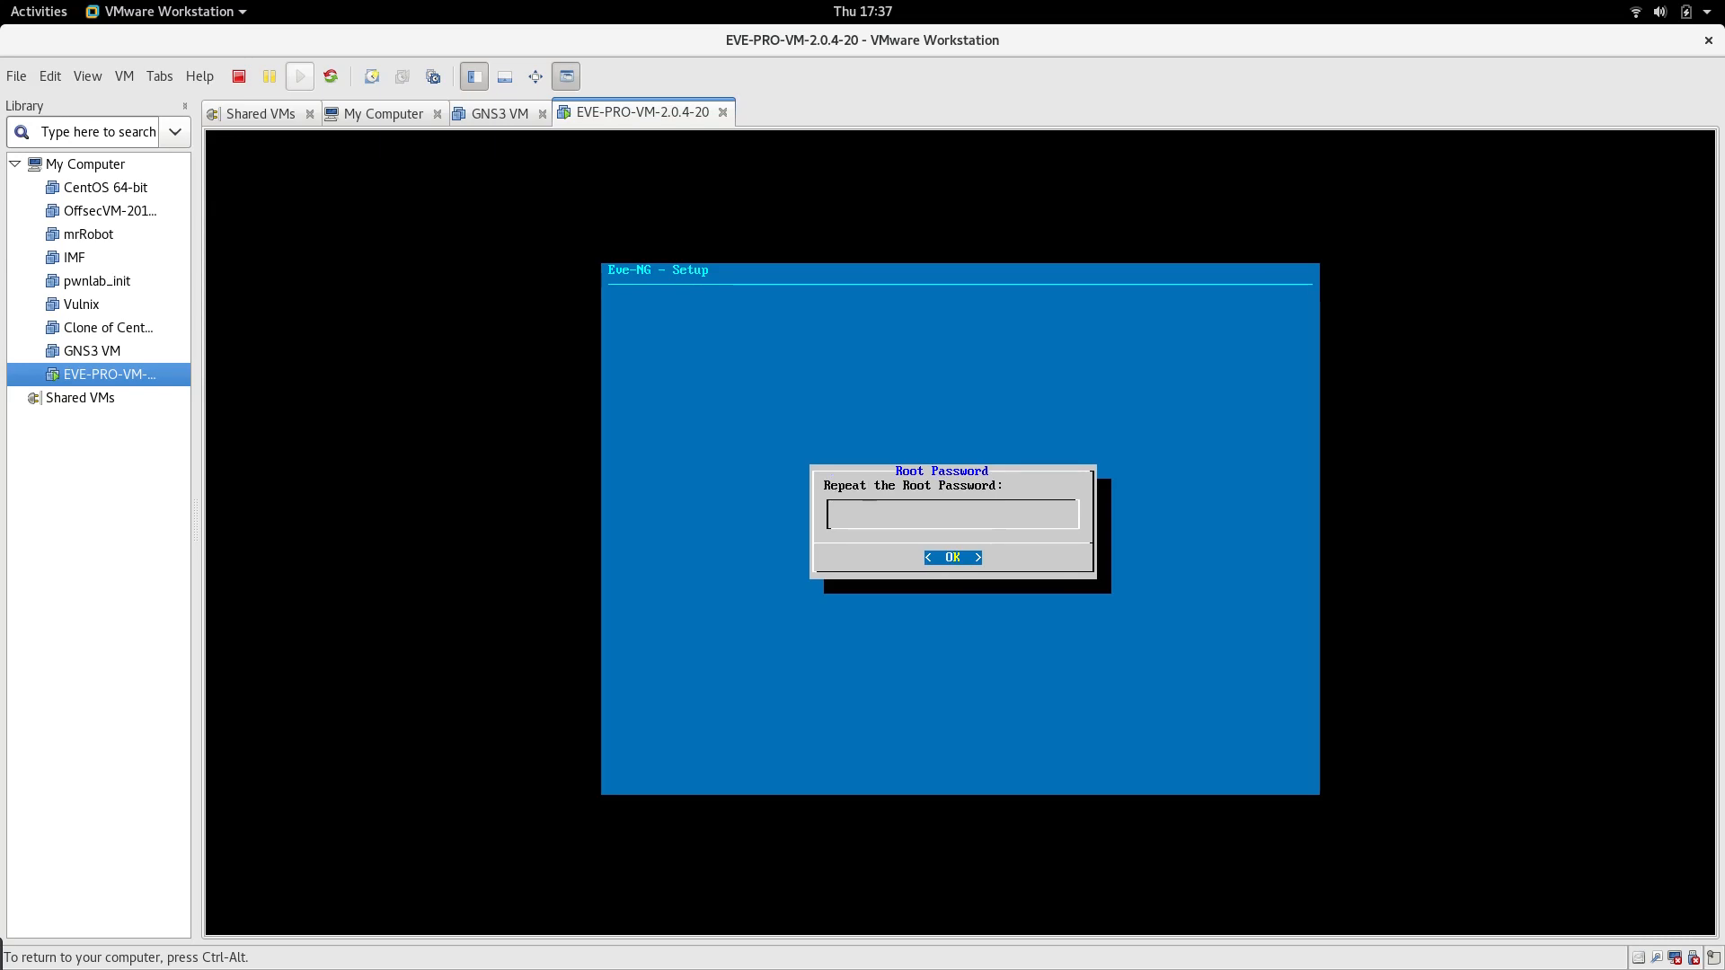
left_click(952, 557)
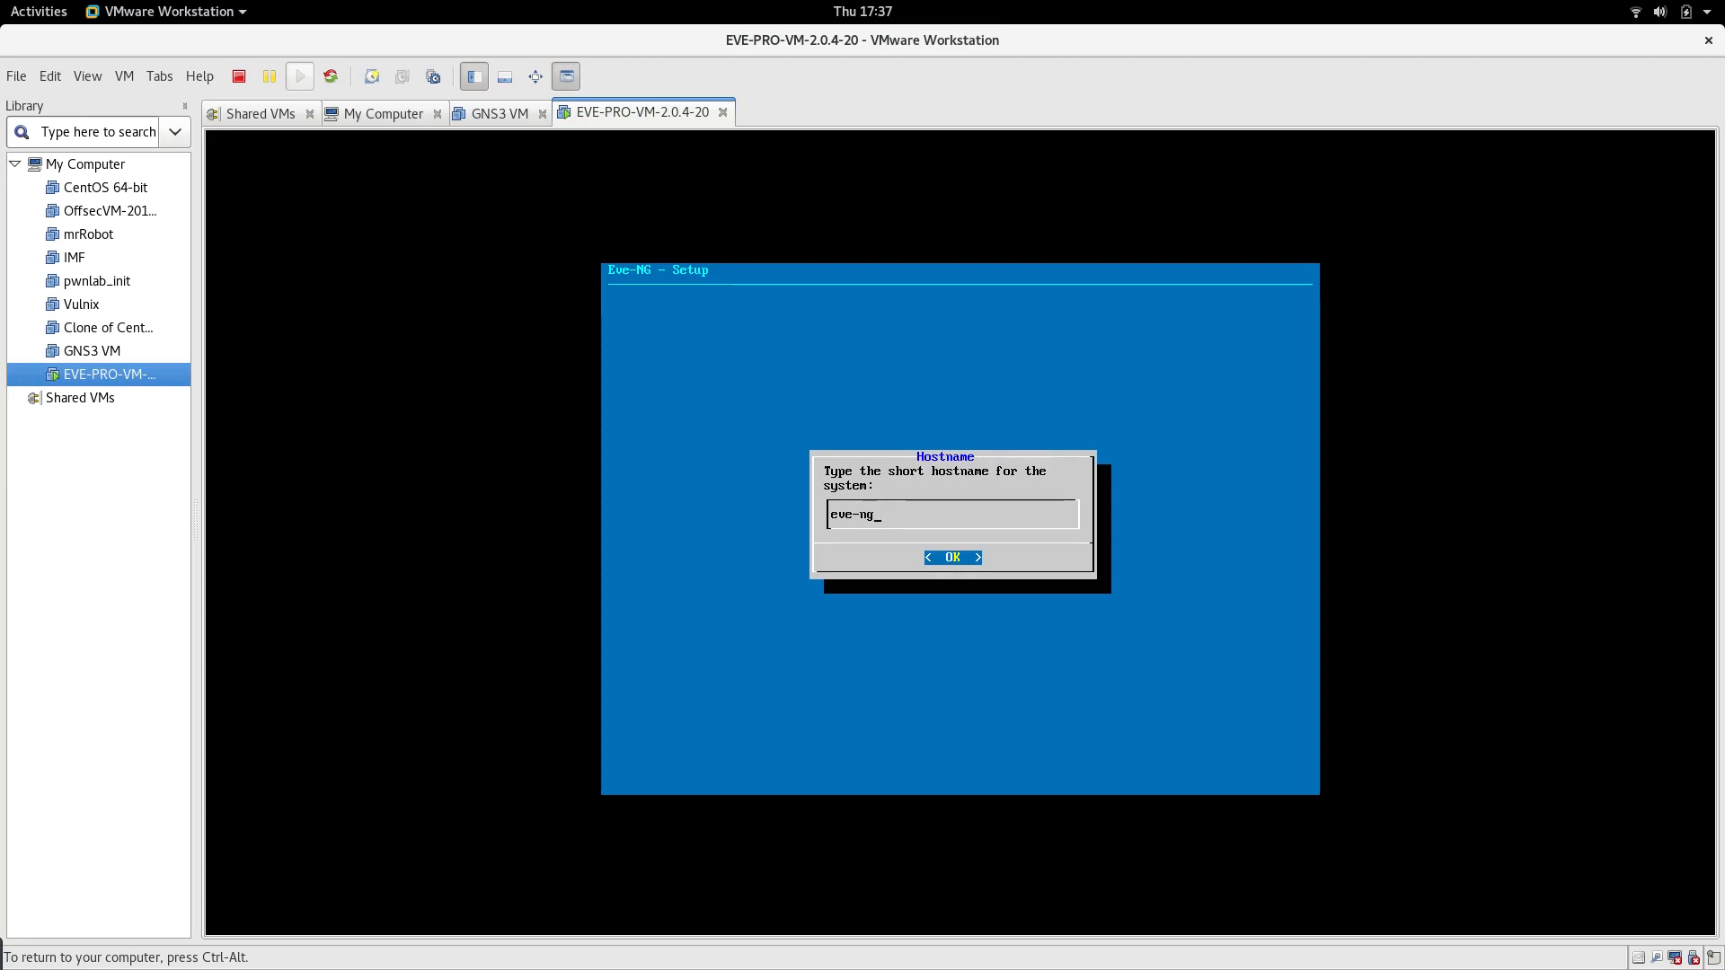
left_click(952, 556)
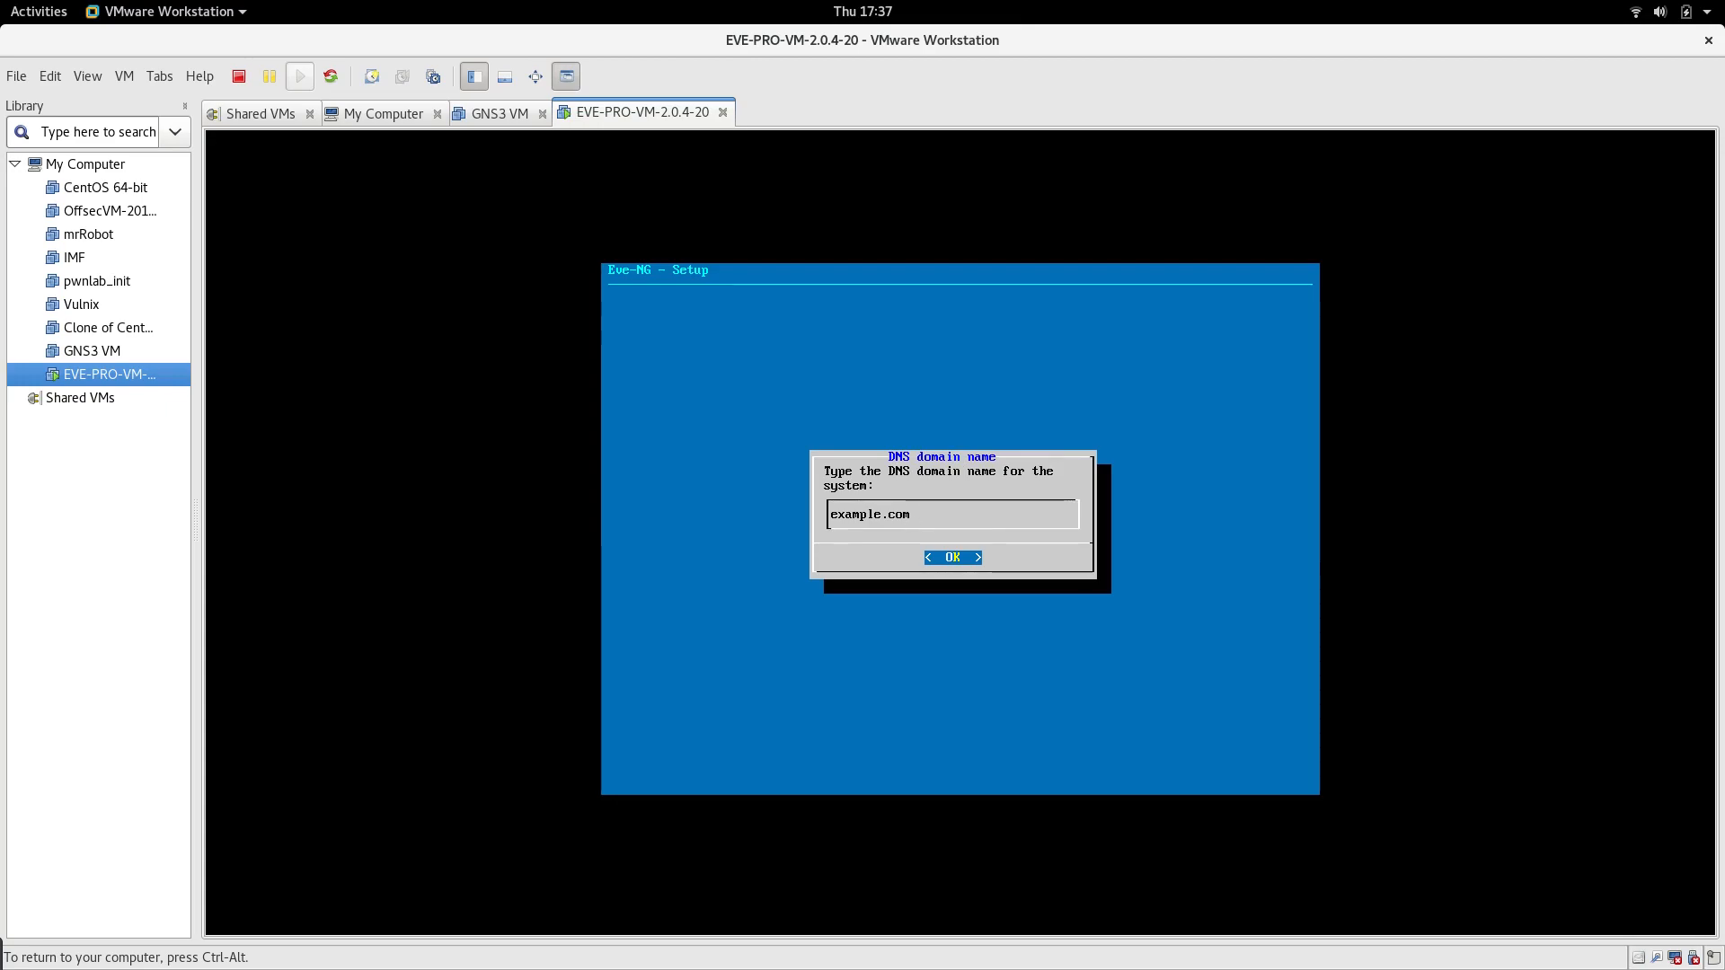
left_click(952, 557)
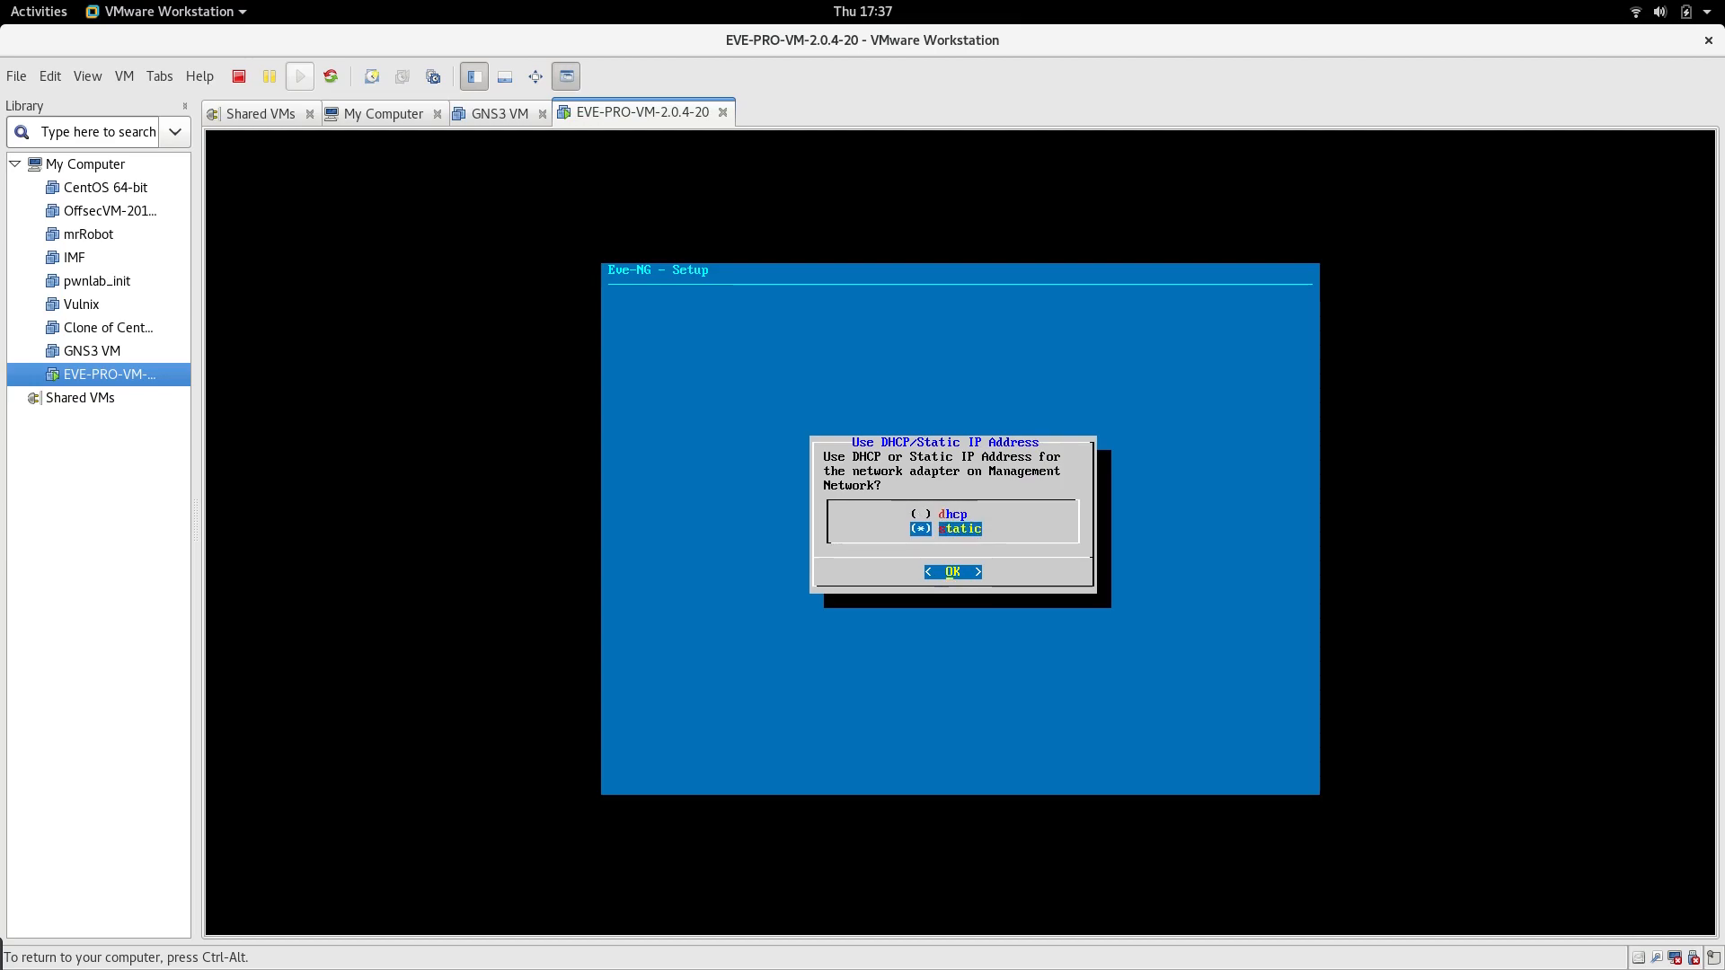
Choose static addressing with IP 192.168.1.30 and subnet mask 255.255.255.0
left_click(952, 571)
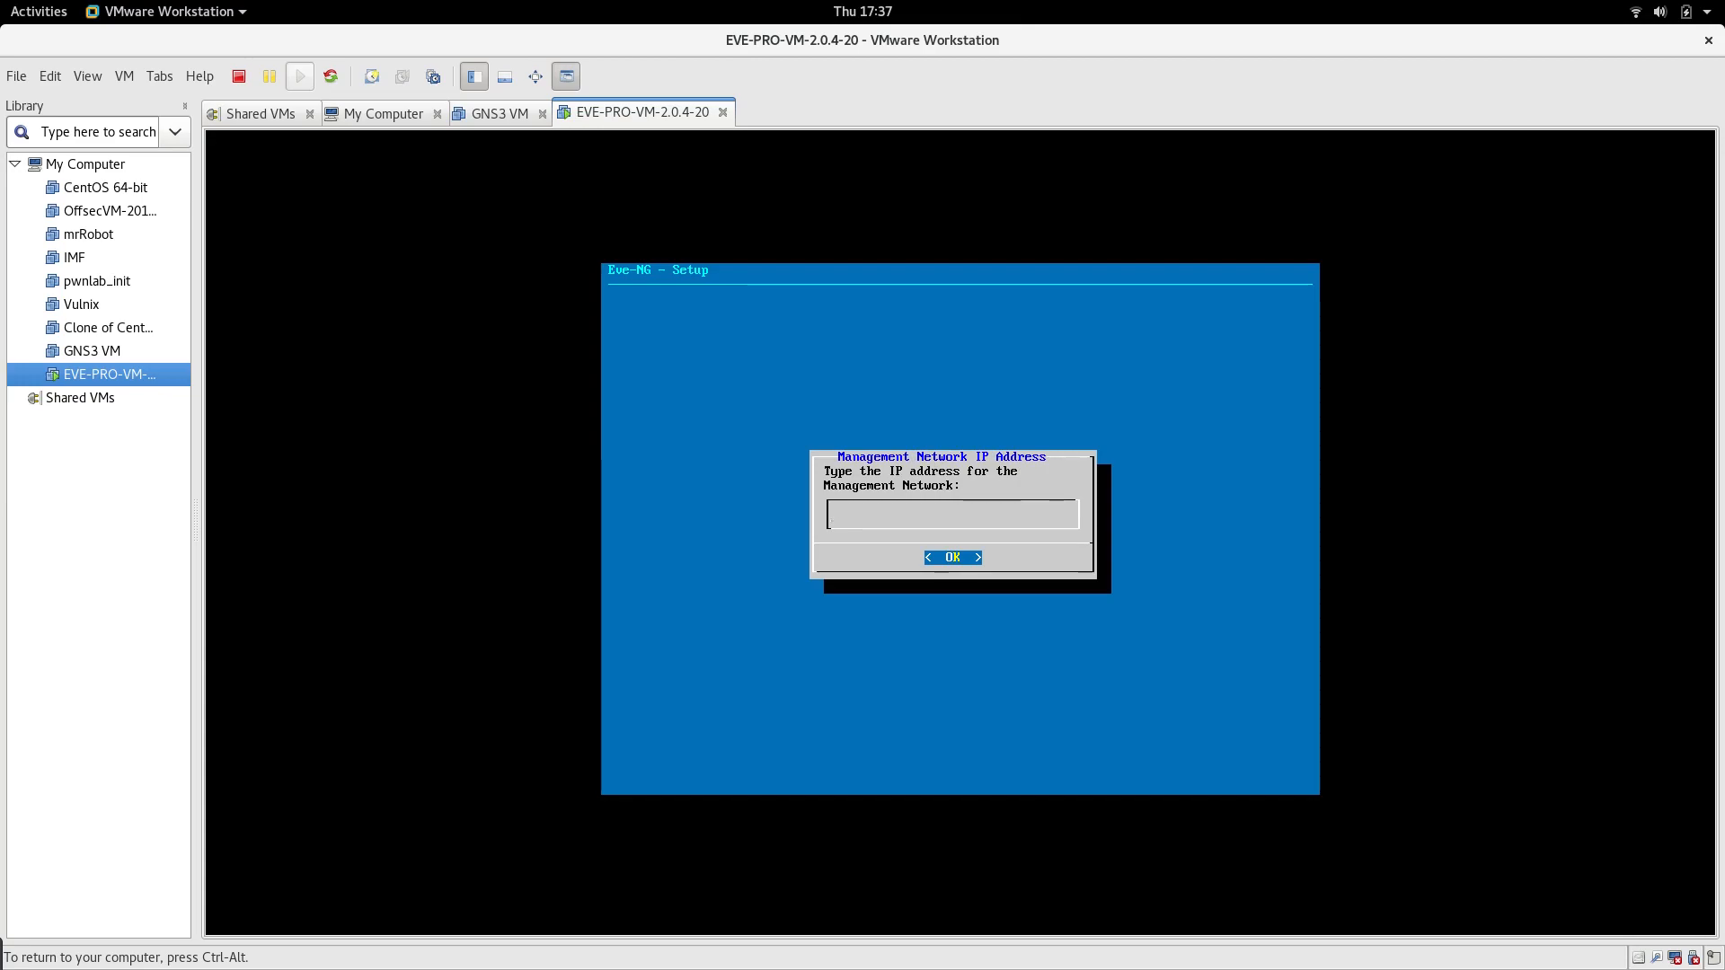
type("192.16")
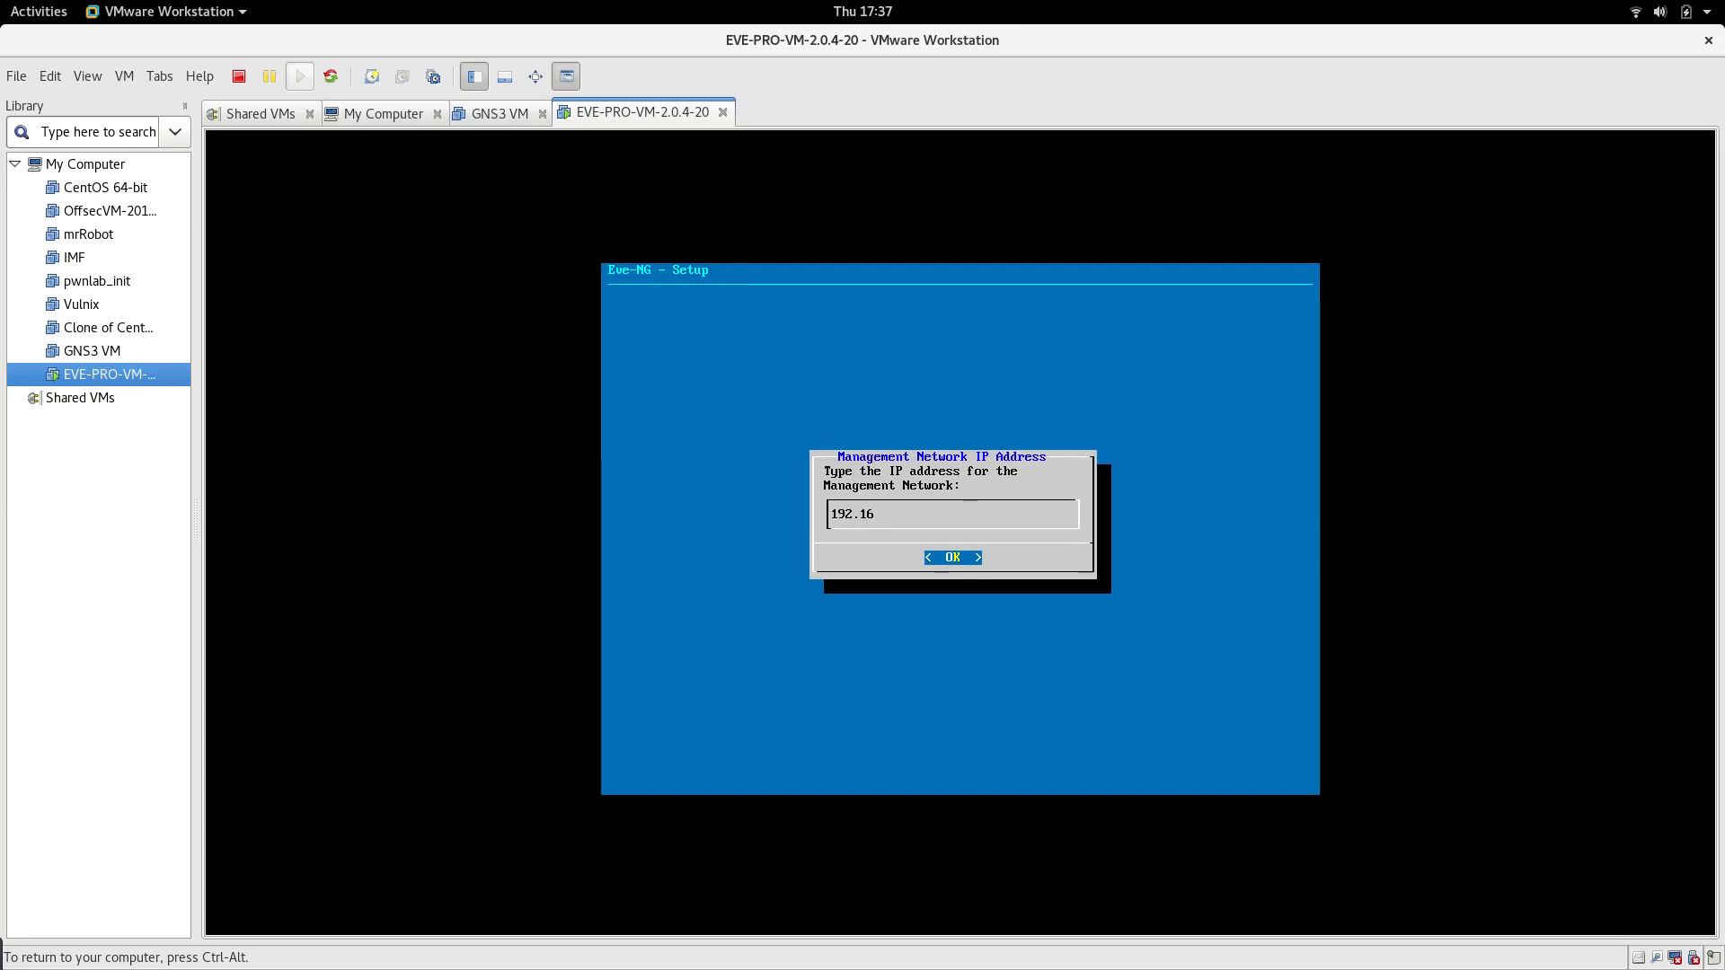
type("8.")
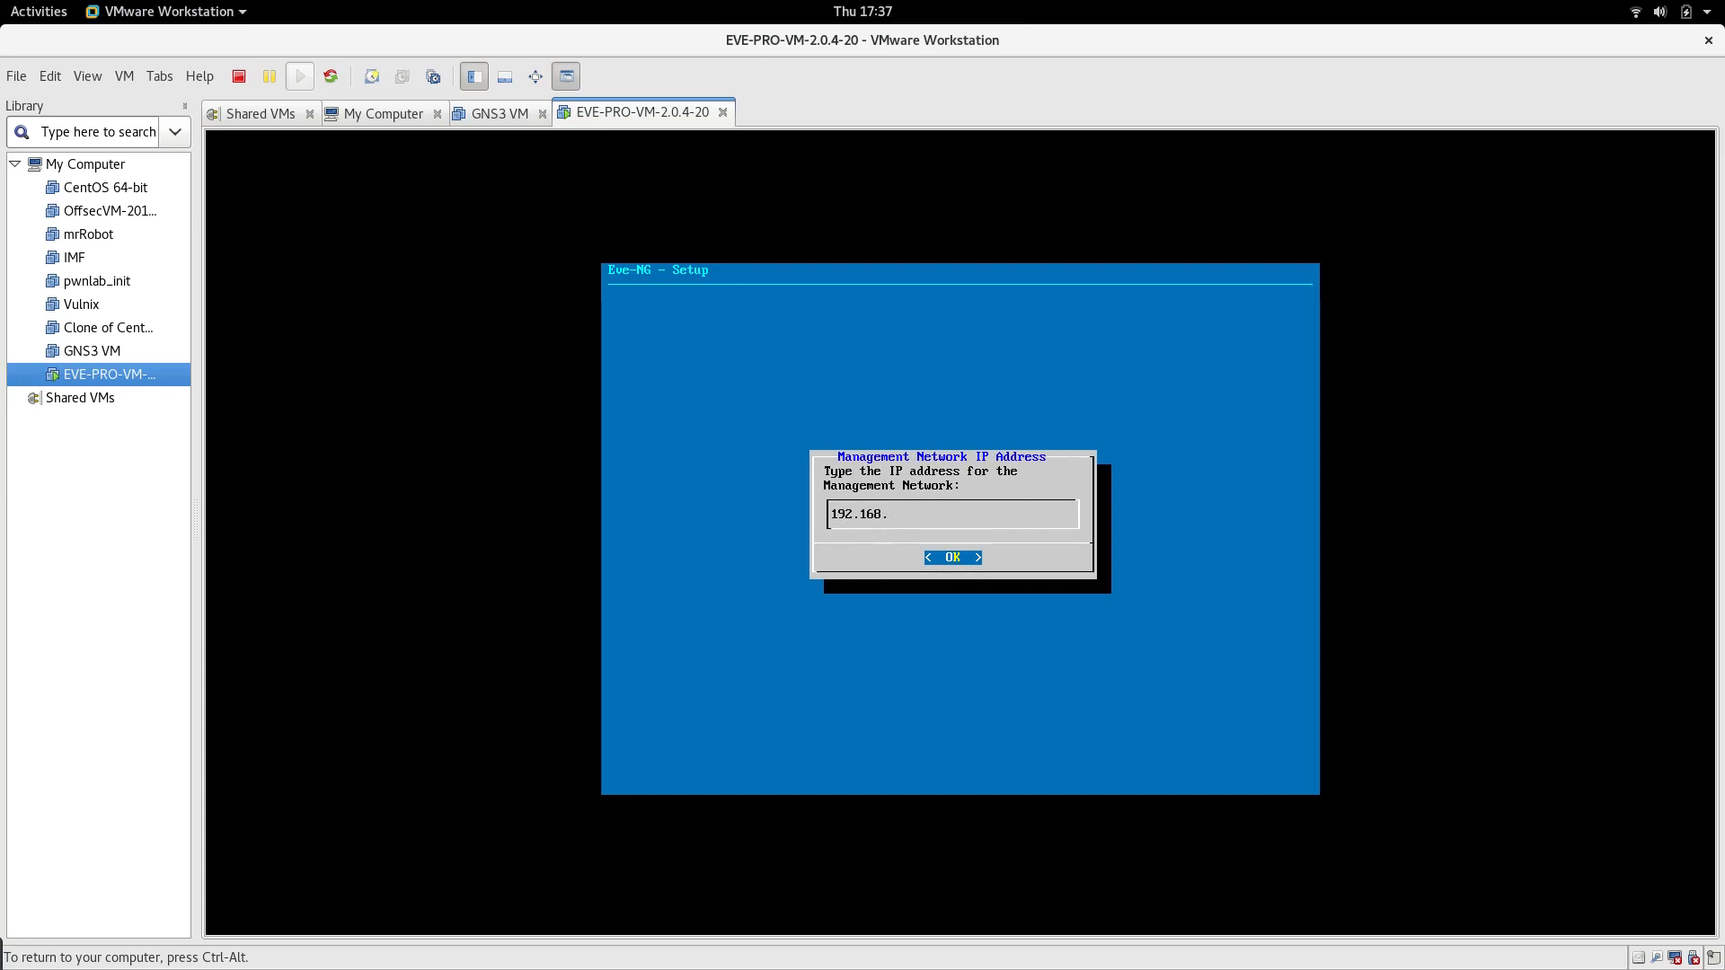
type("1.")
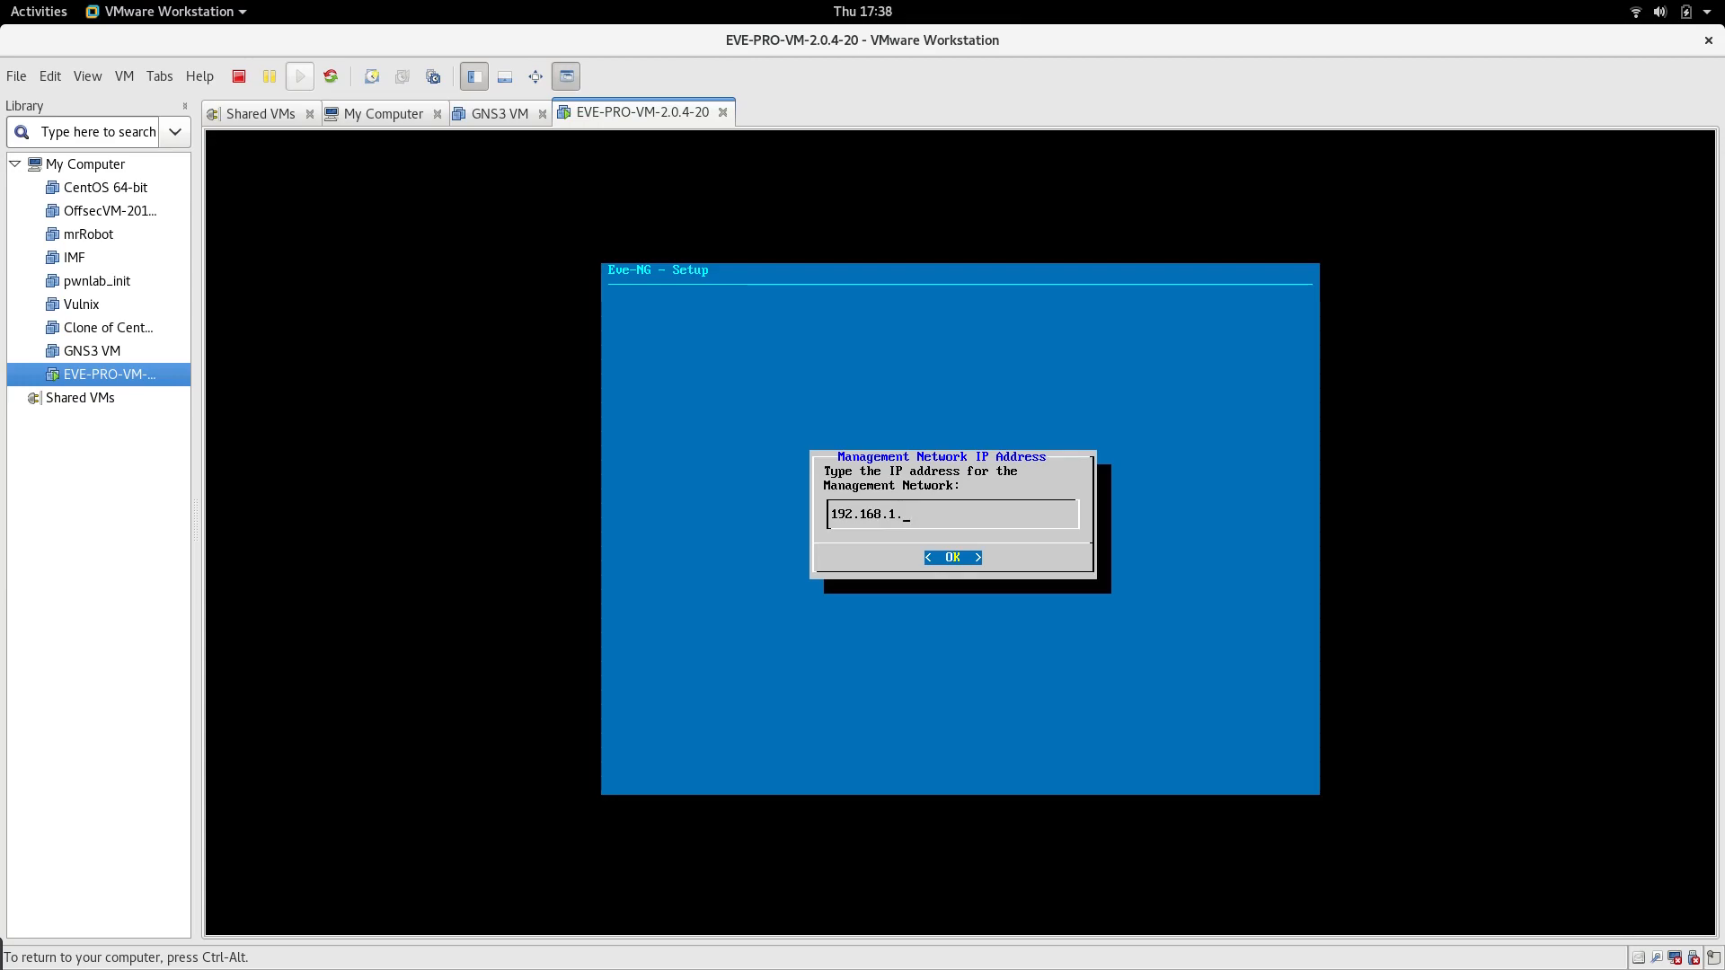
type("30")
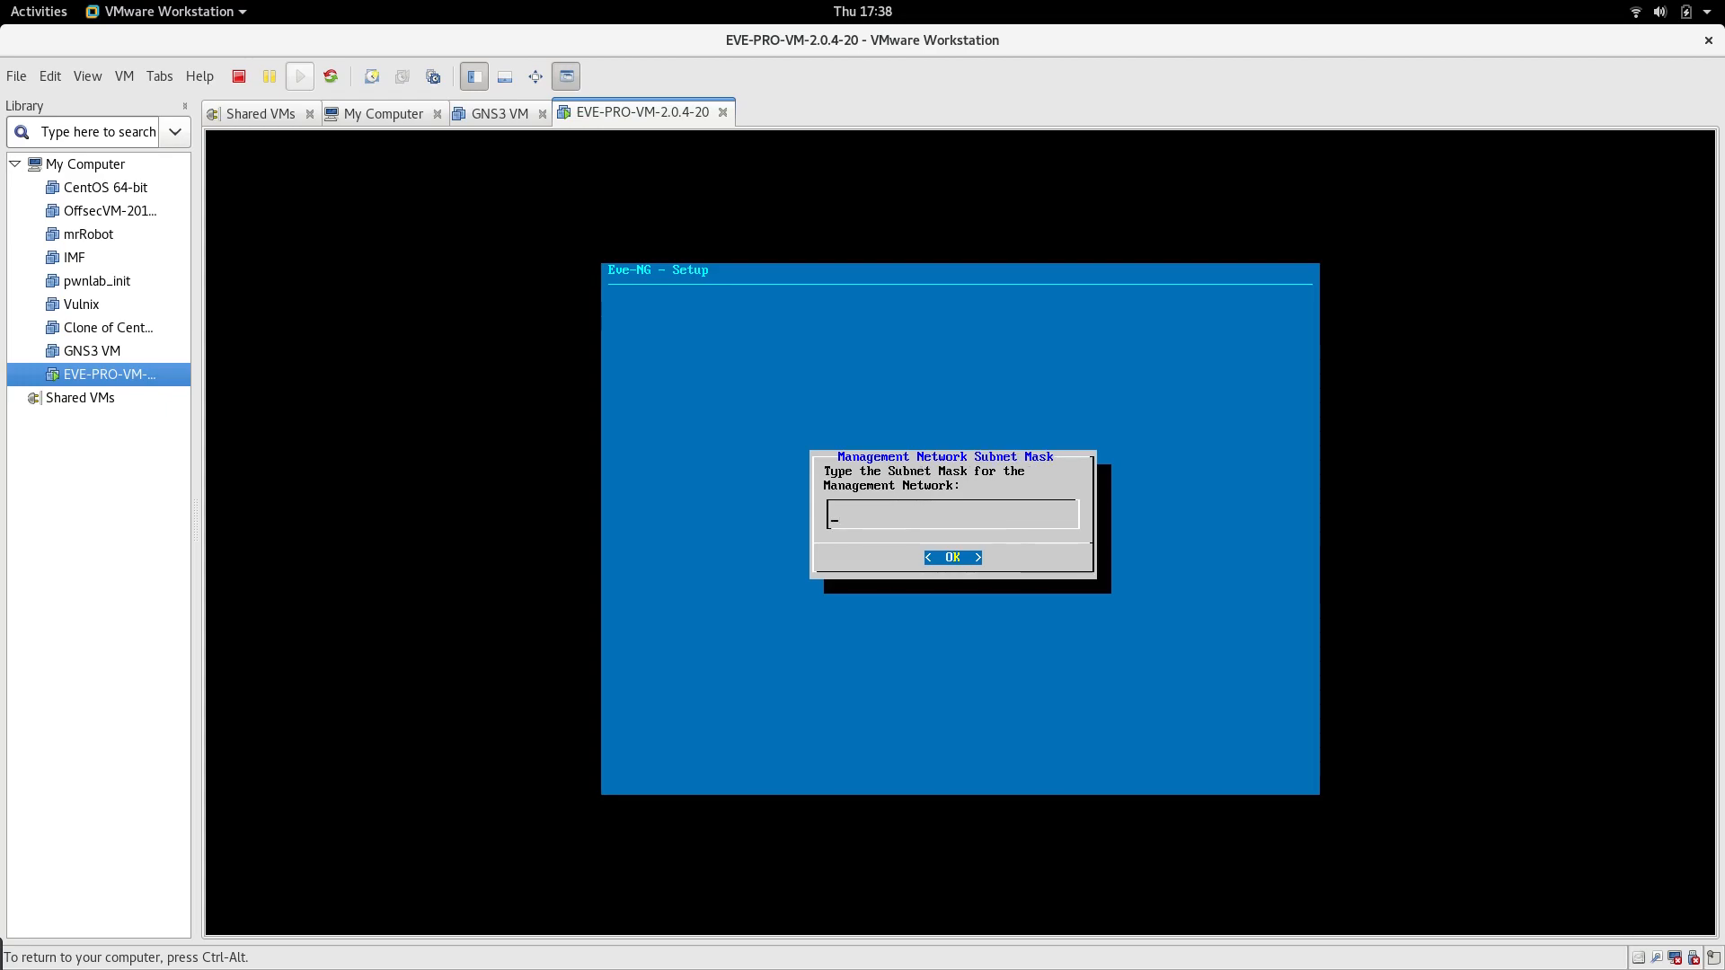
type("255.25")
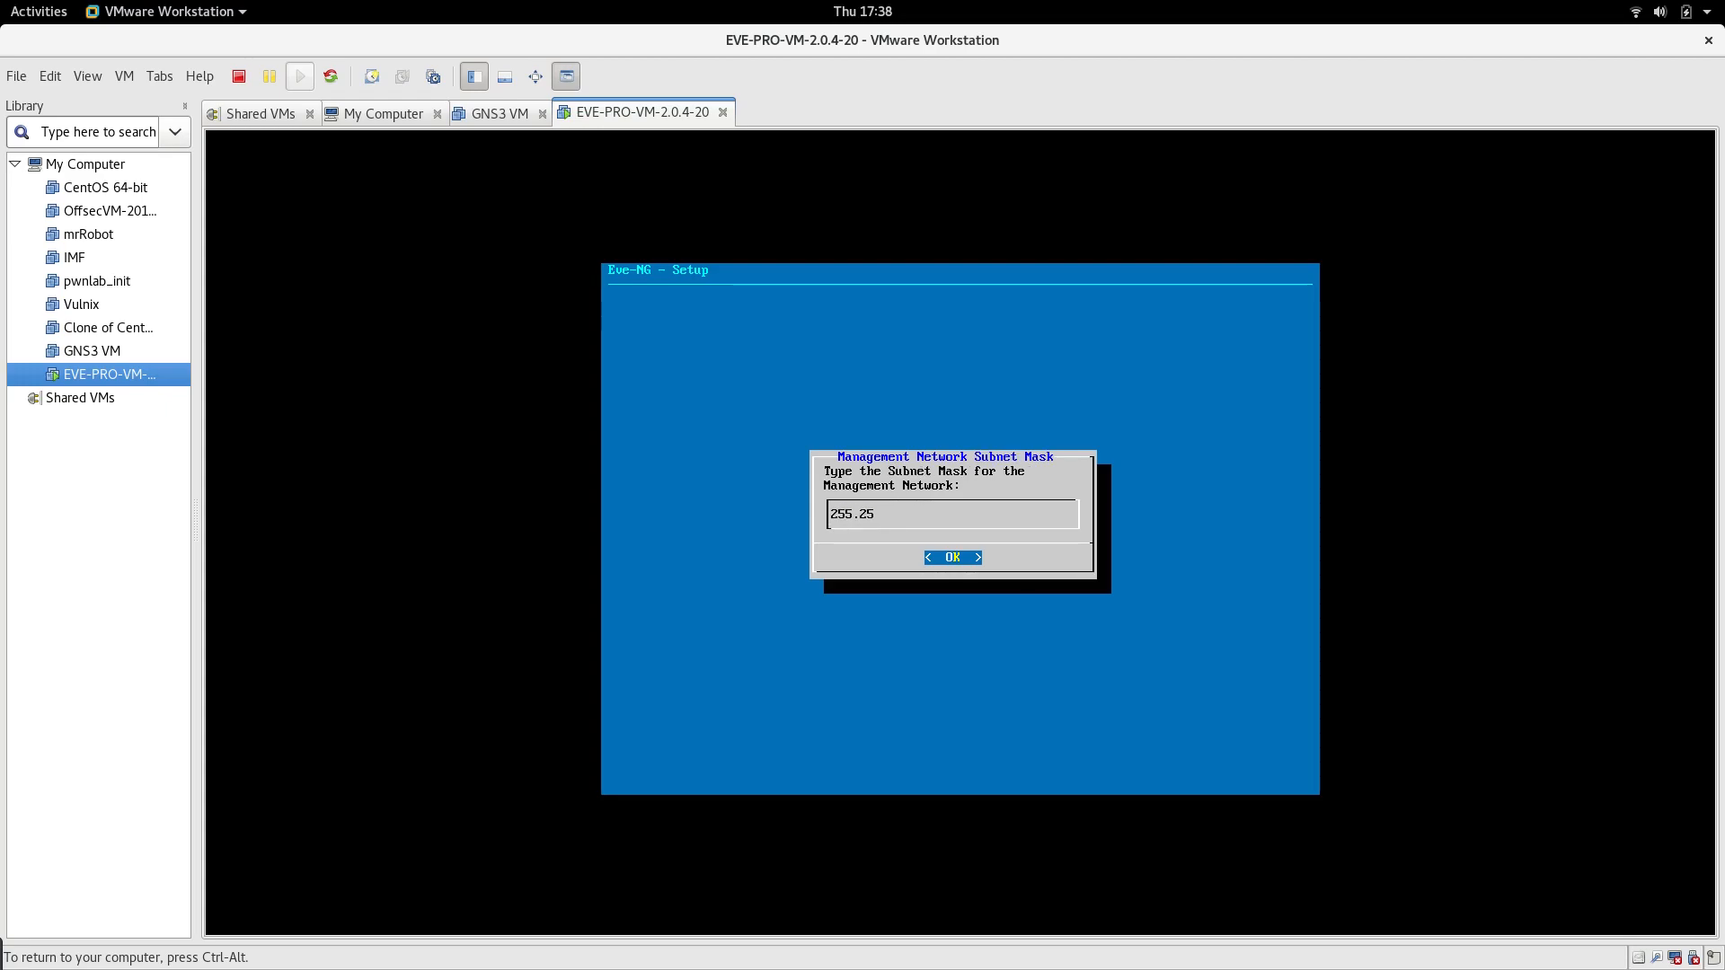
type("5.255.")
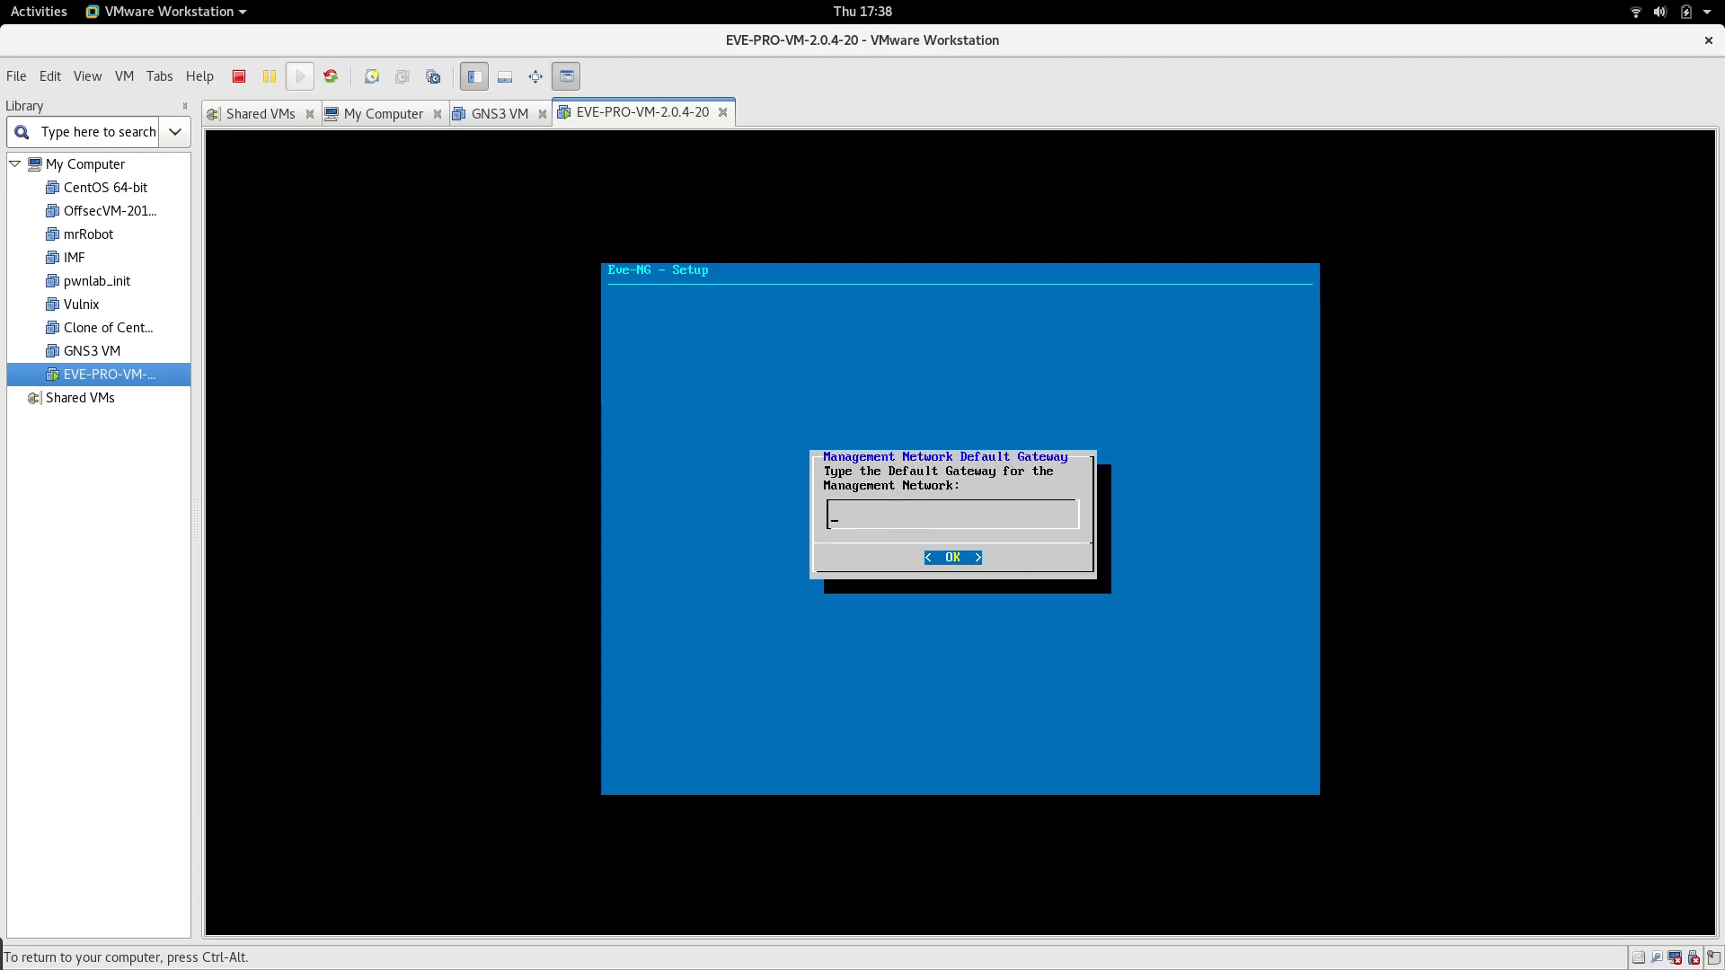
Set gateway 192.168.1.1 and primary DNS 192.168.1.1, leaving secondary DNS empty
type("192.1")
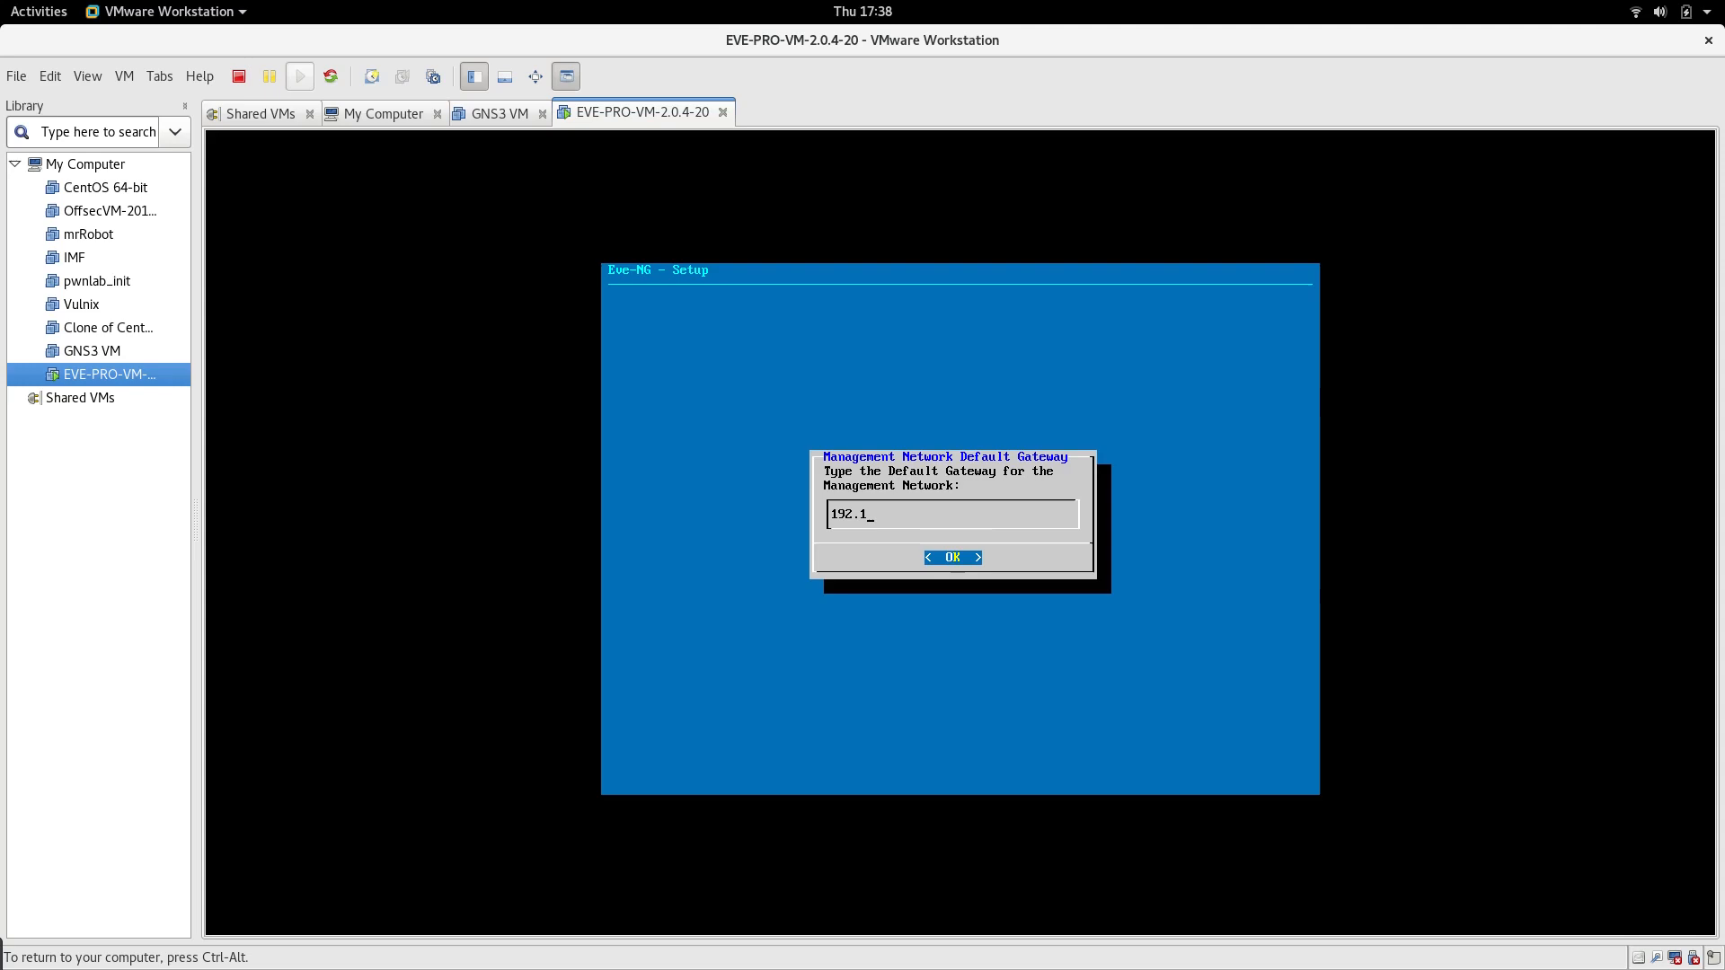
type("68.1.1")
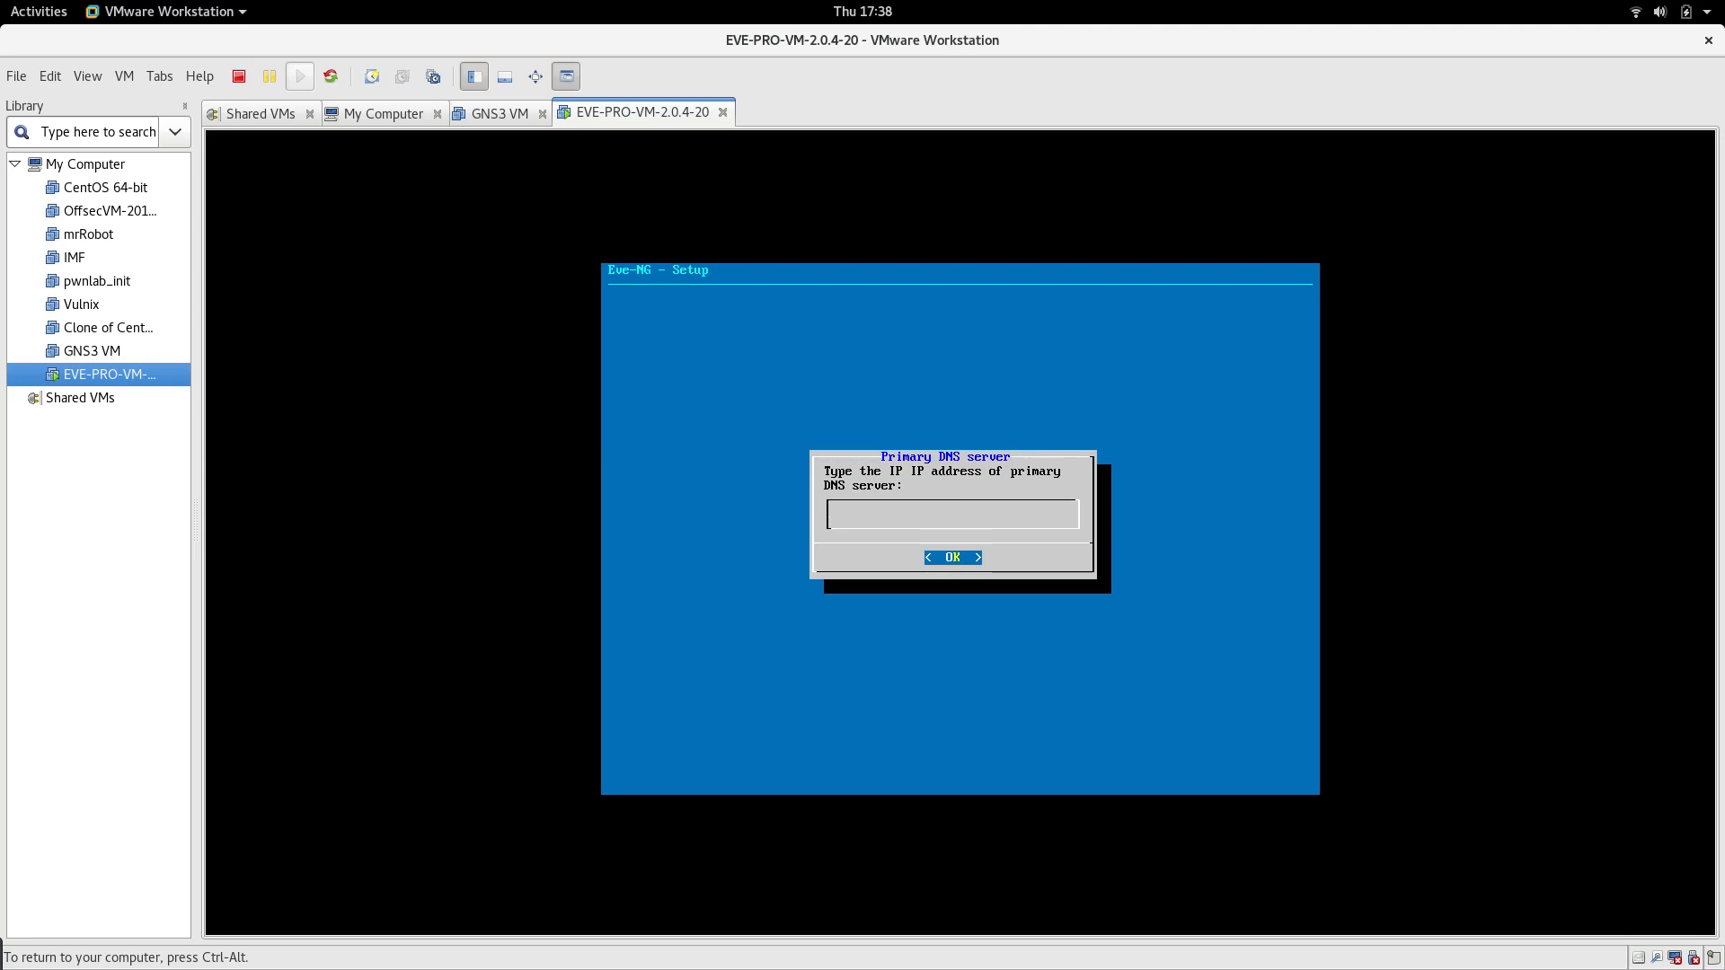
type("192.168")
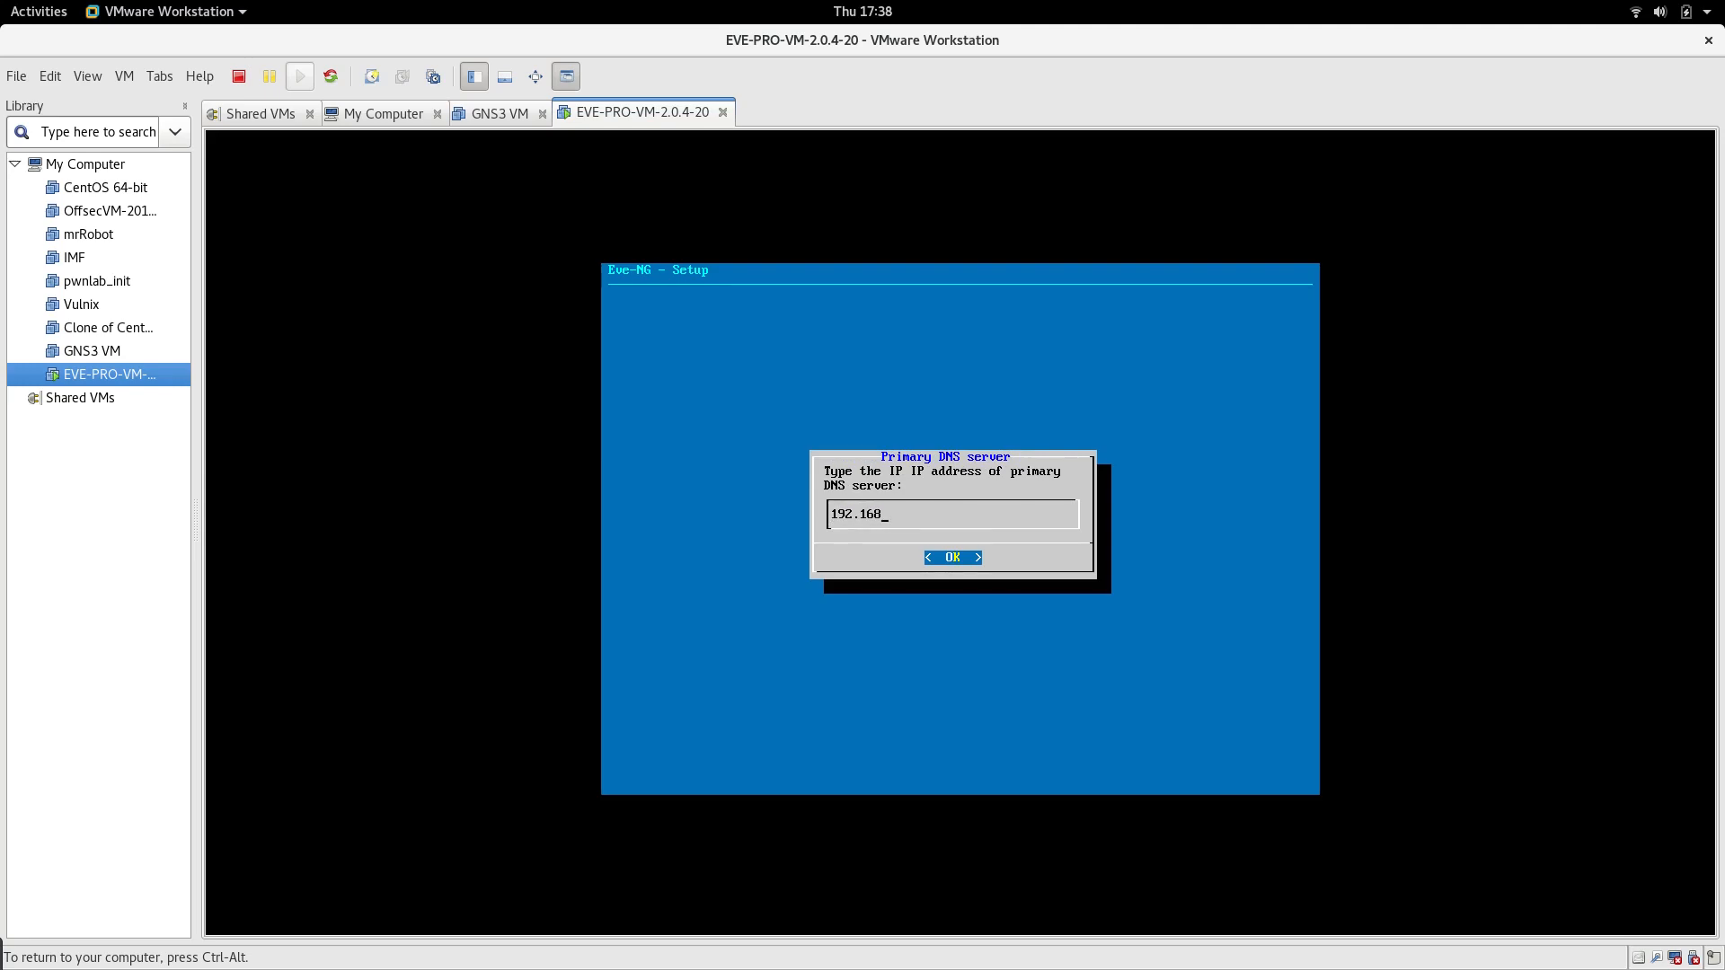
type(".1.1")
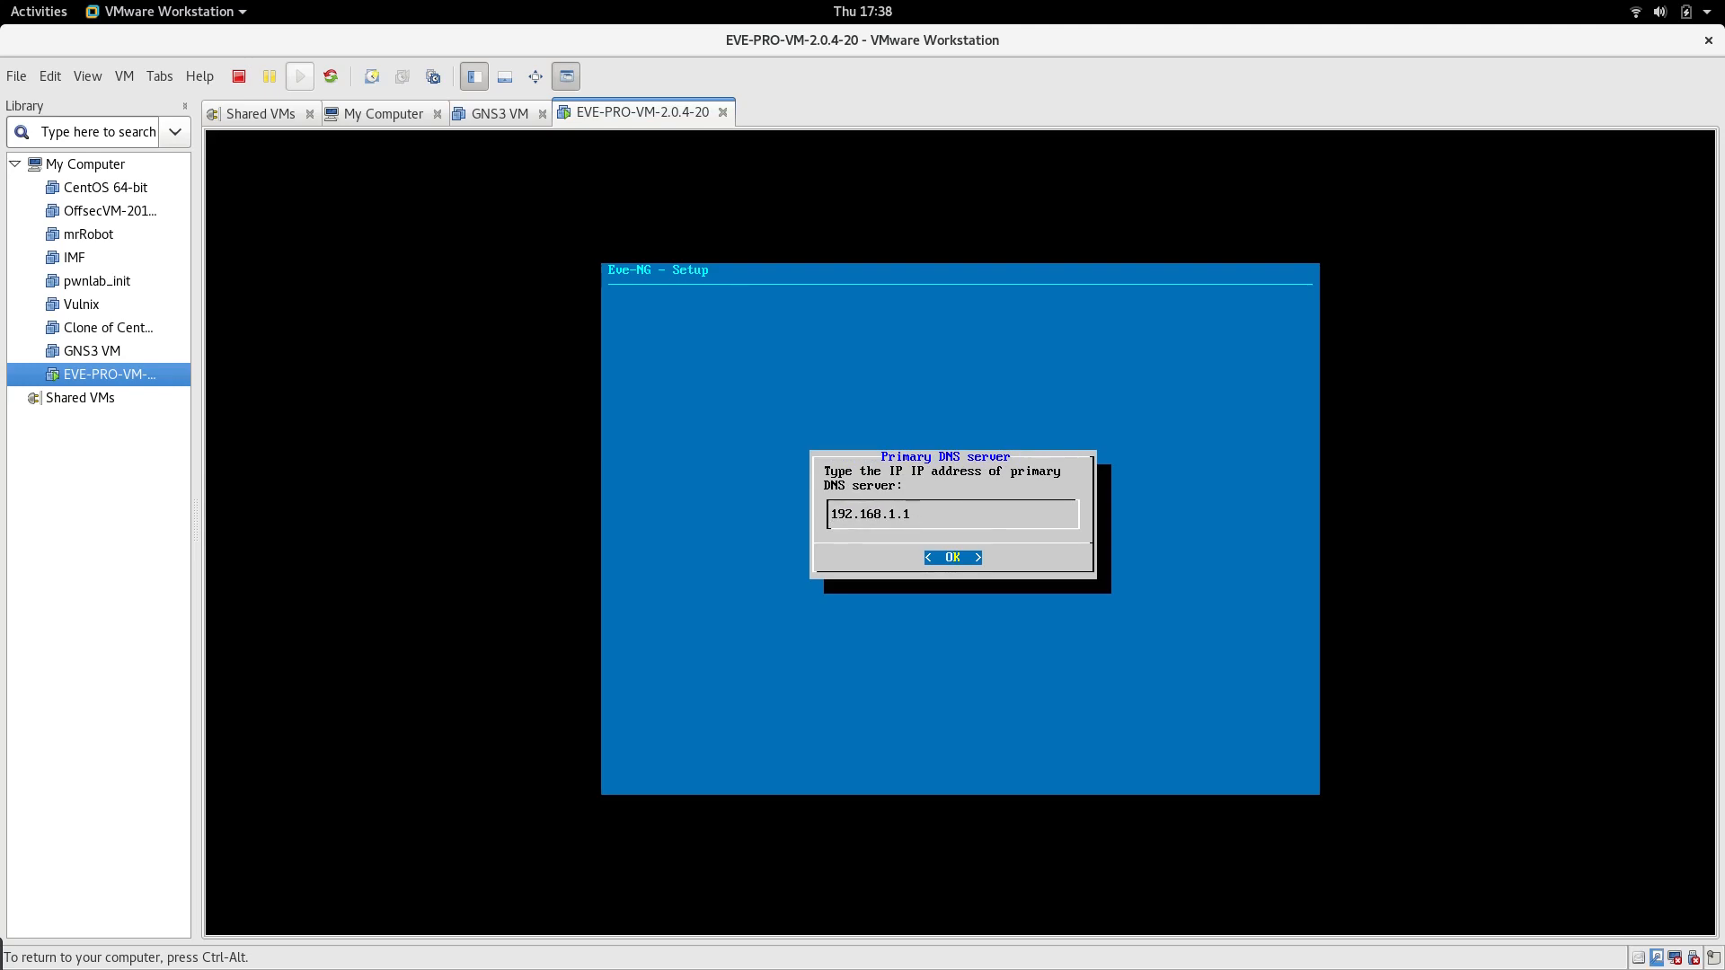
left_click(952, 557)
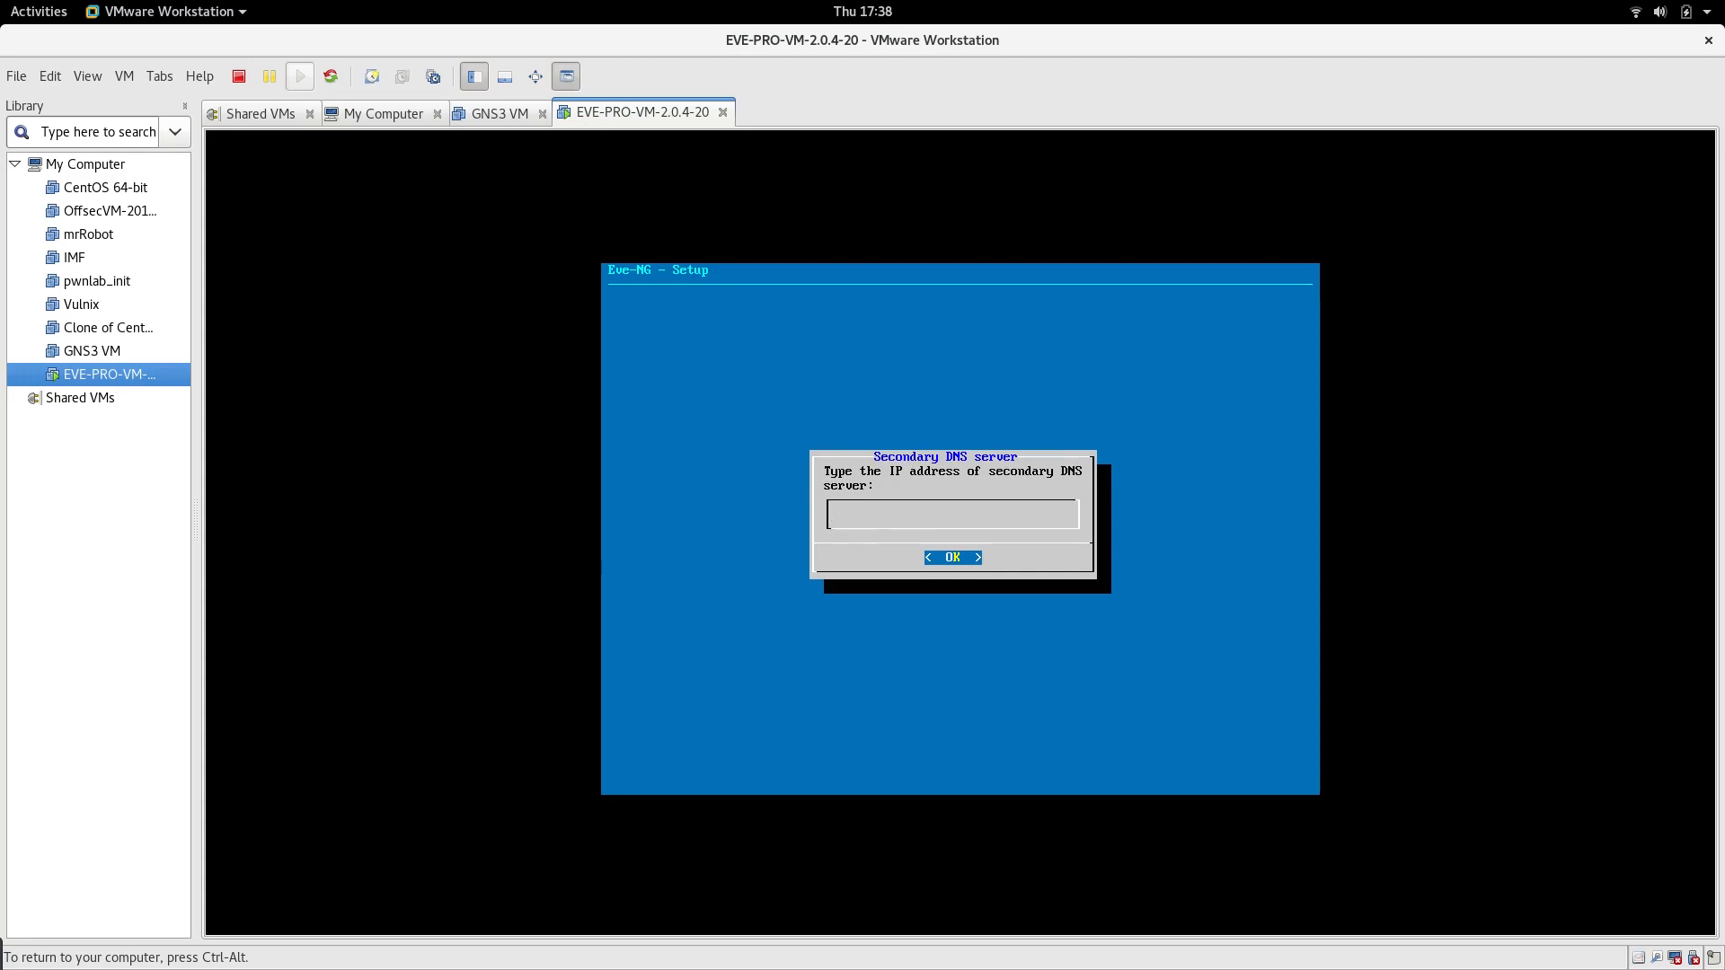
left_click(952, 557)
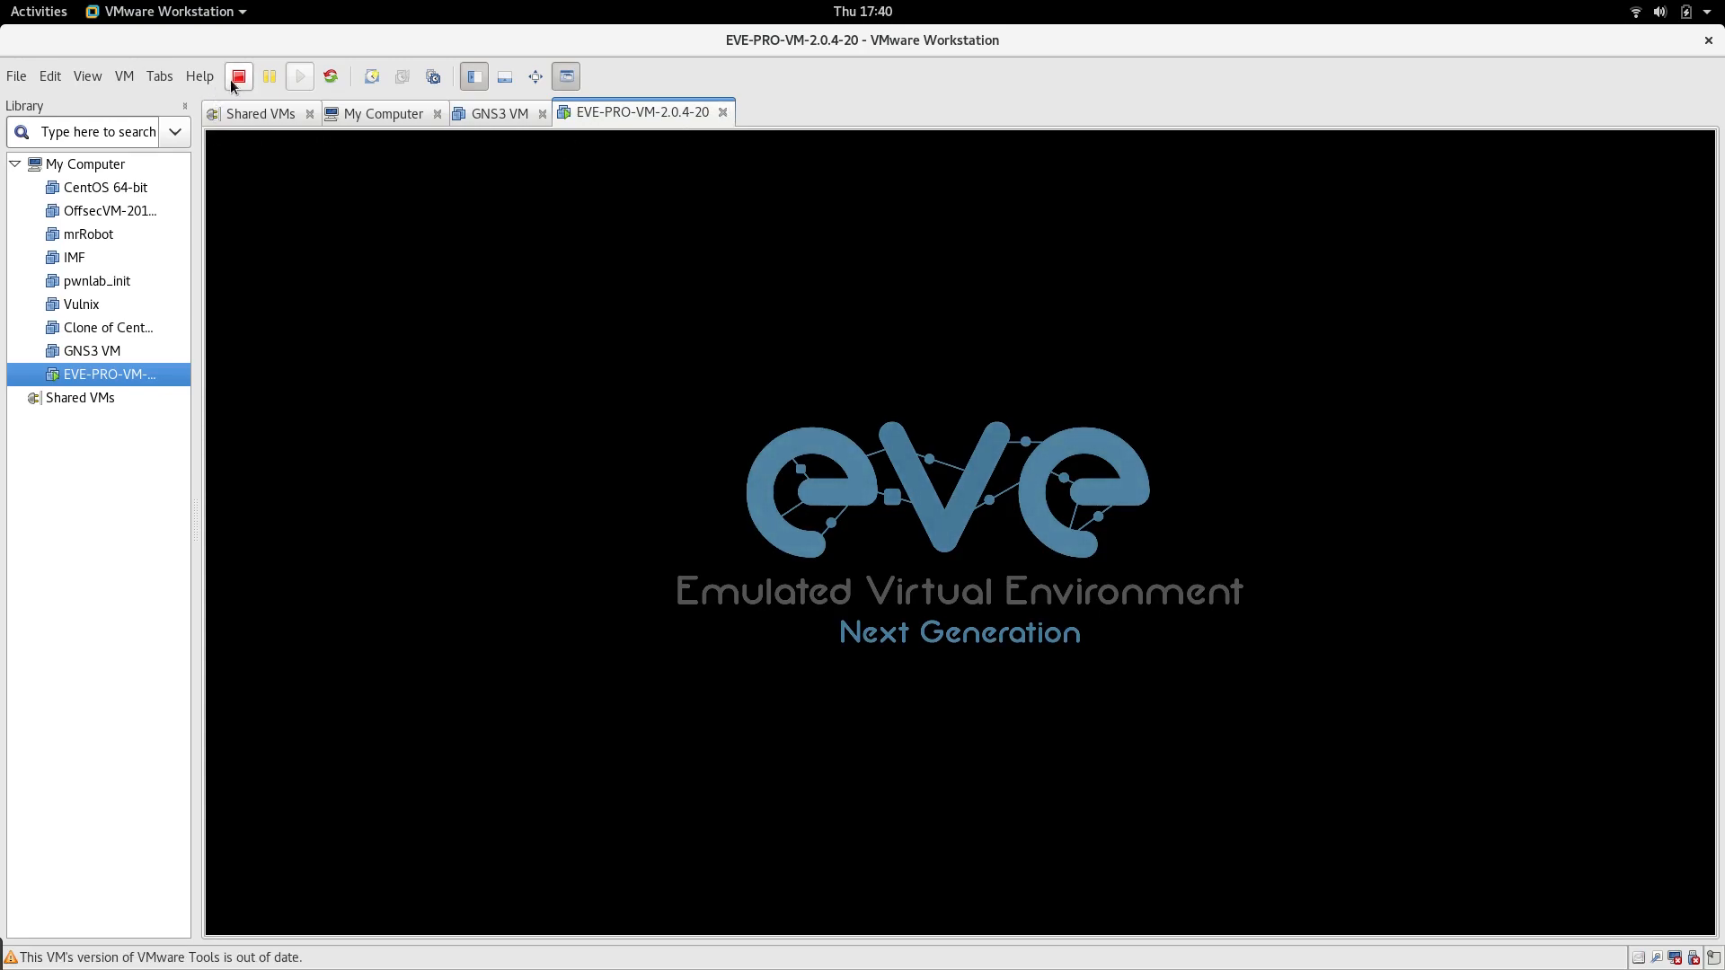
Shut down and restart the VM, dismissing the swap space and promiscuous mode hints
left_click(237, 75)
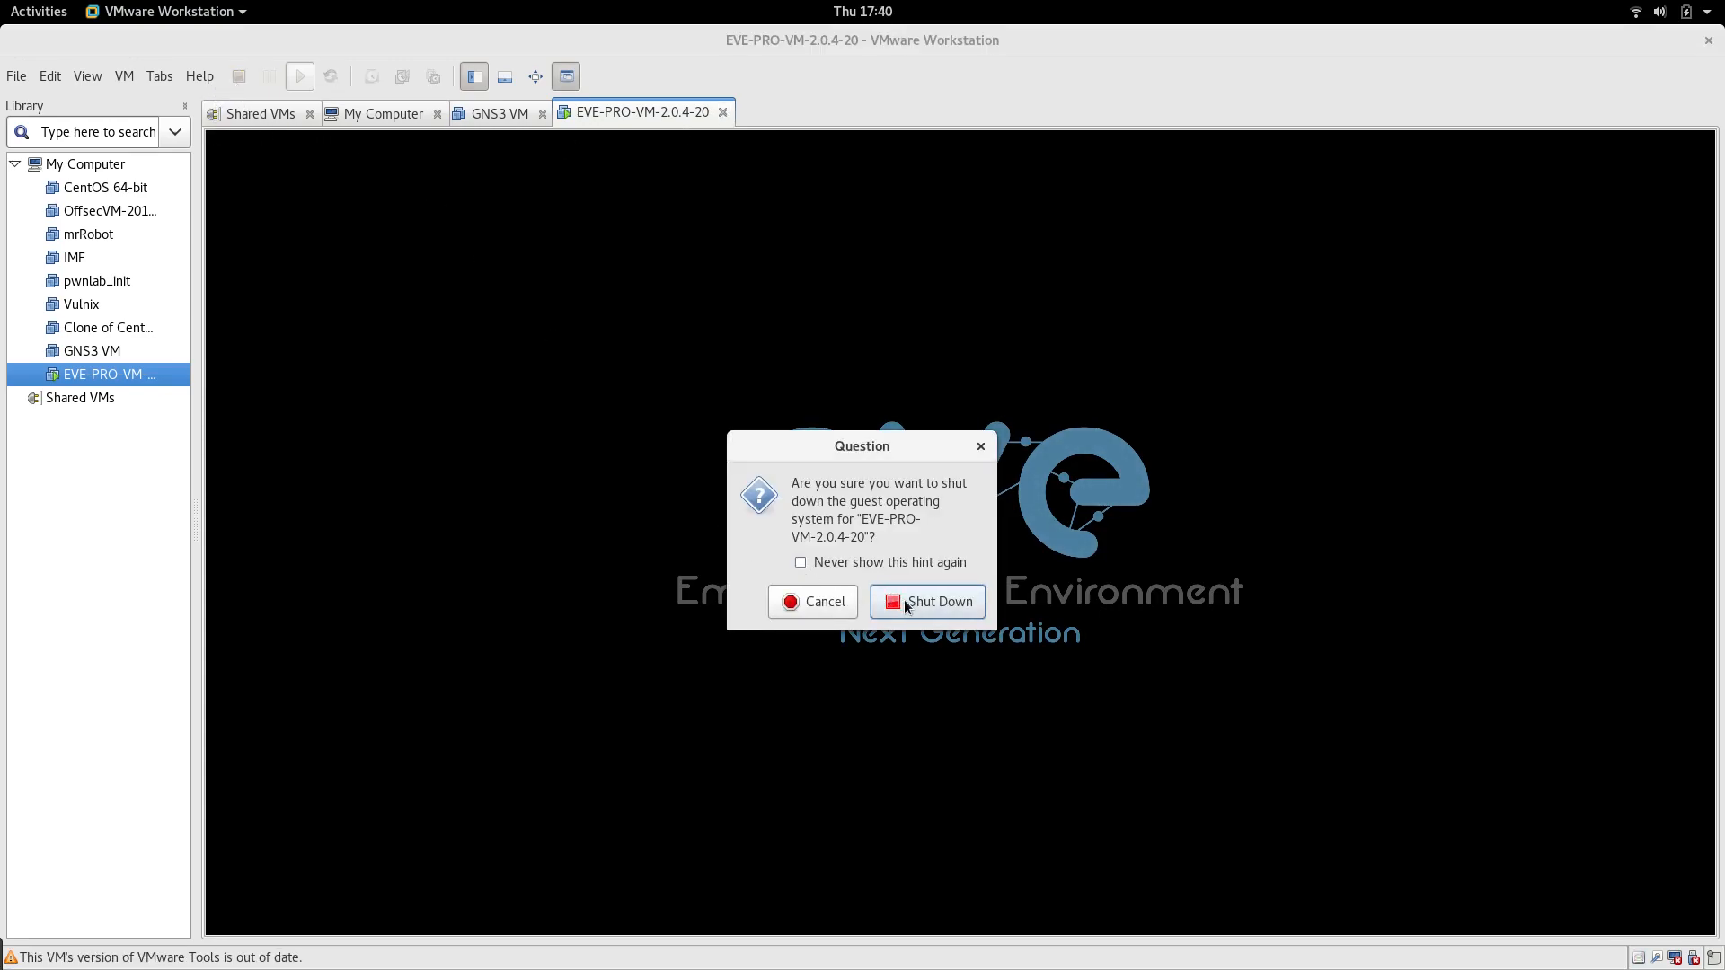
left_click(927, 602)
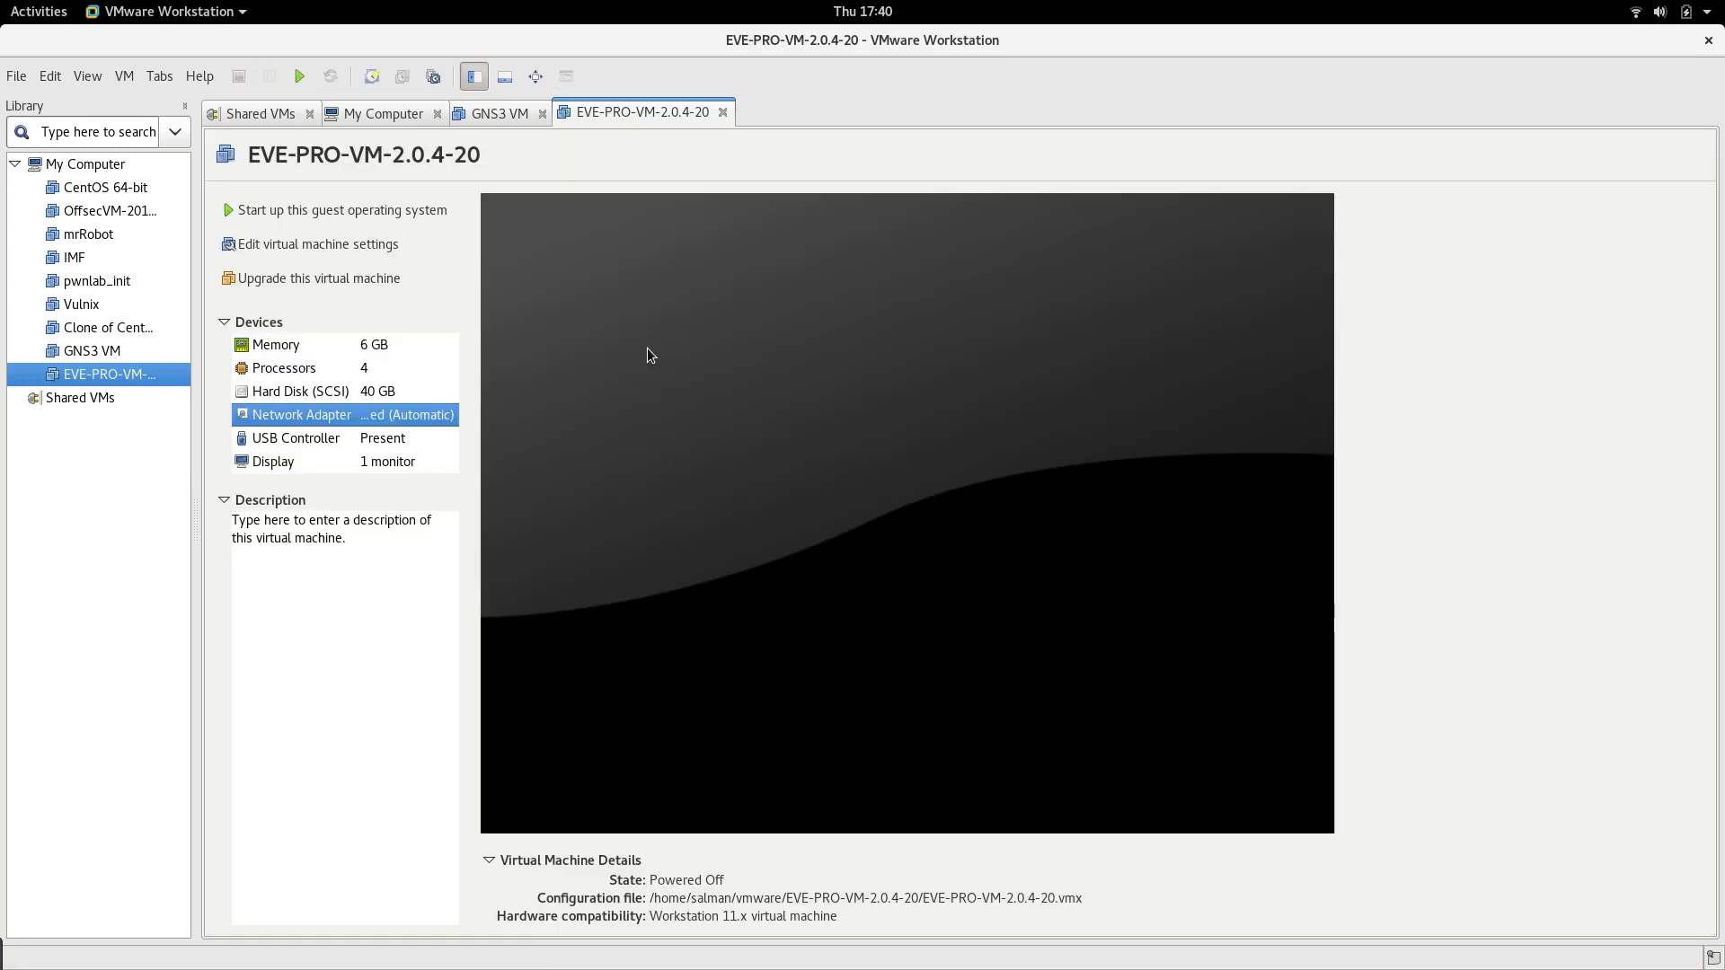
mouse_move(643, 343)
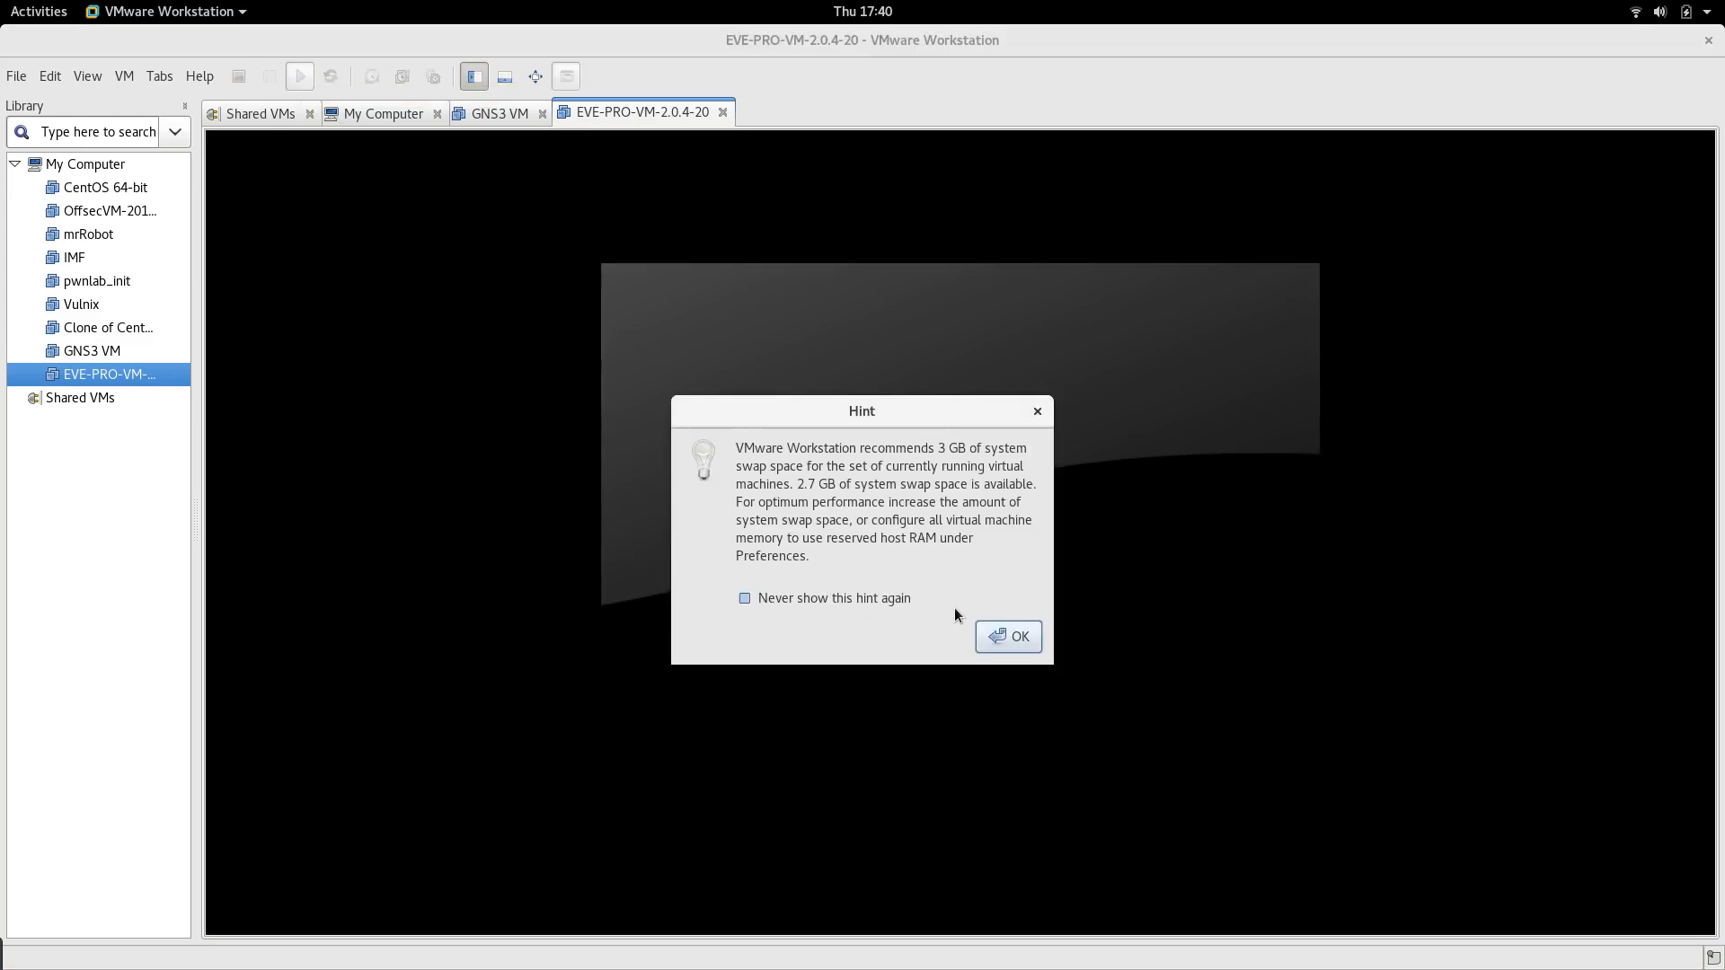
left_click(1006, 635)
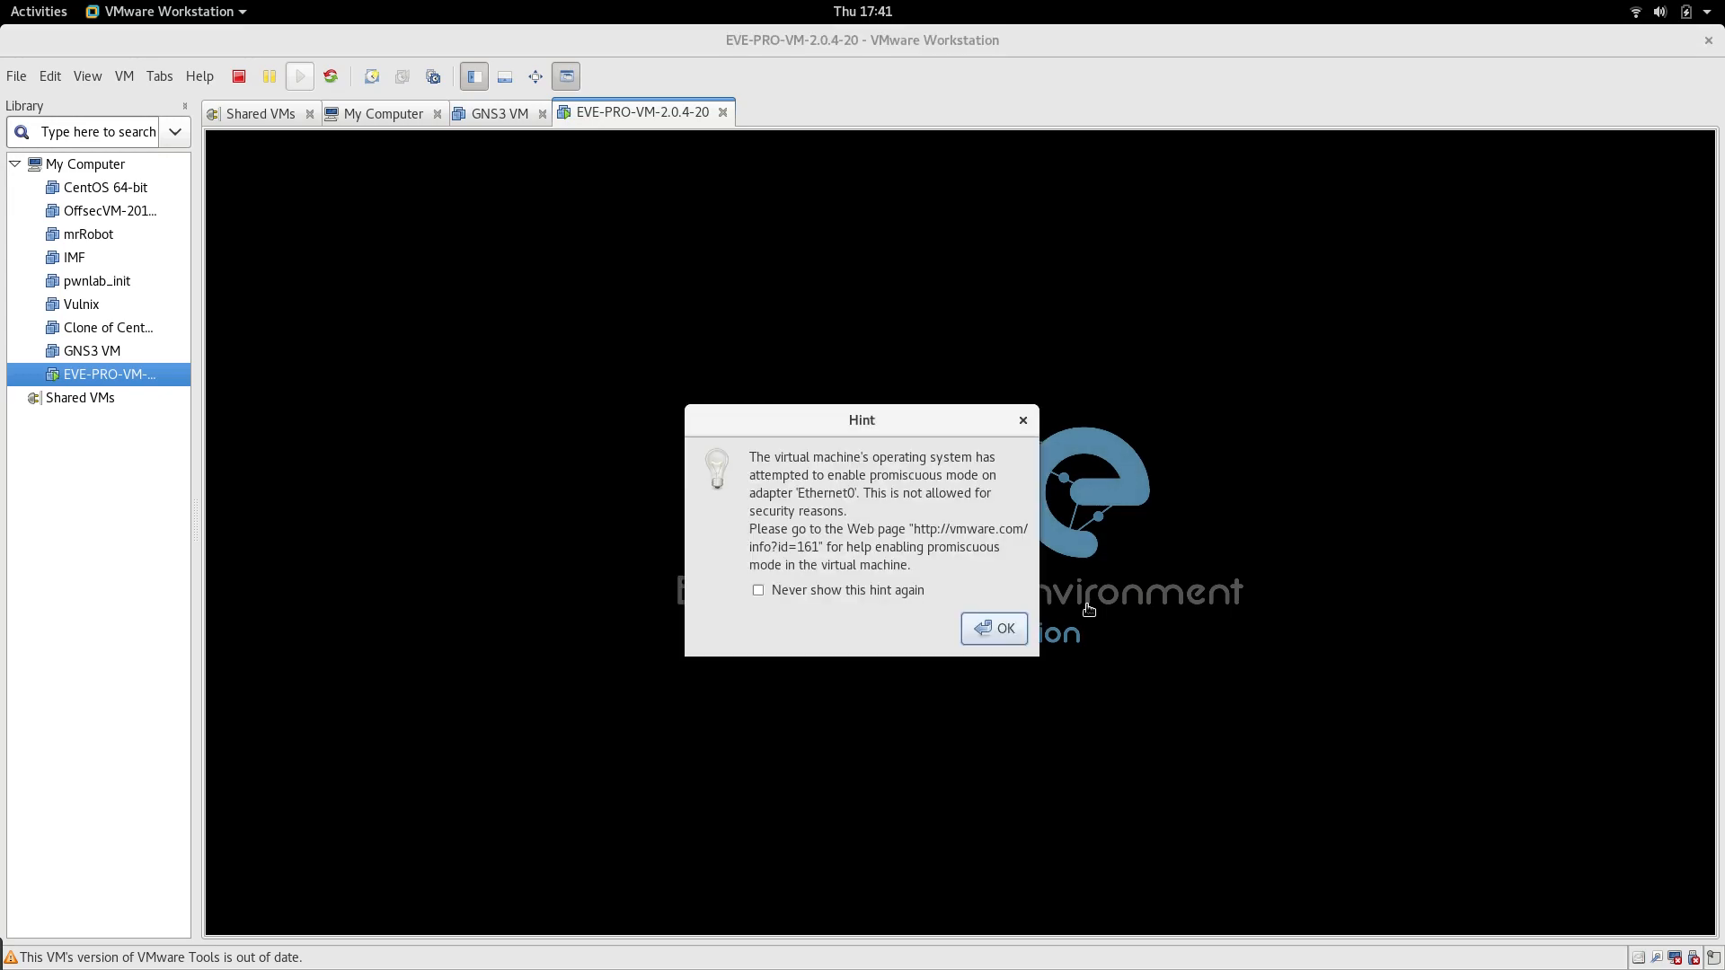
left_click(993, 629)
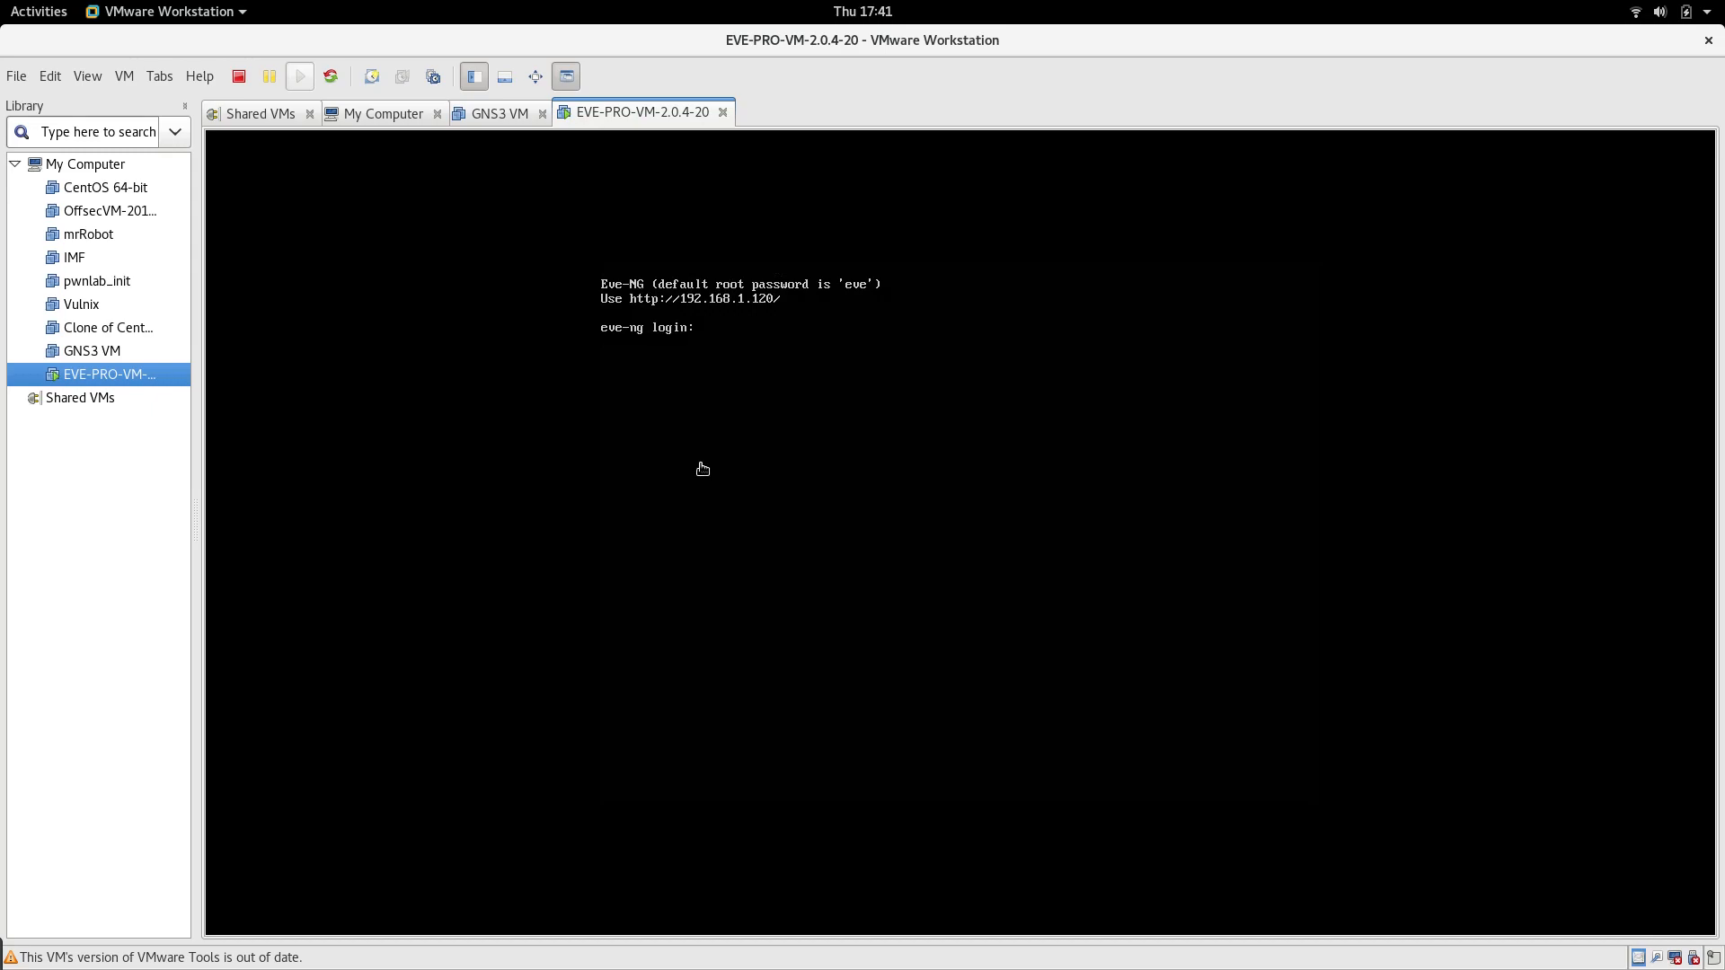
mouse_move(668, 312)
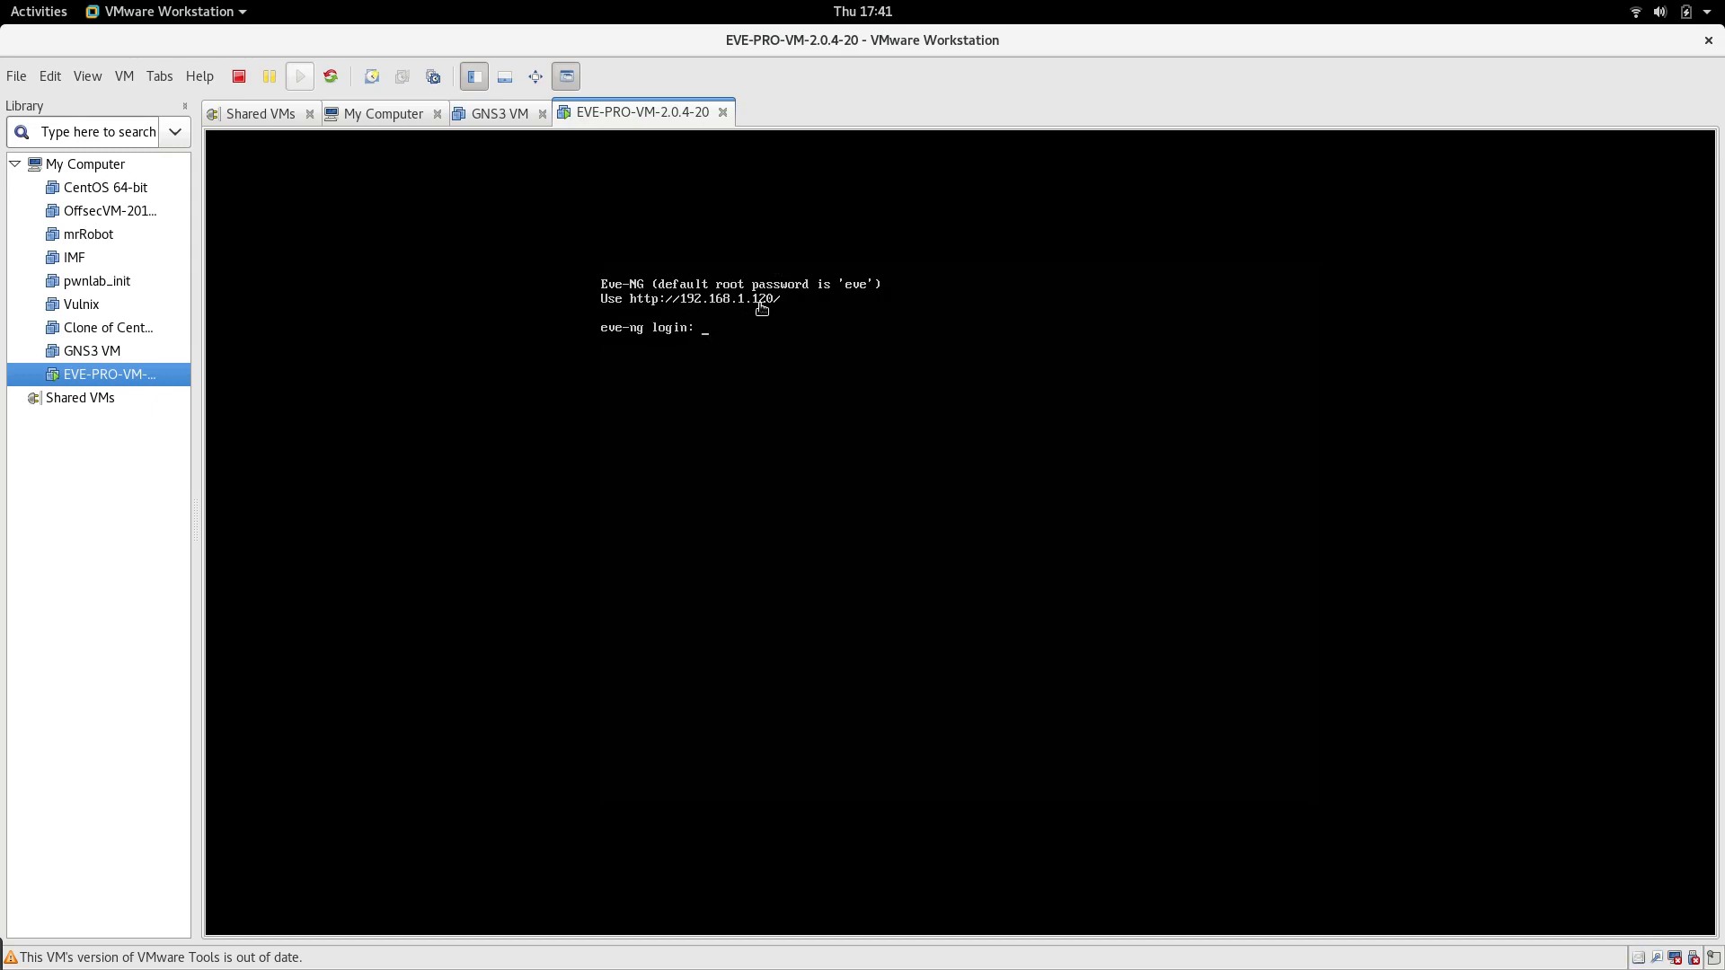
mouse_move(825, 283)
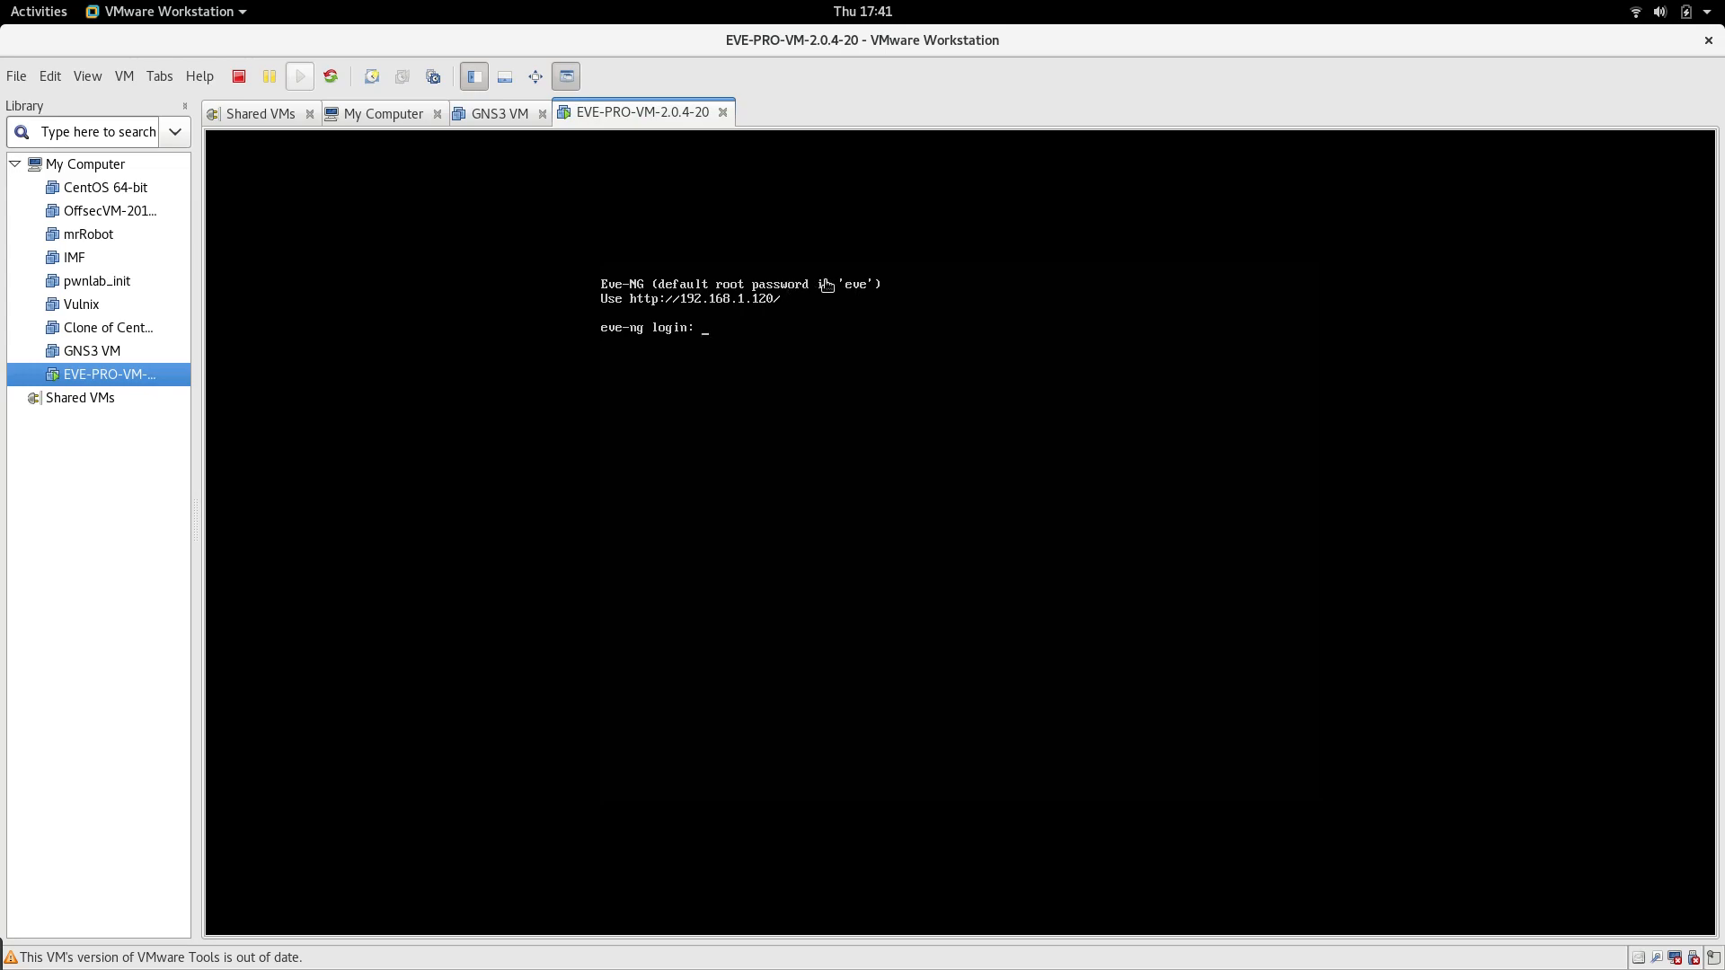
mouse_move(708, 296)
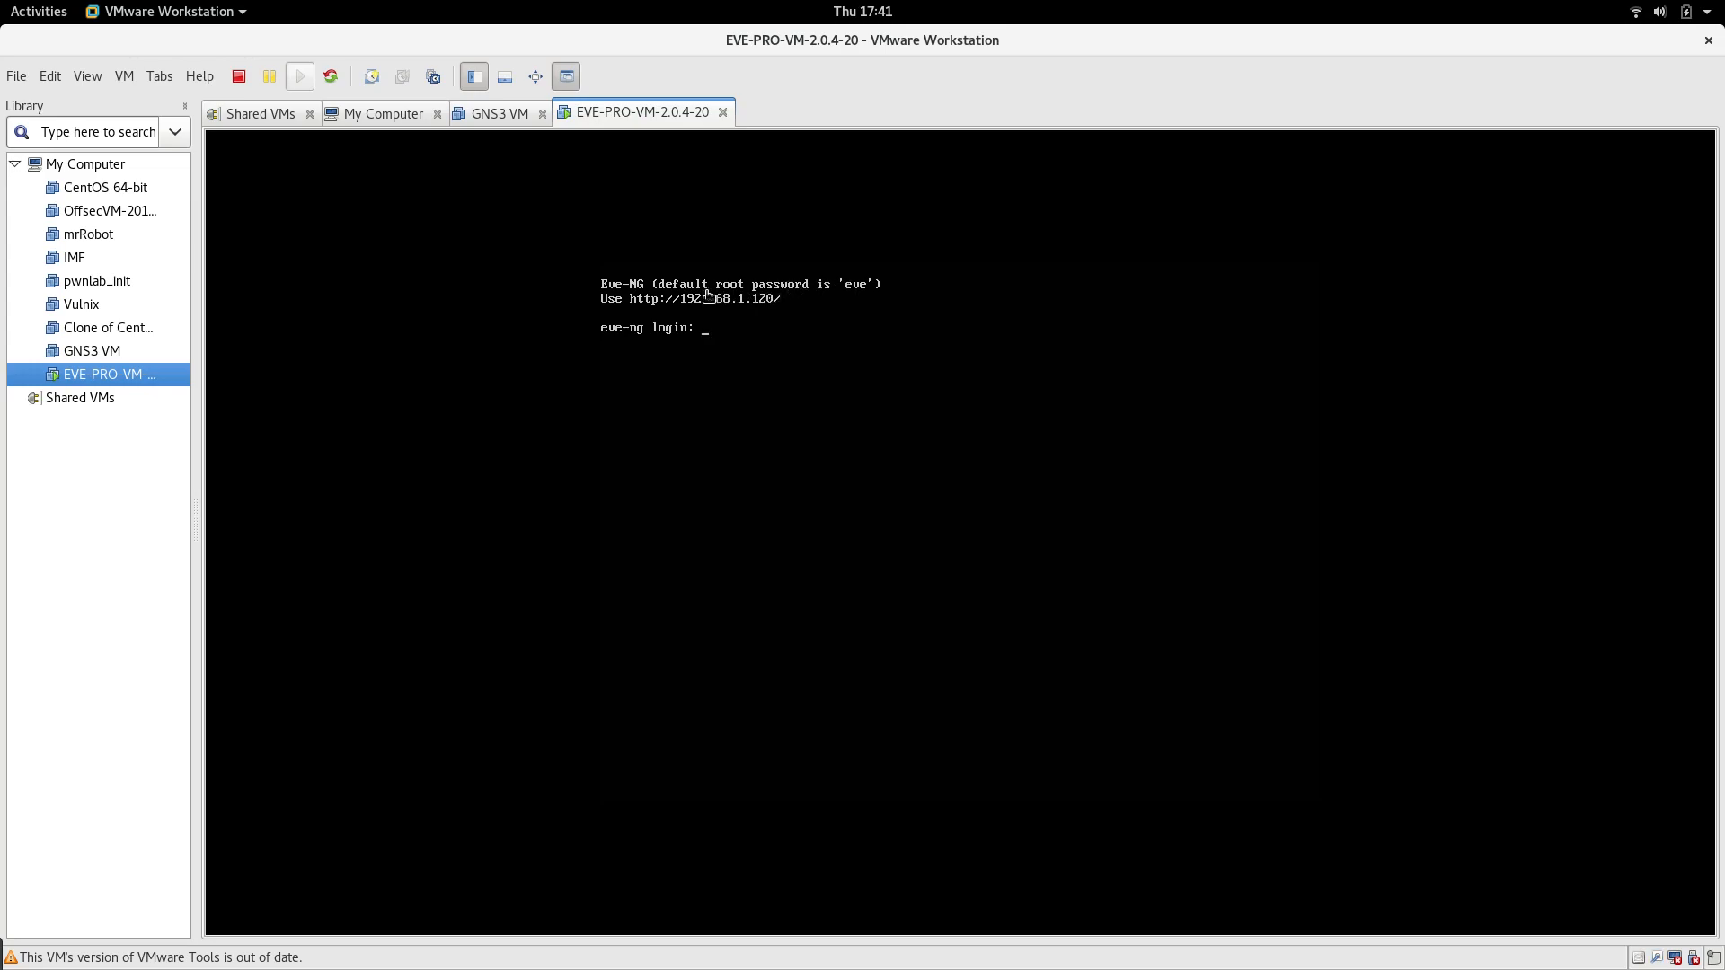
mouse_move(752, 350)
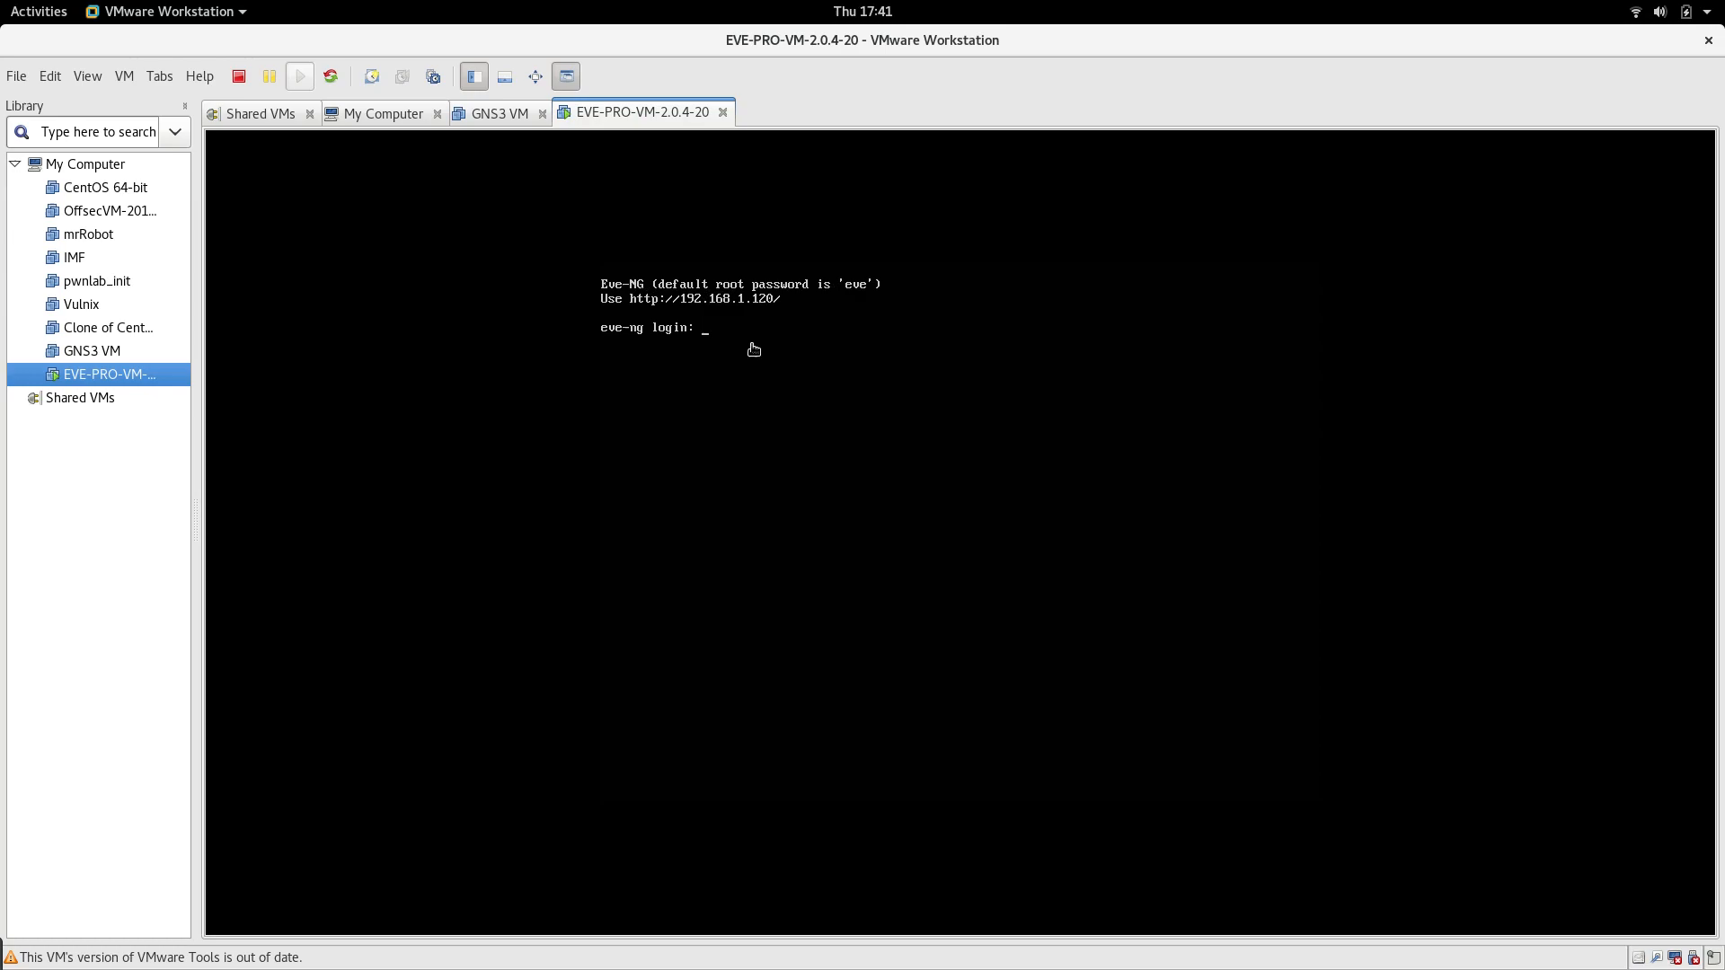
mouse_move(746, 346)
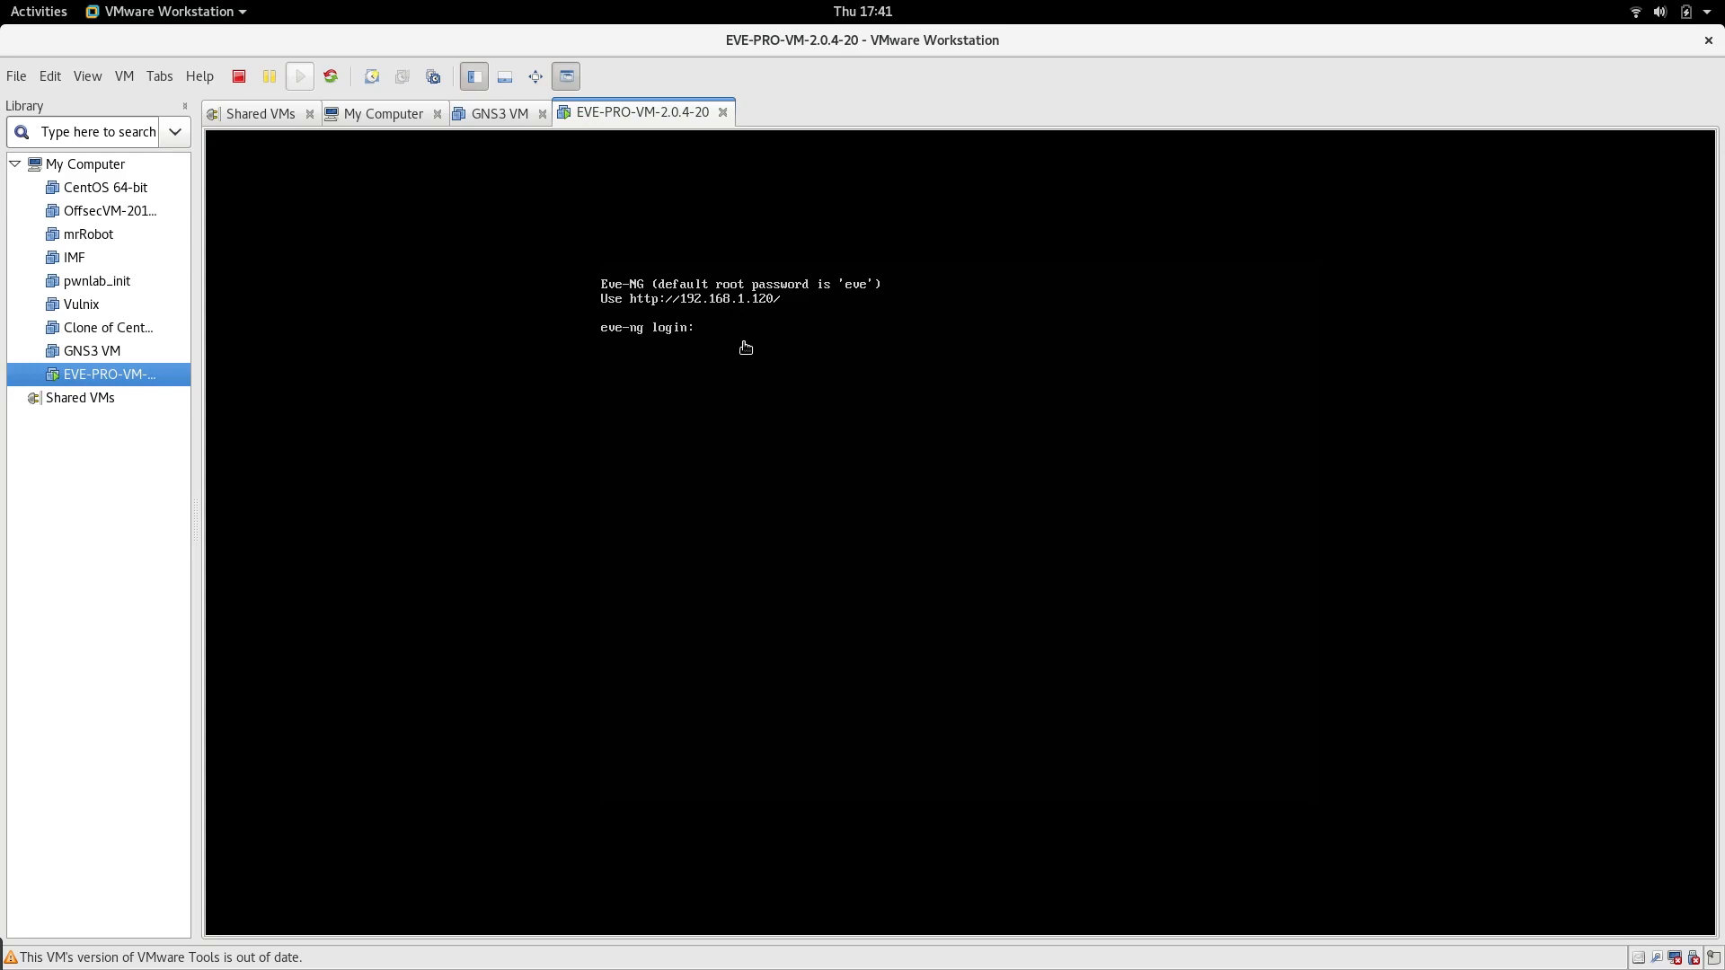
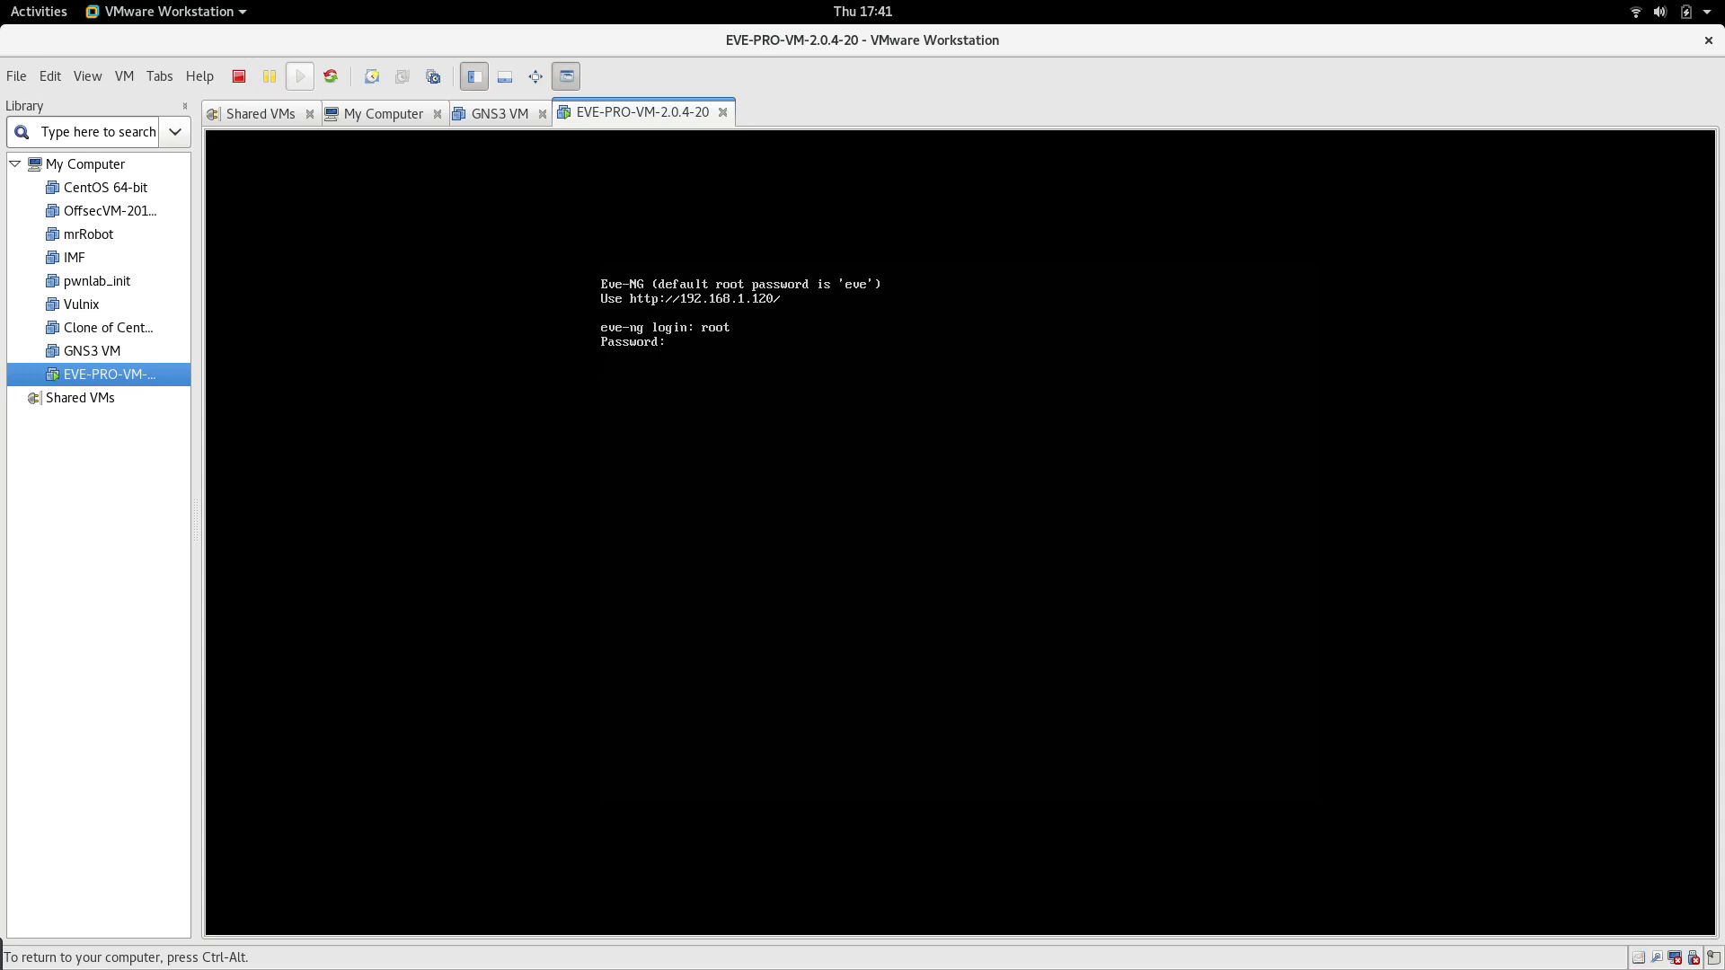
key("Return")
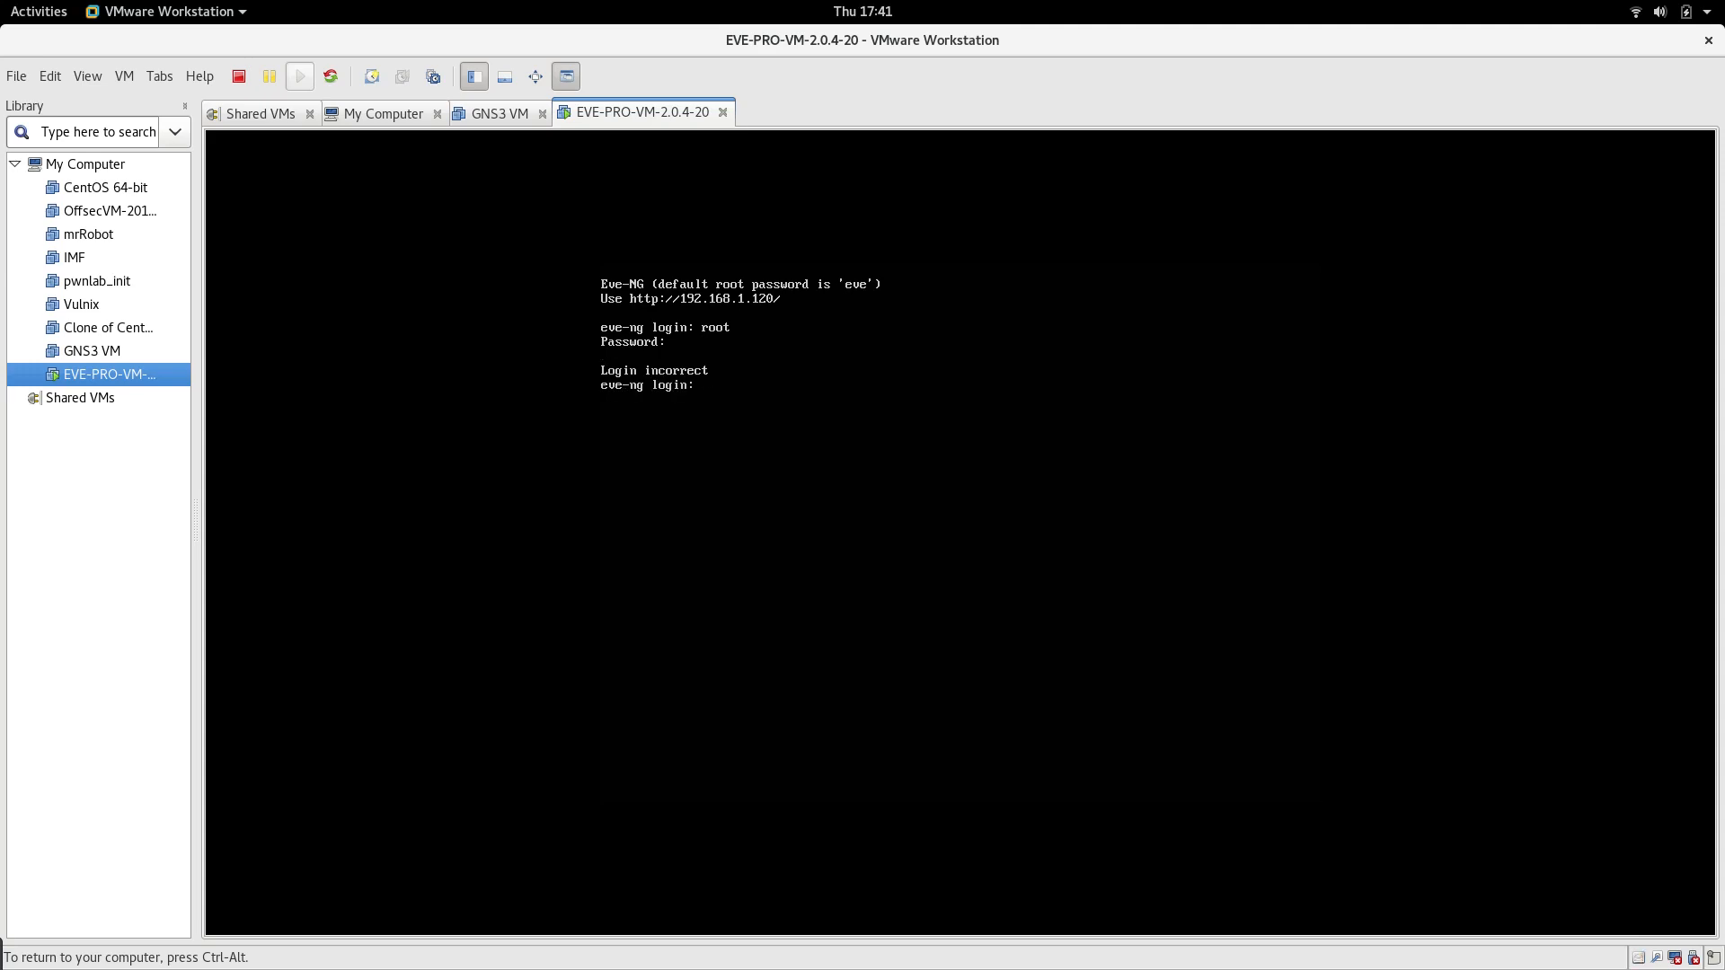
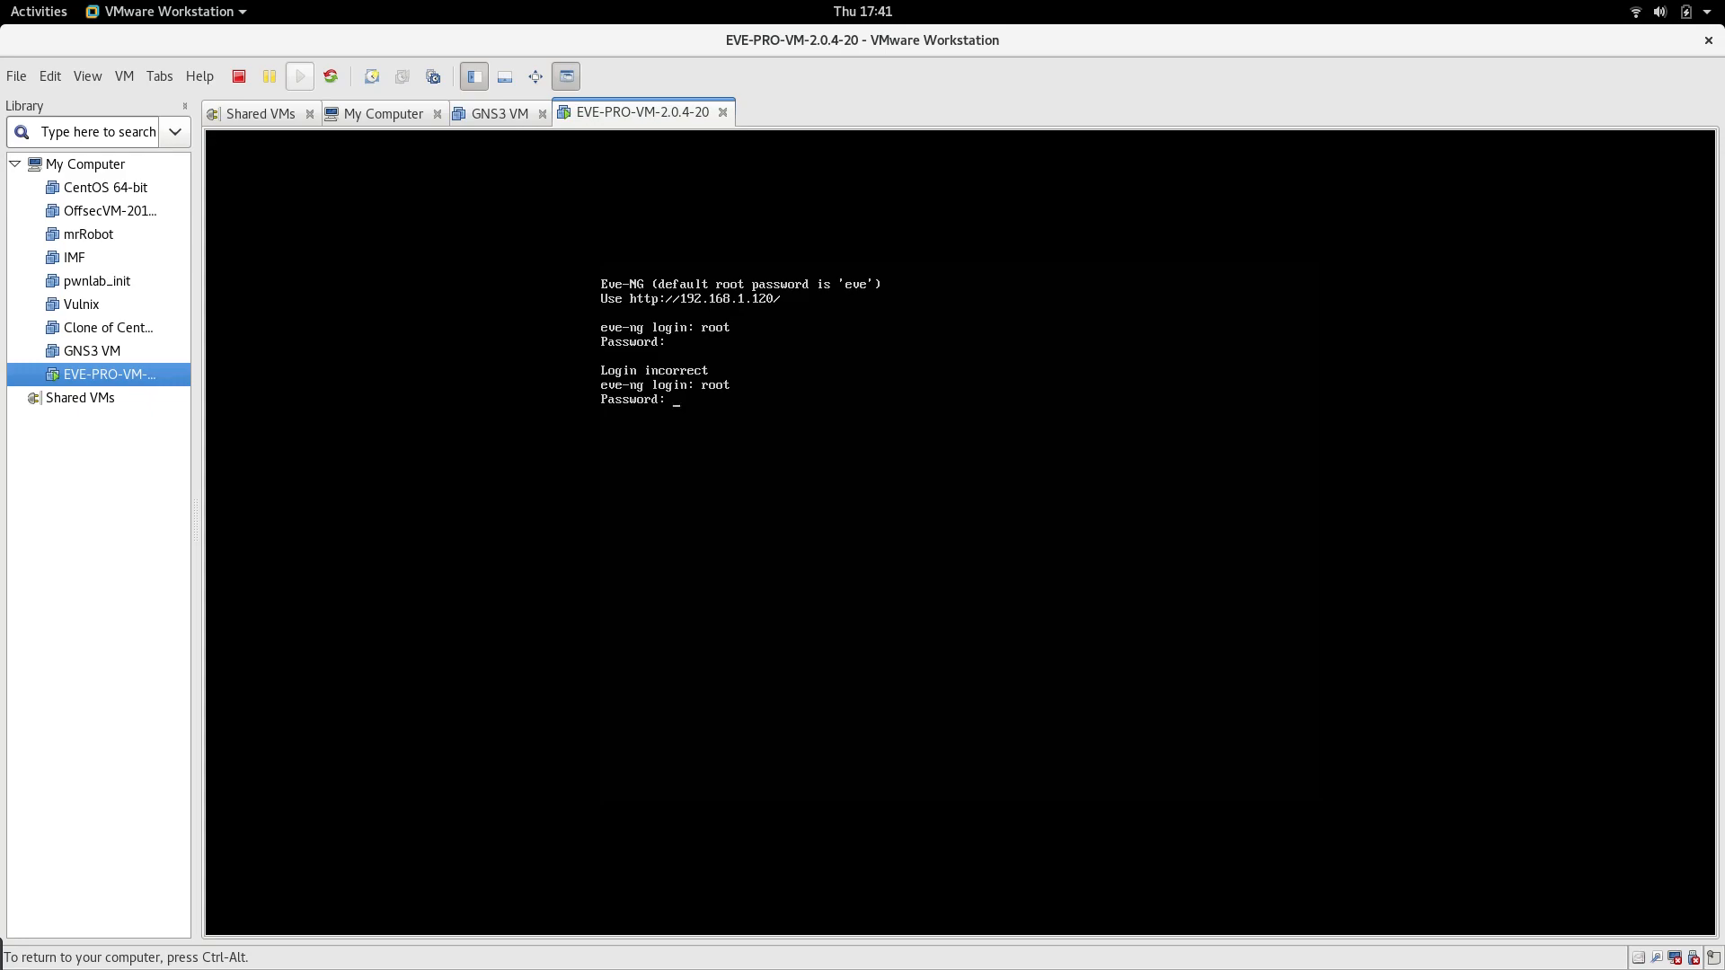
key("Return")
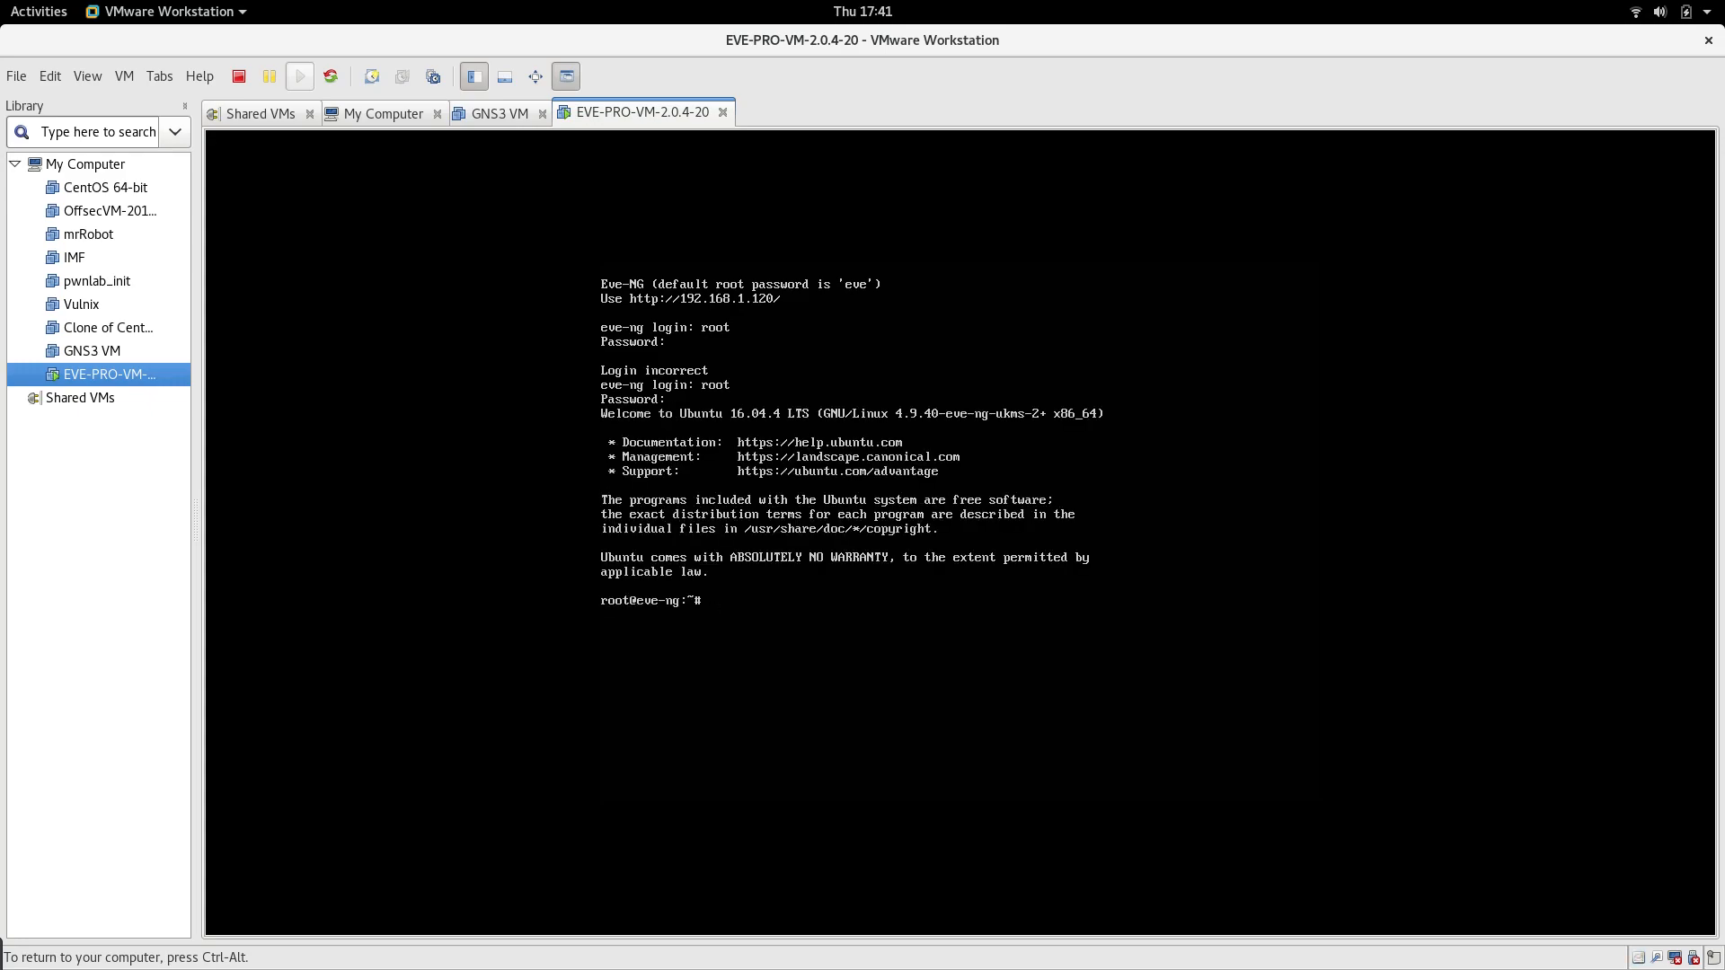
mouse_move(959, 212)
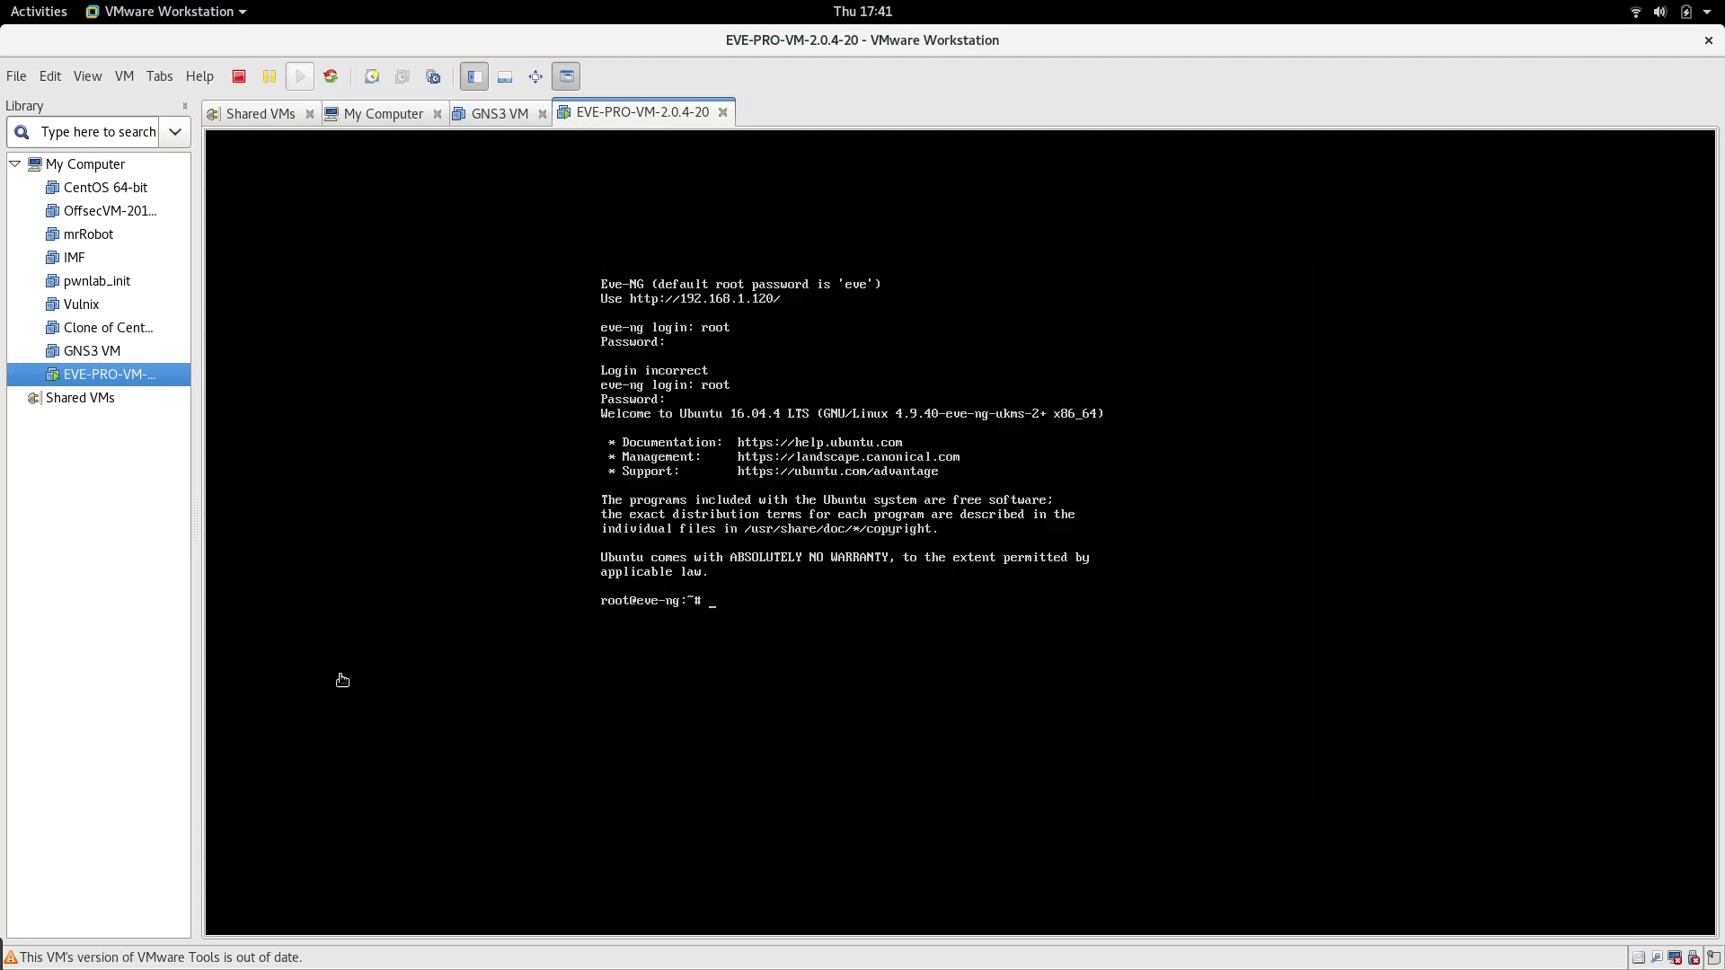
left_click(38, 11)
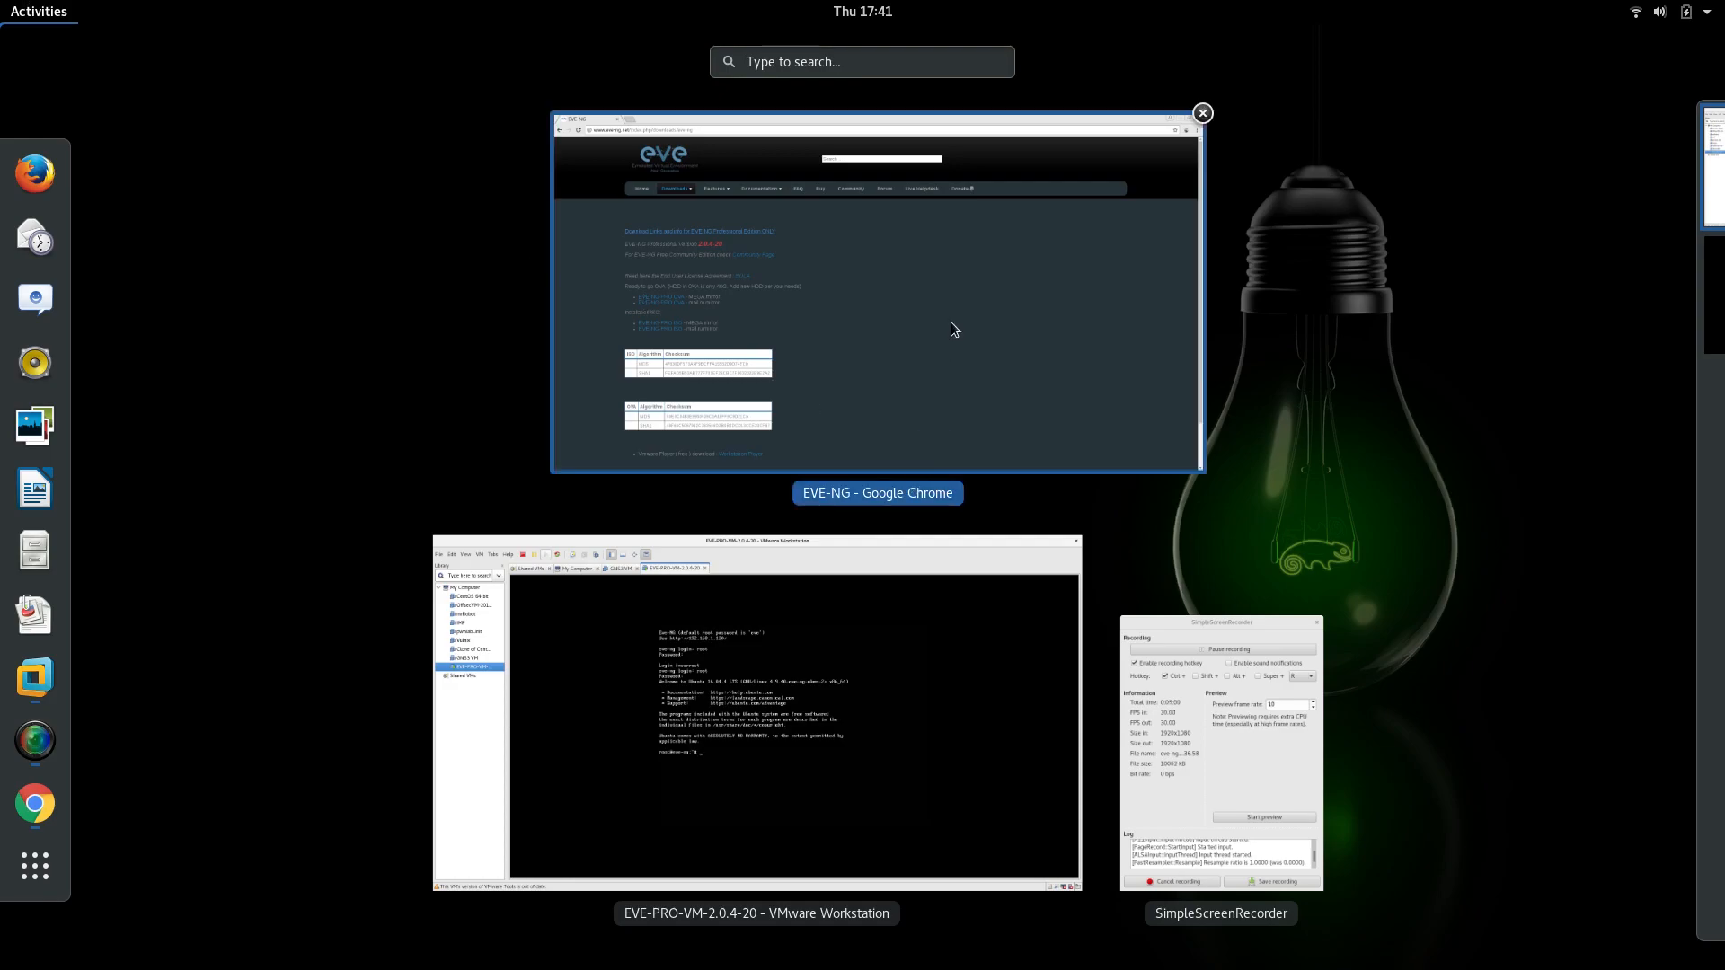
left_click(877, 296)
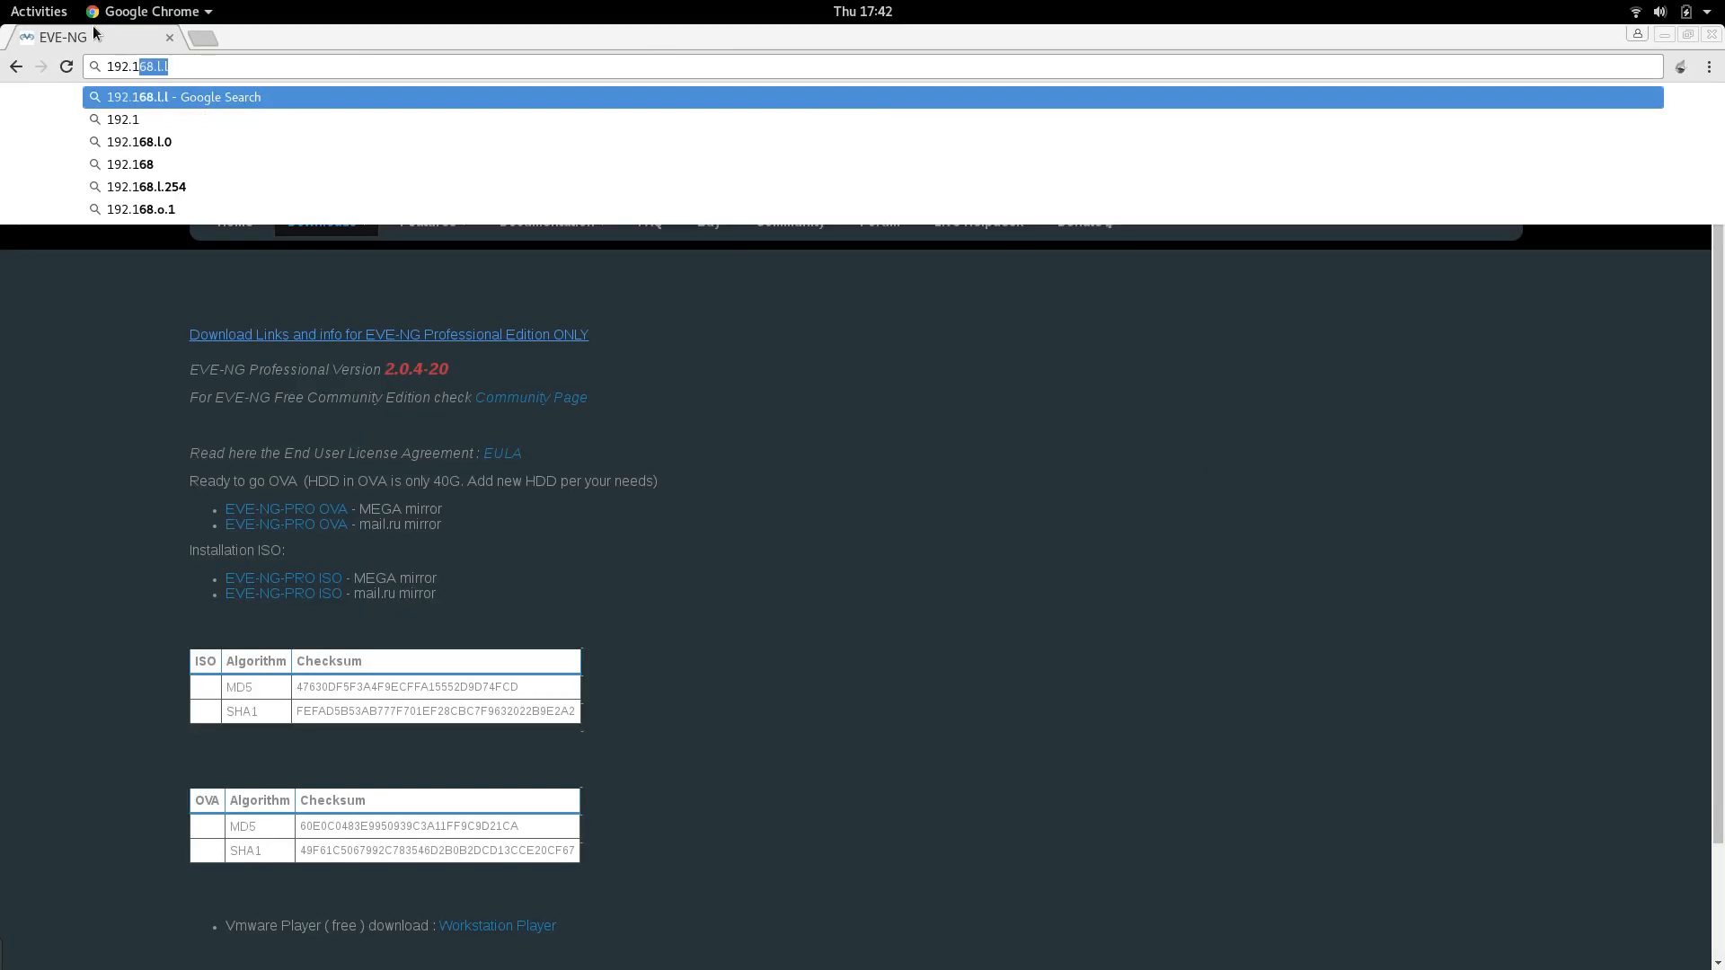
key("BackSpace")
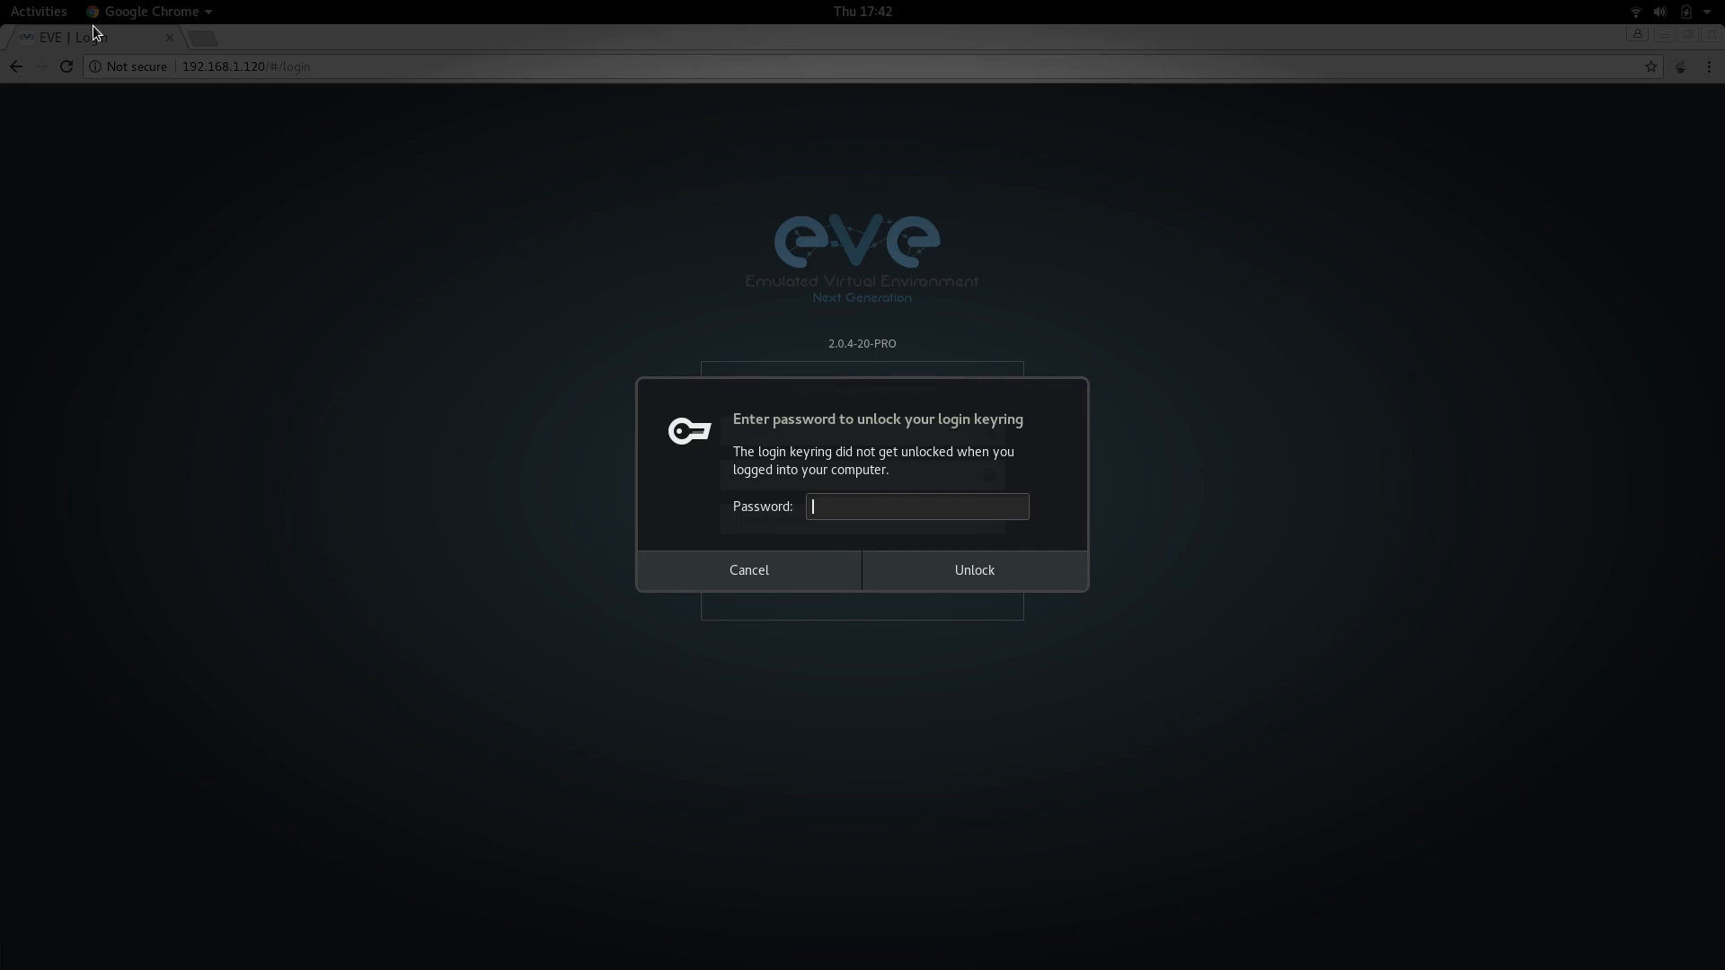
left_click(747, 569)
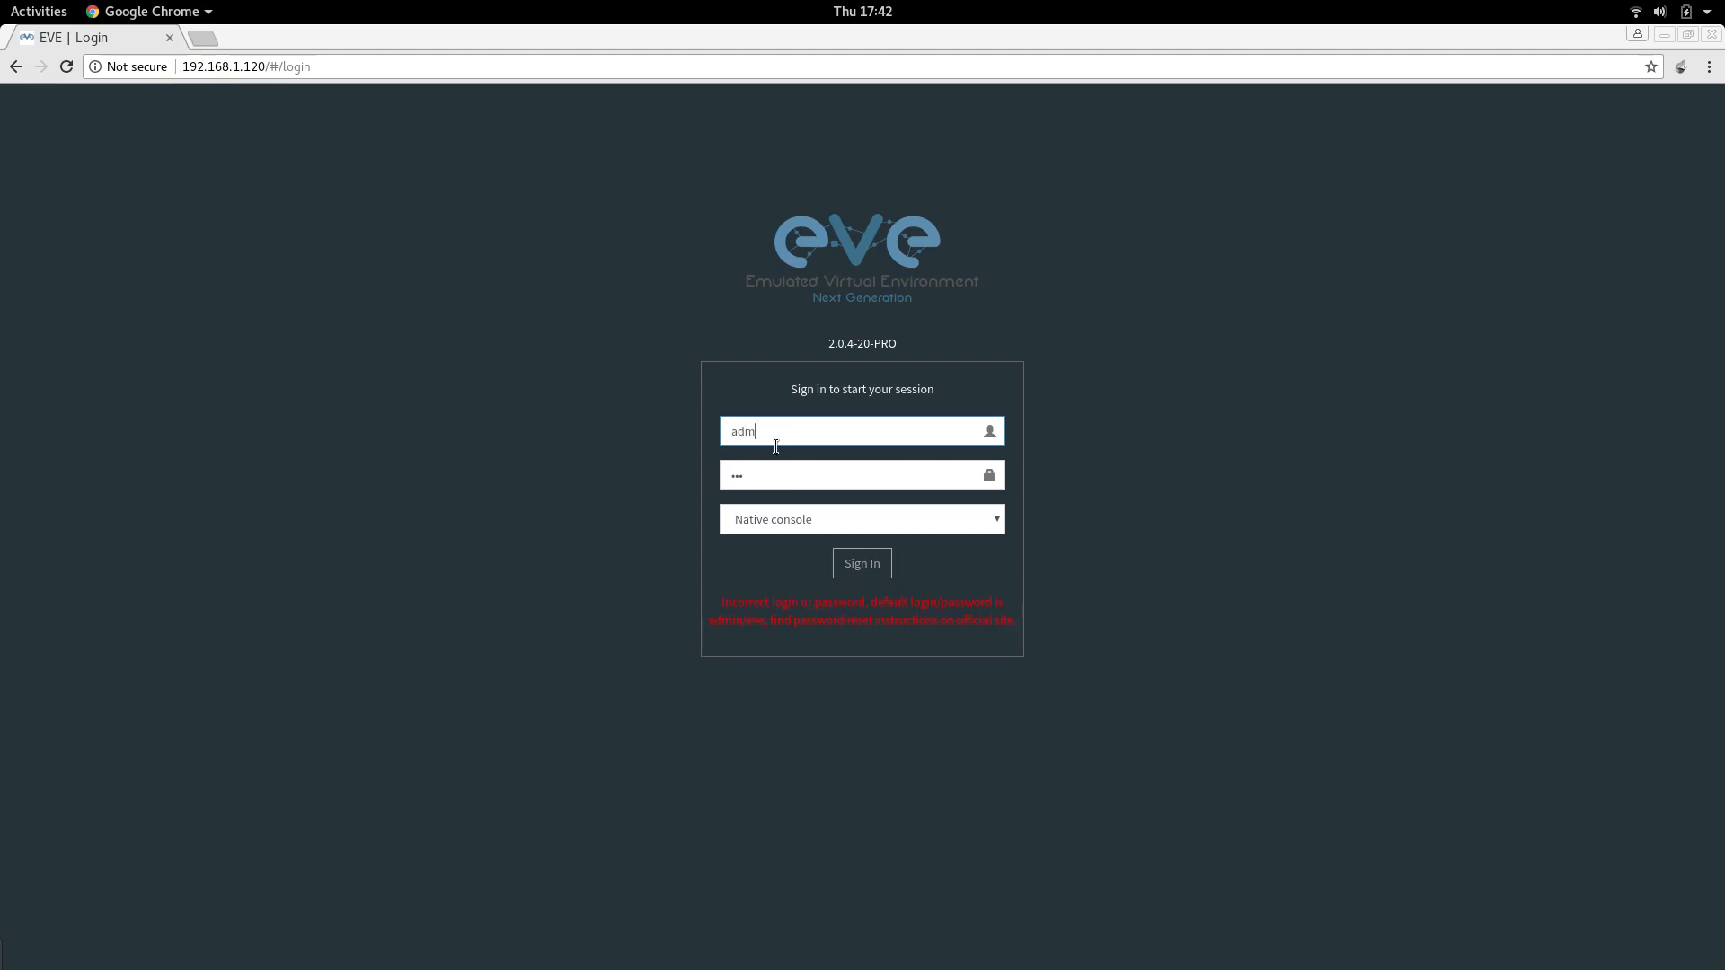
left_click(861, 562)
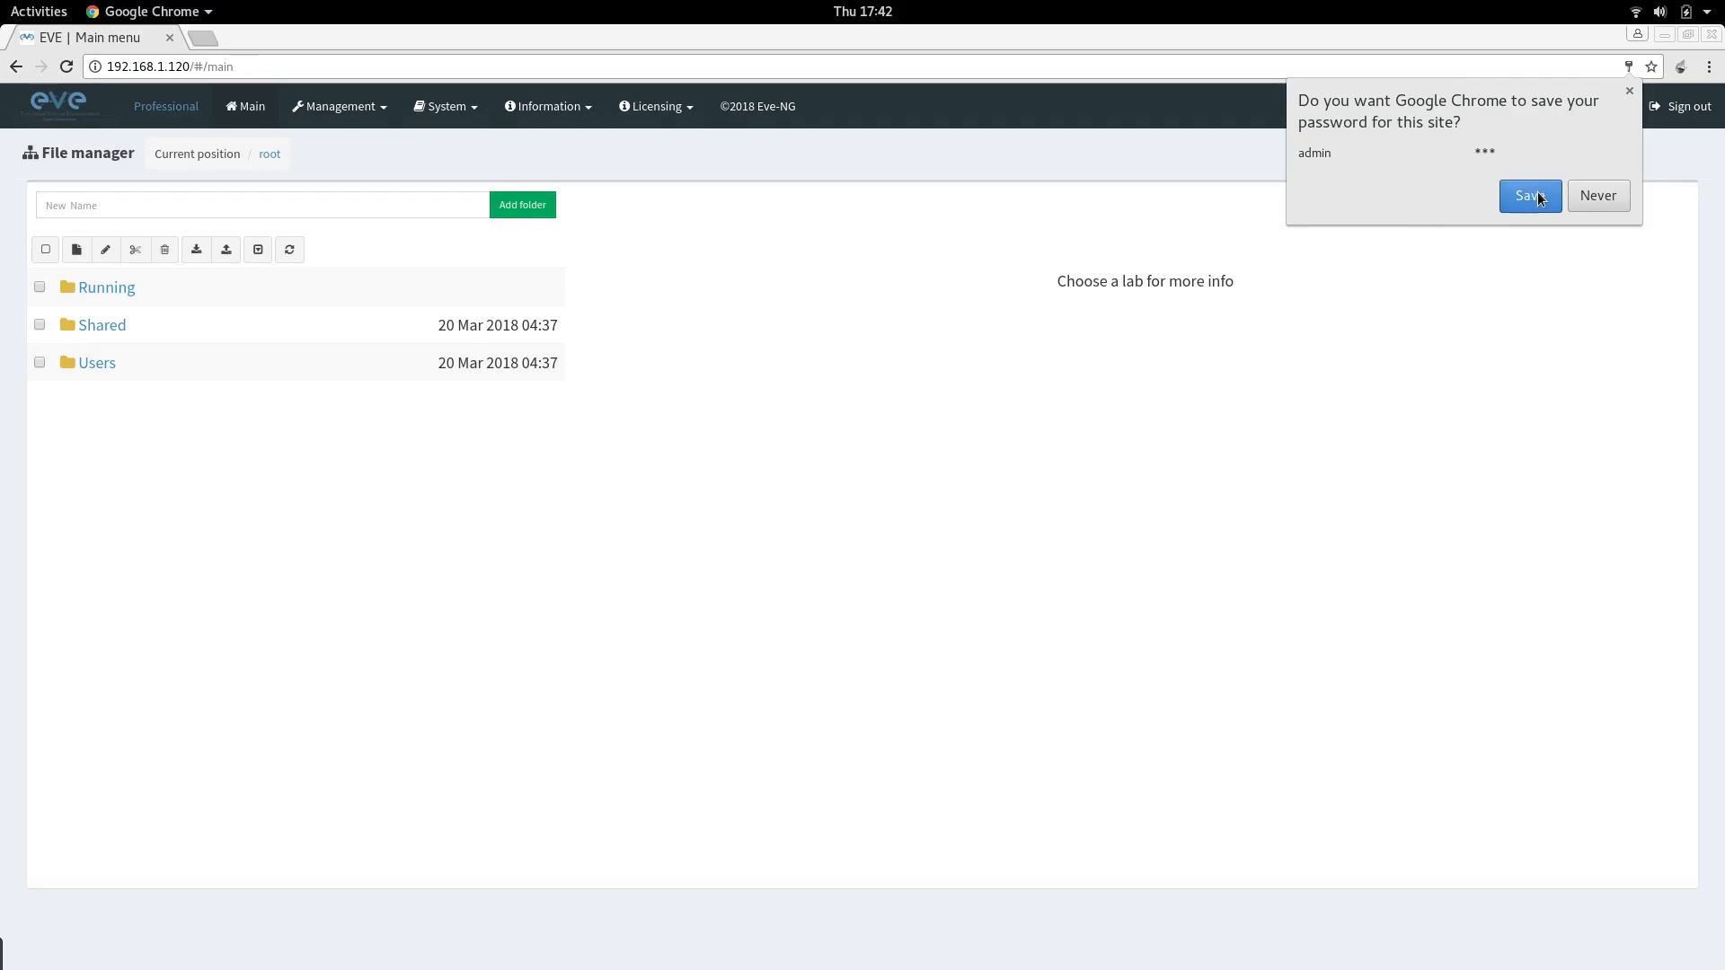
Save the admin password in Chrome's save-password prompt
left_click(1527, 196)
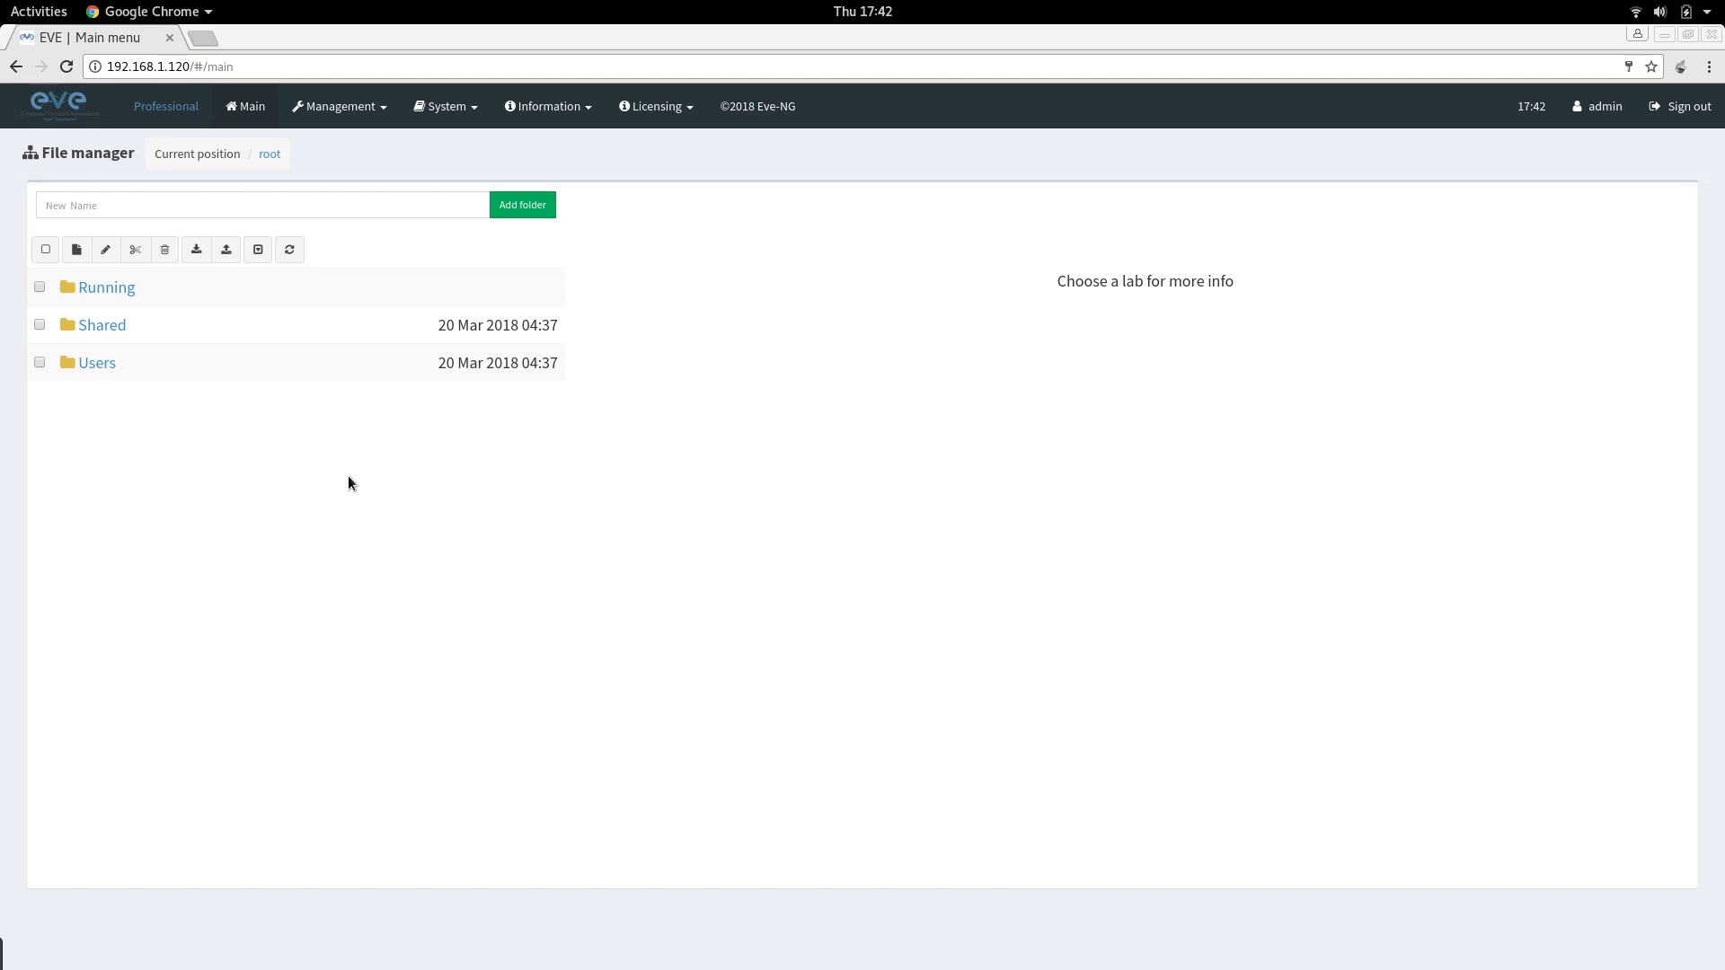
mouse_move(113, 192)
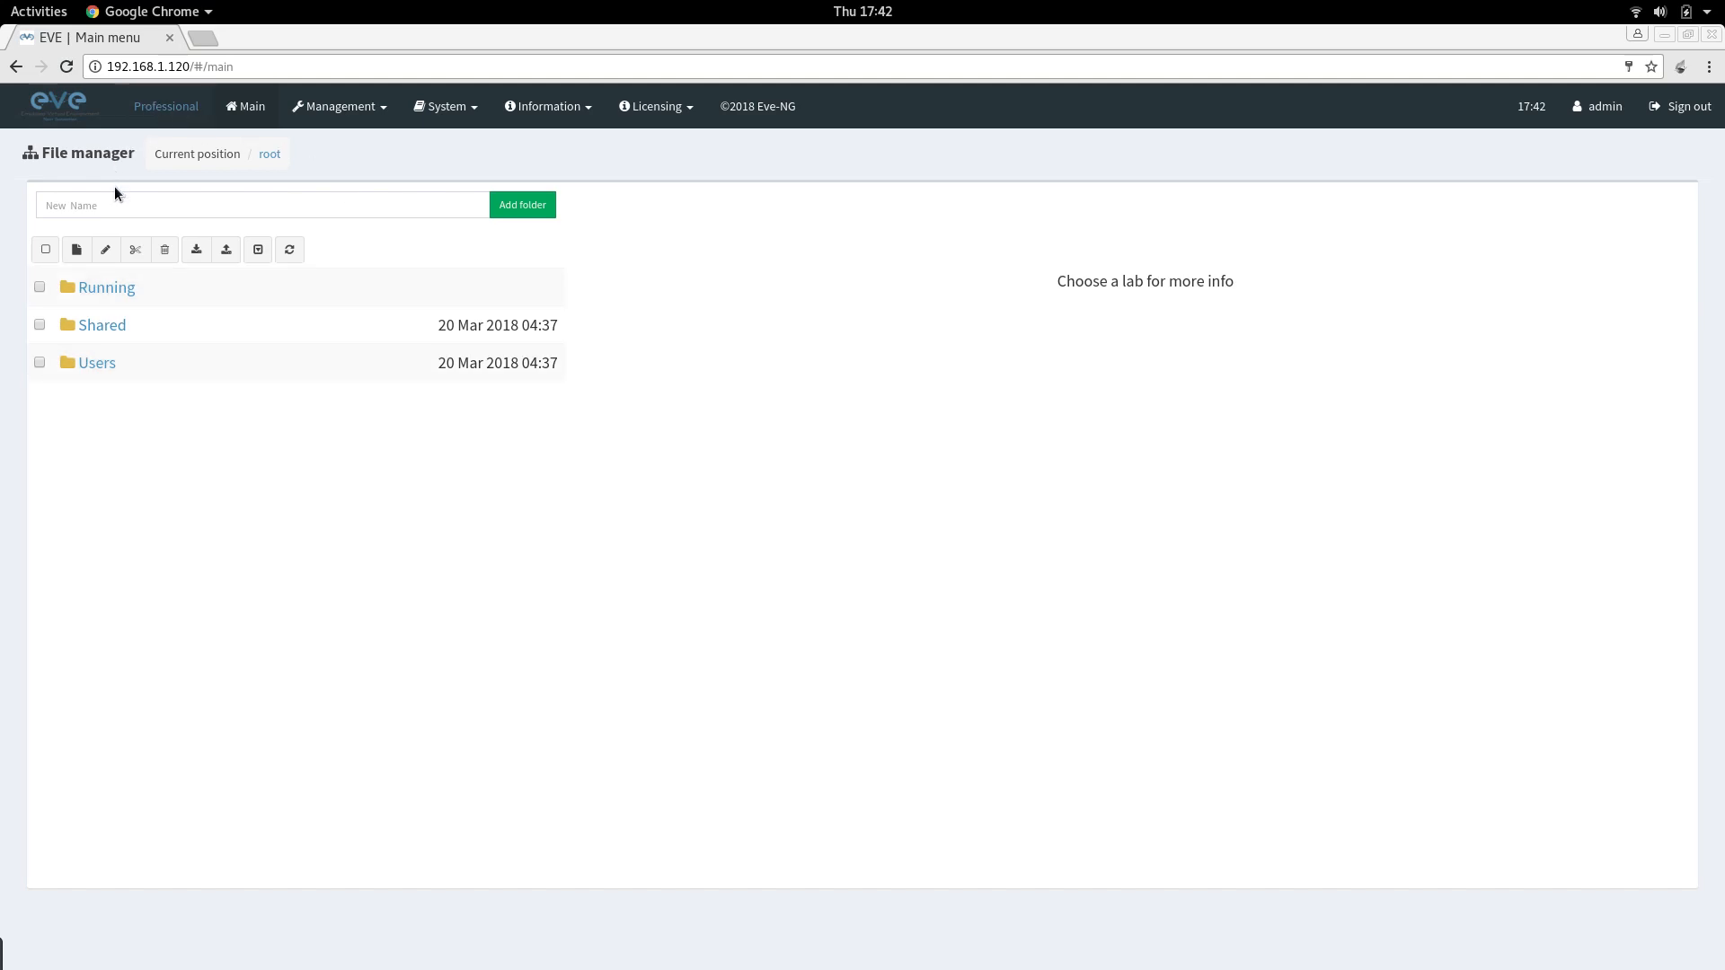
mouse_move(245, 106)
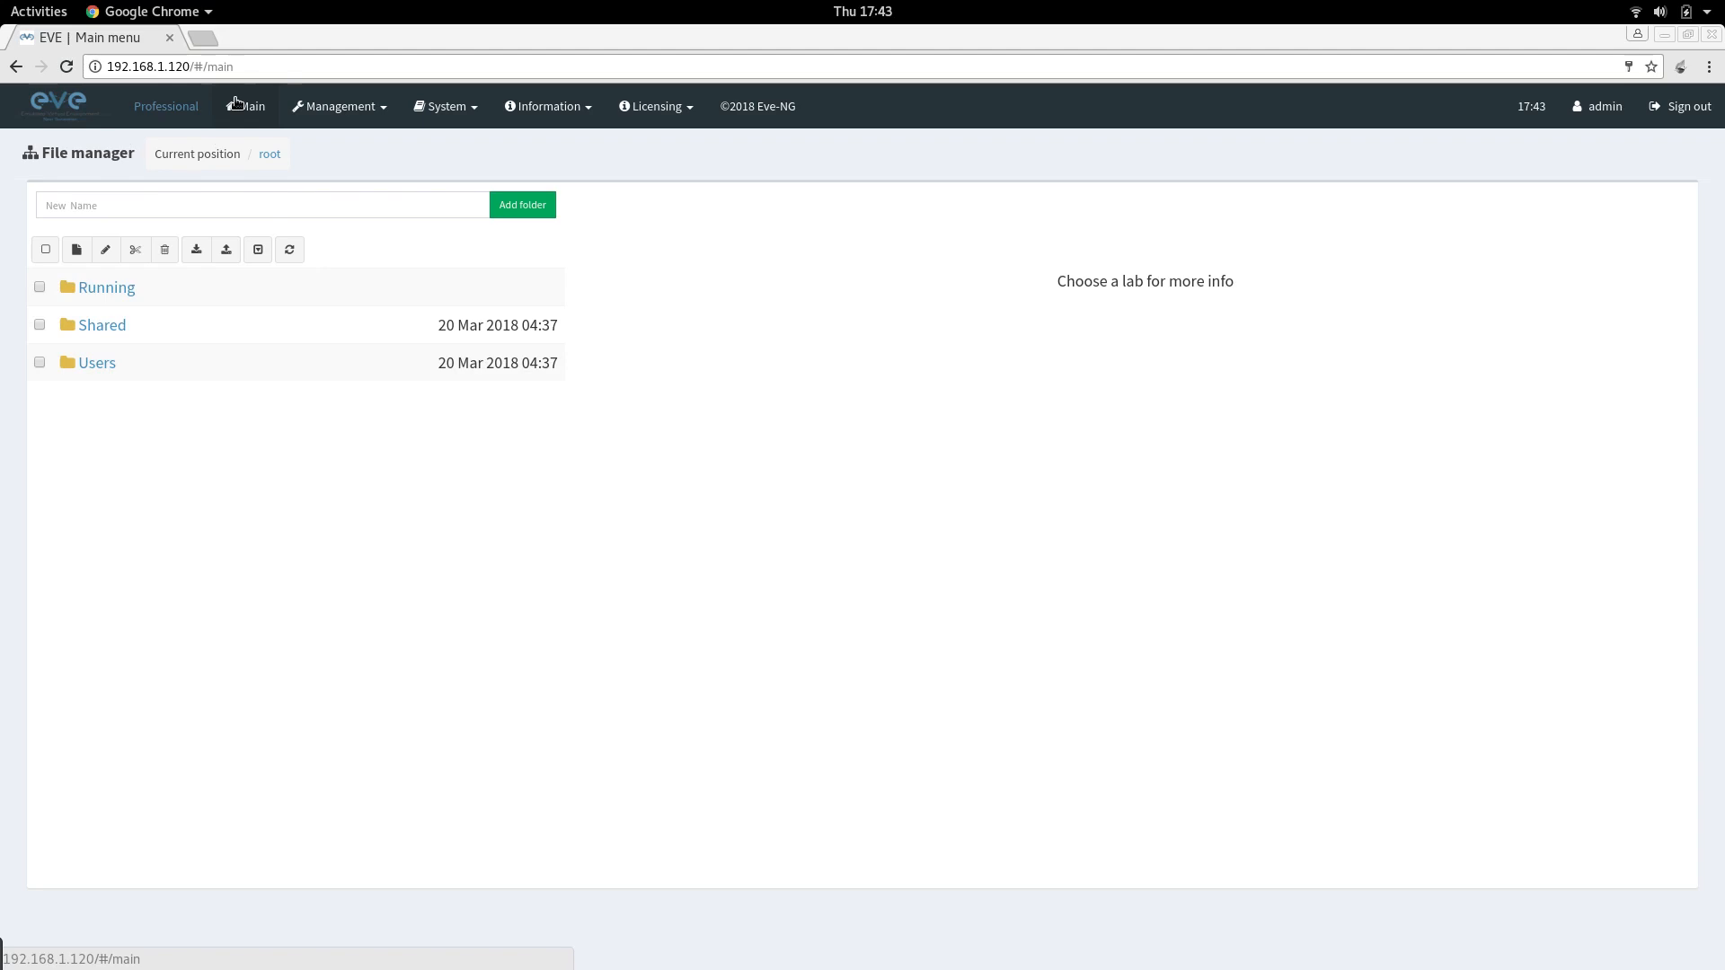
mouse_move(264, 667)
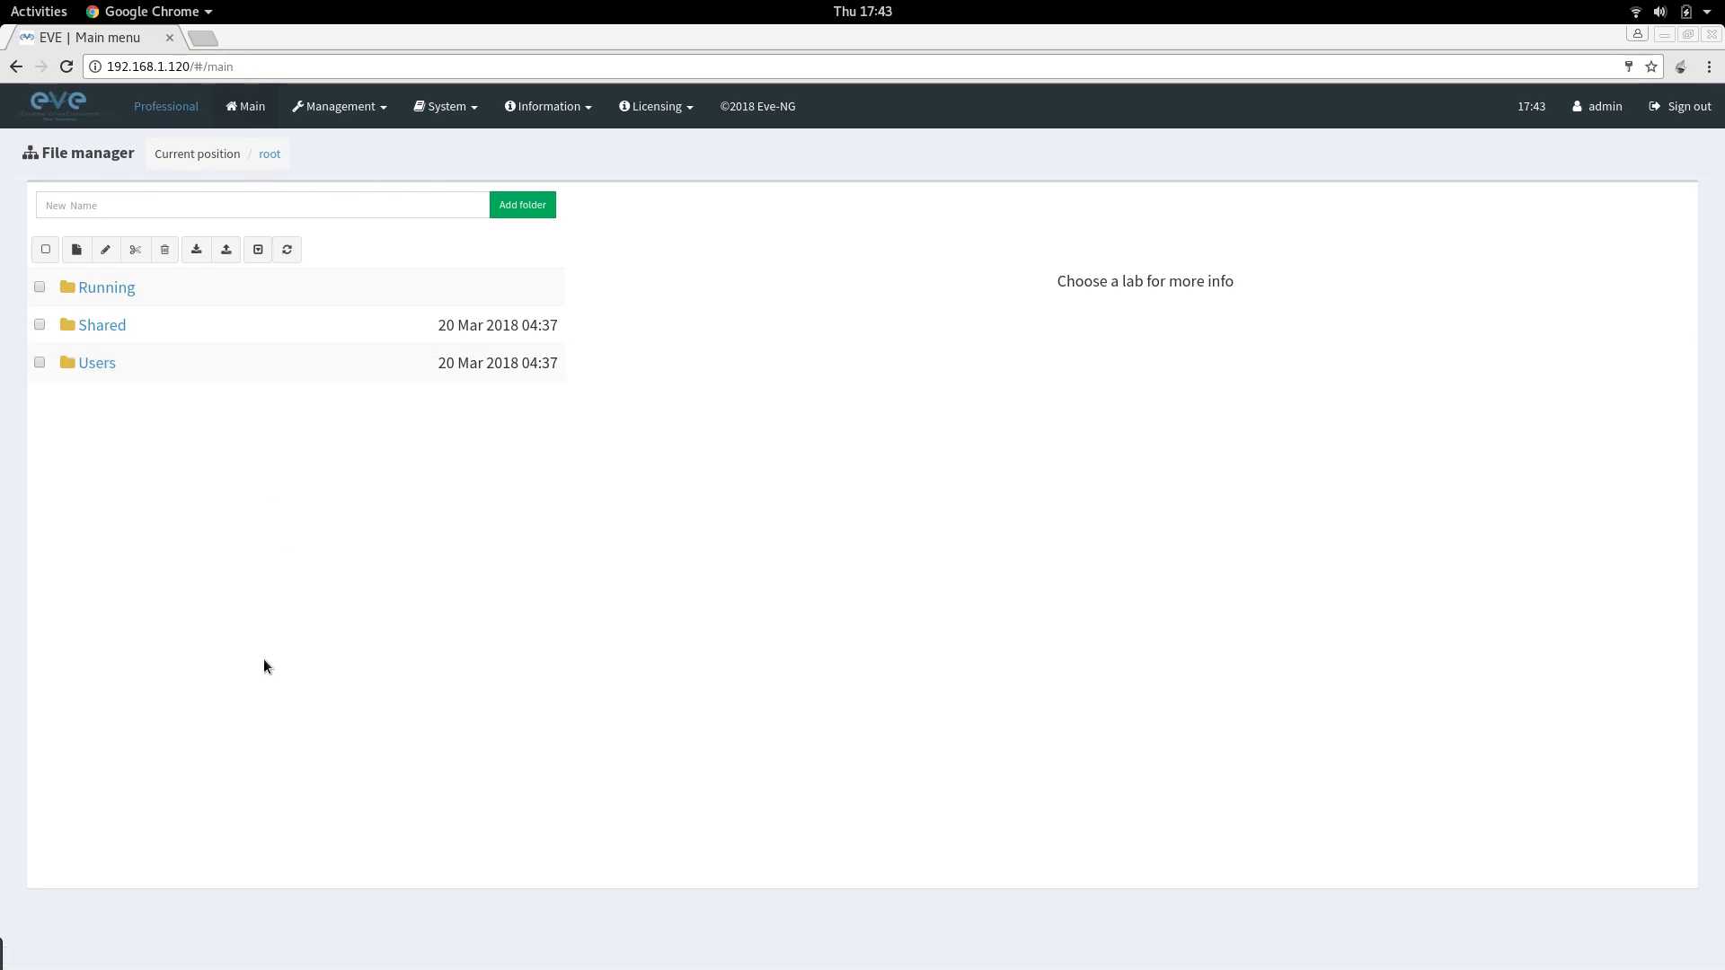